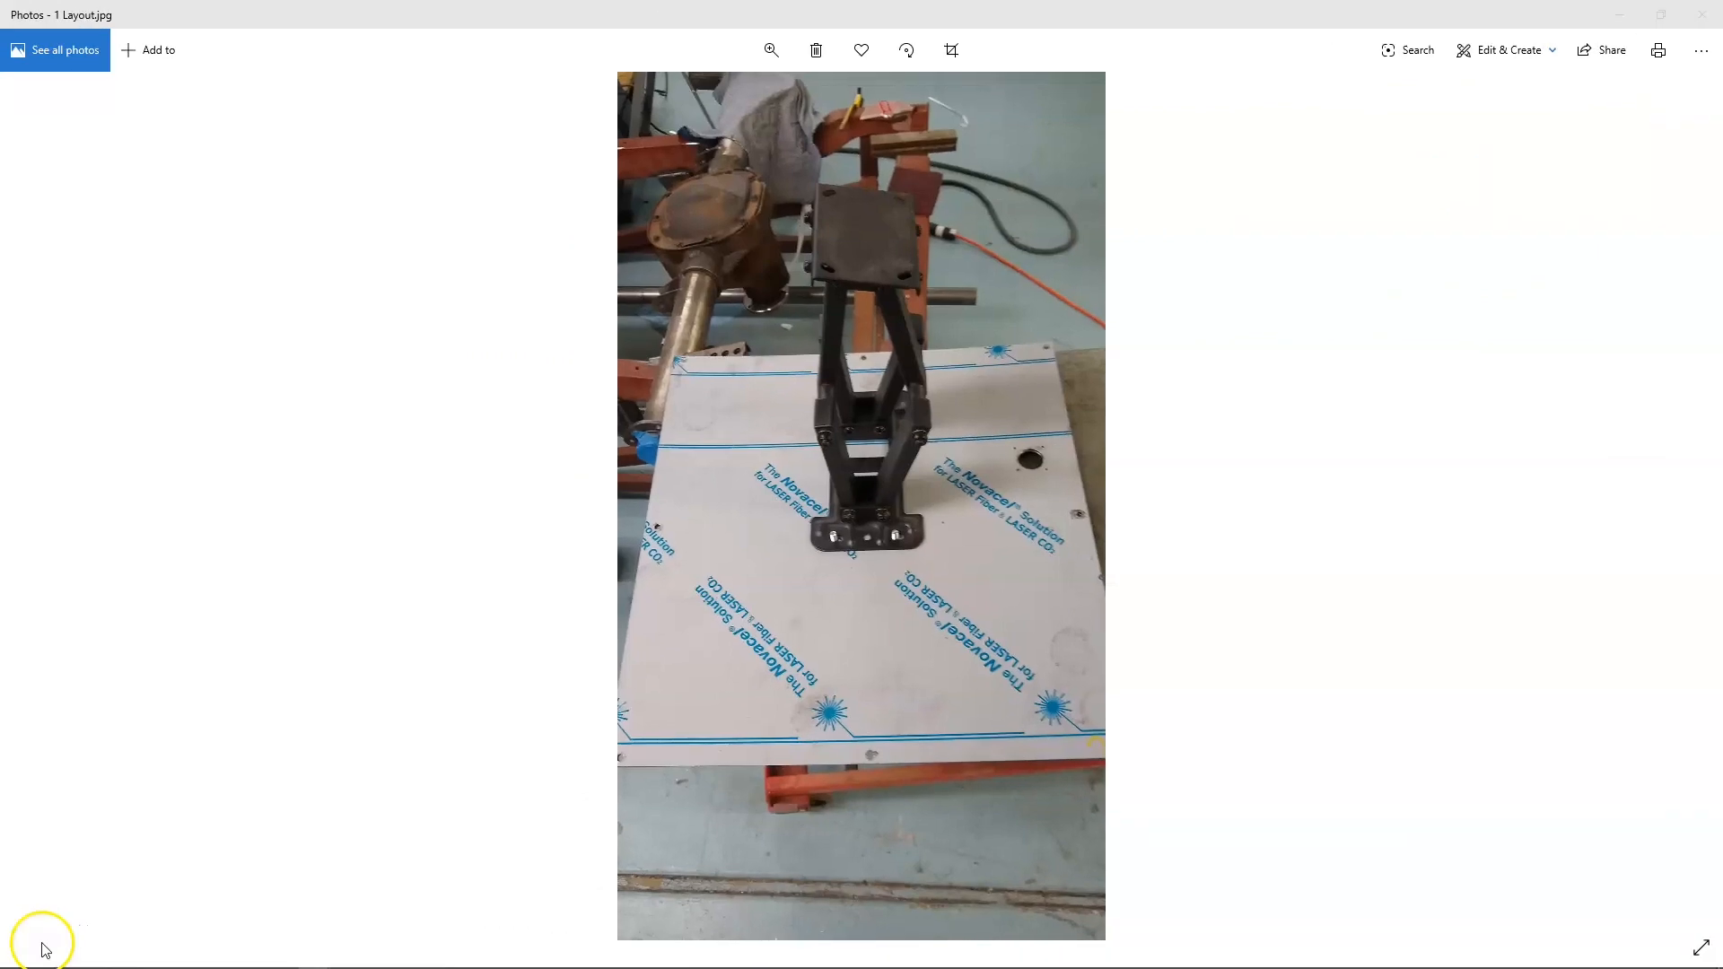
{"action": "mouse_move", "coordinate": [70, 926]}
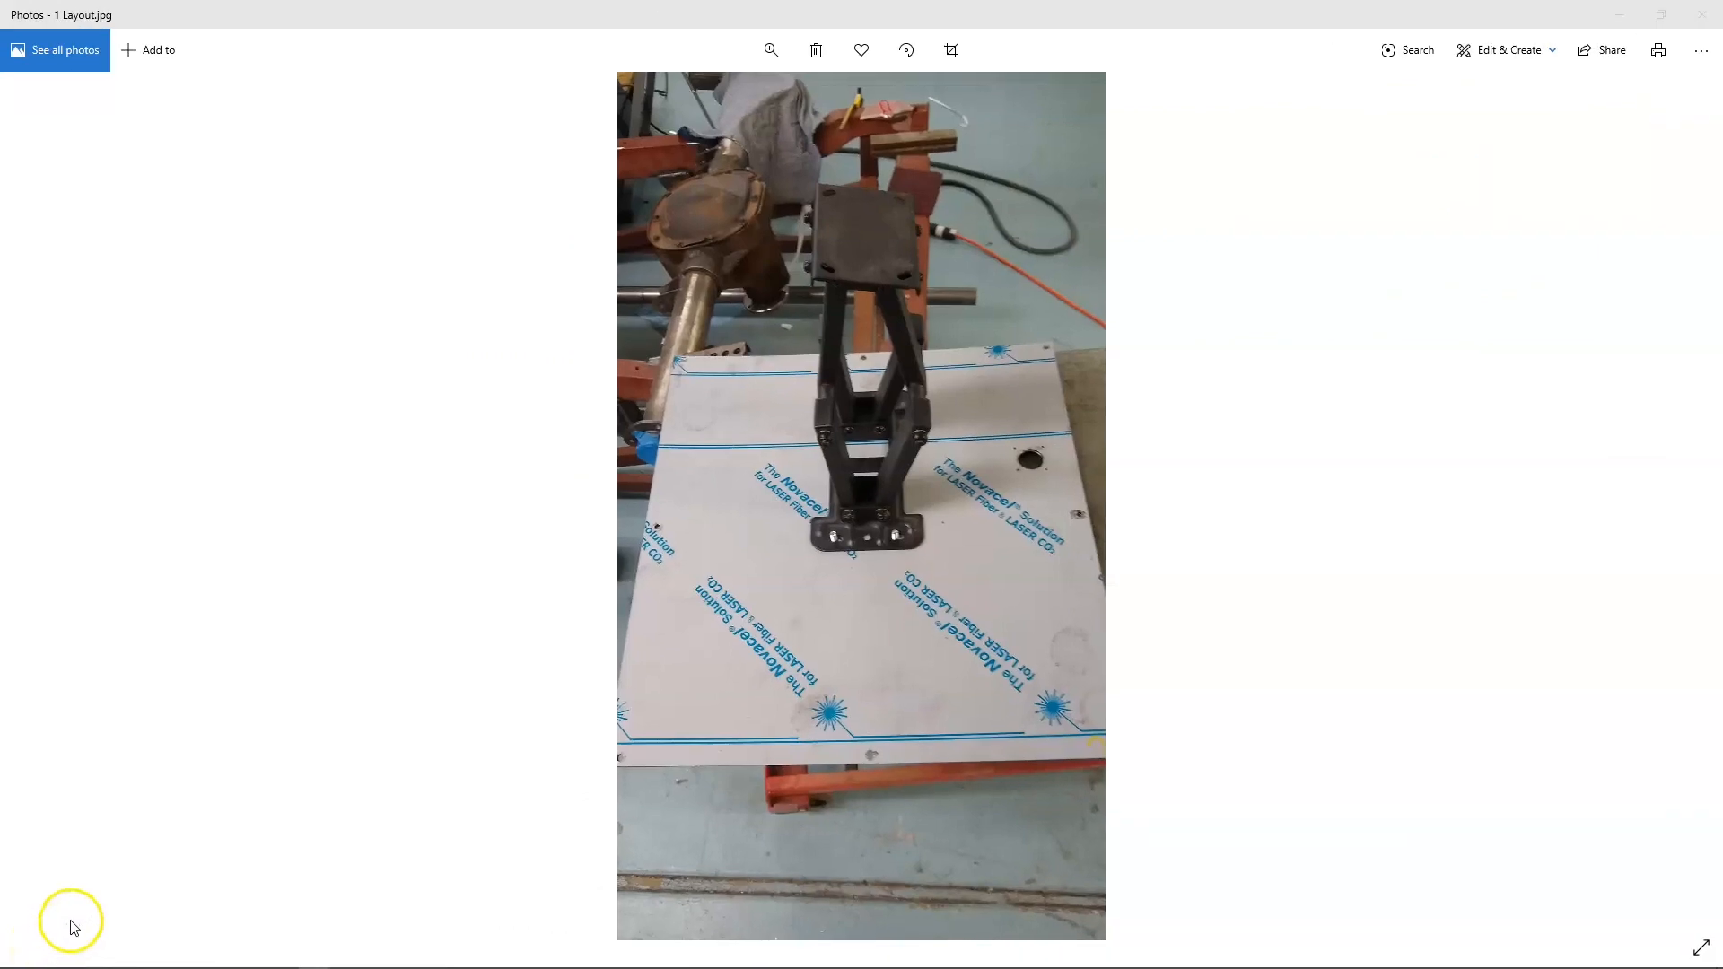
{"action": "mouse_move", "coordinate": [811, 443]}
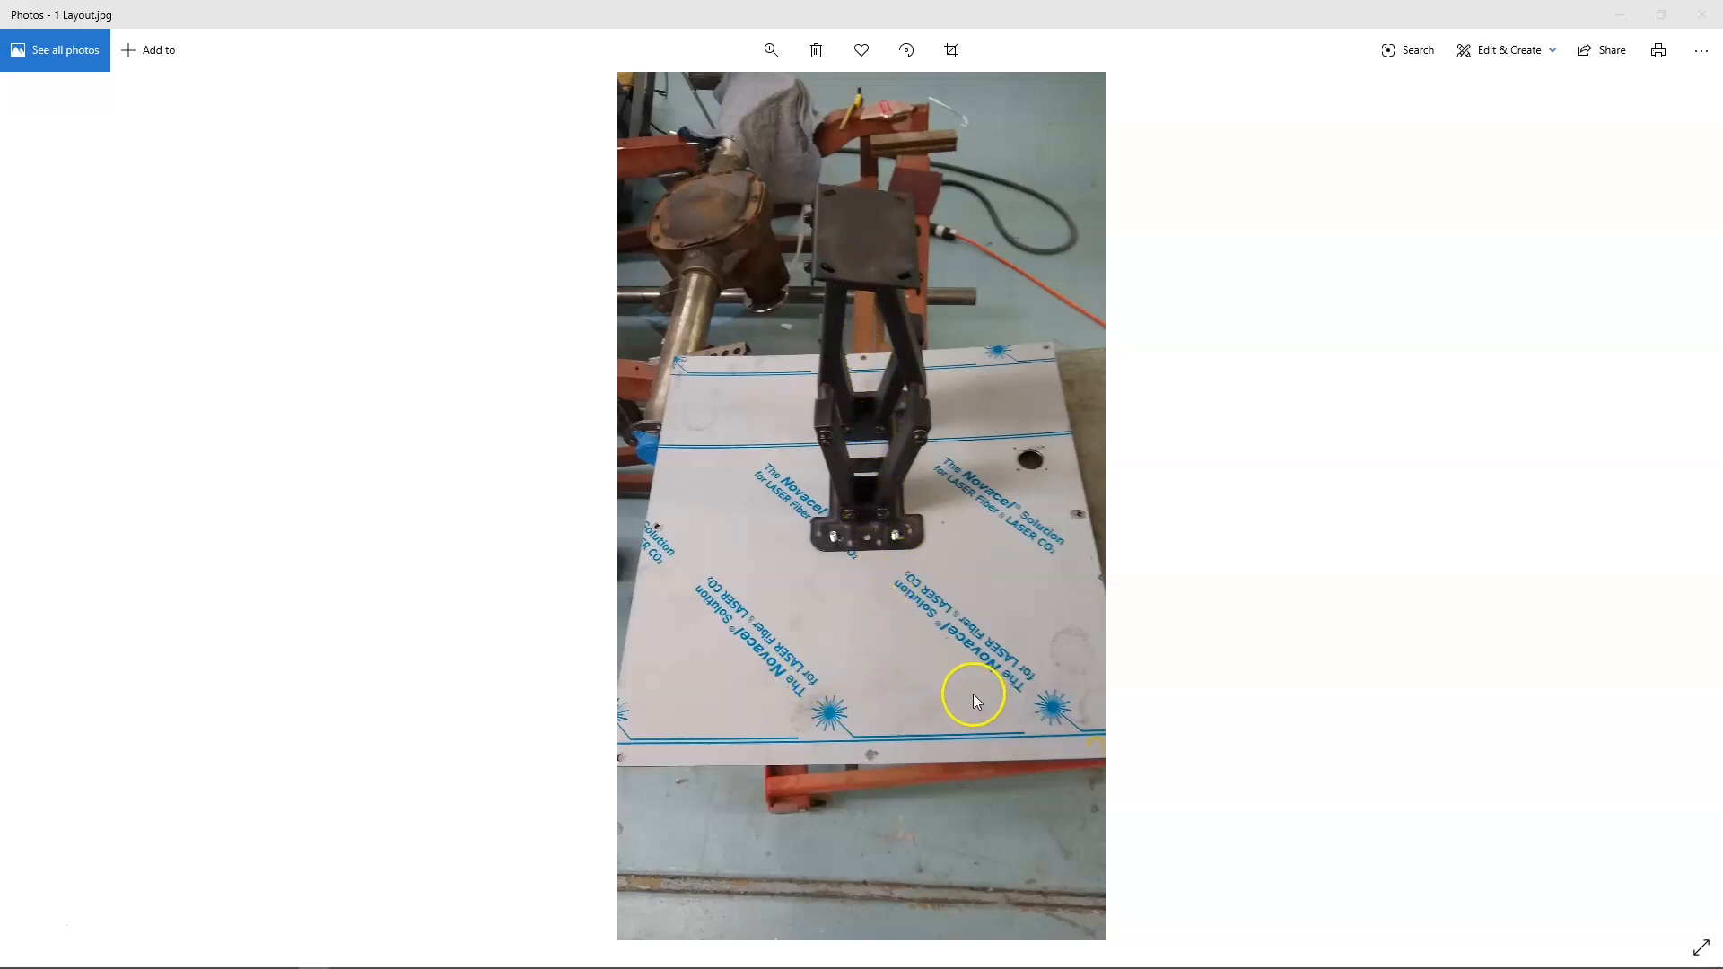
{"action": "mouse_move", "coordinate": [852, 700]}
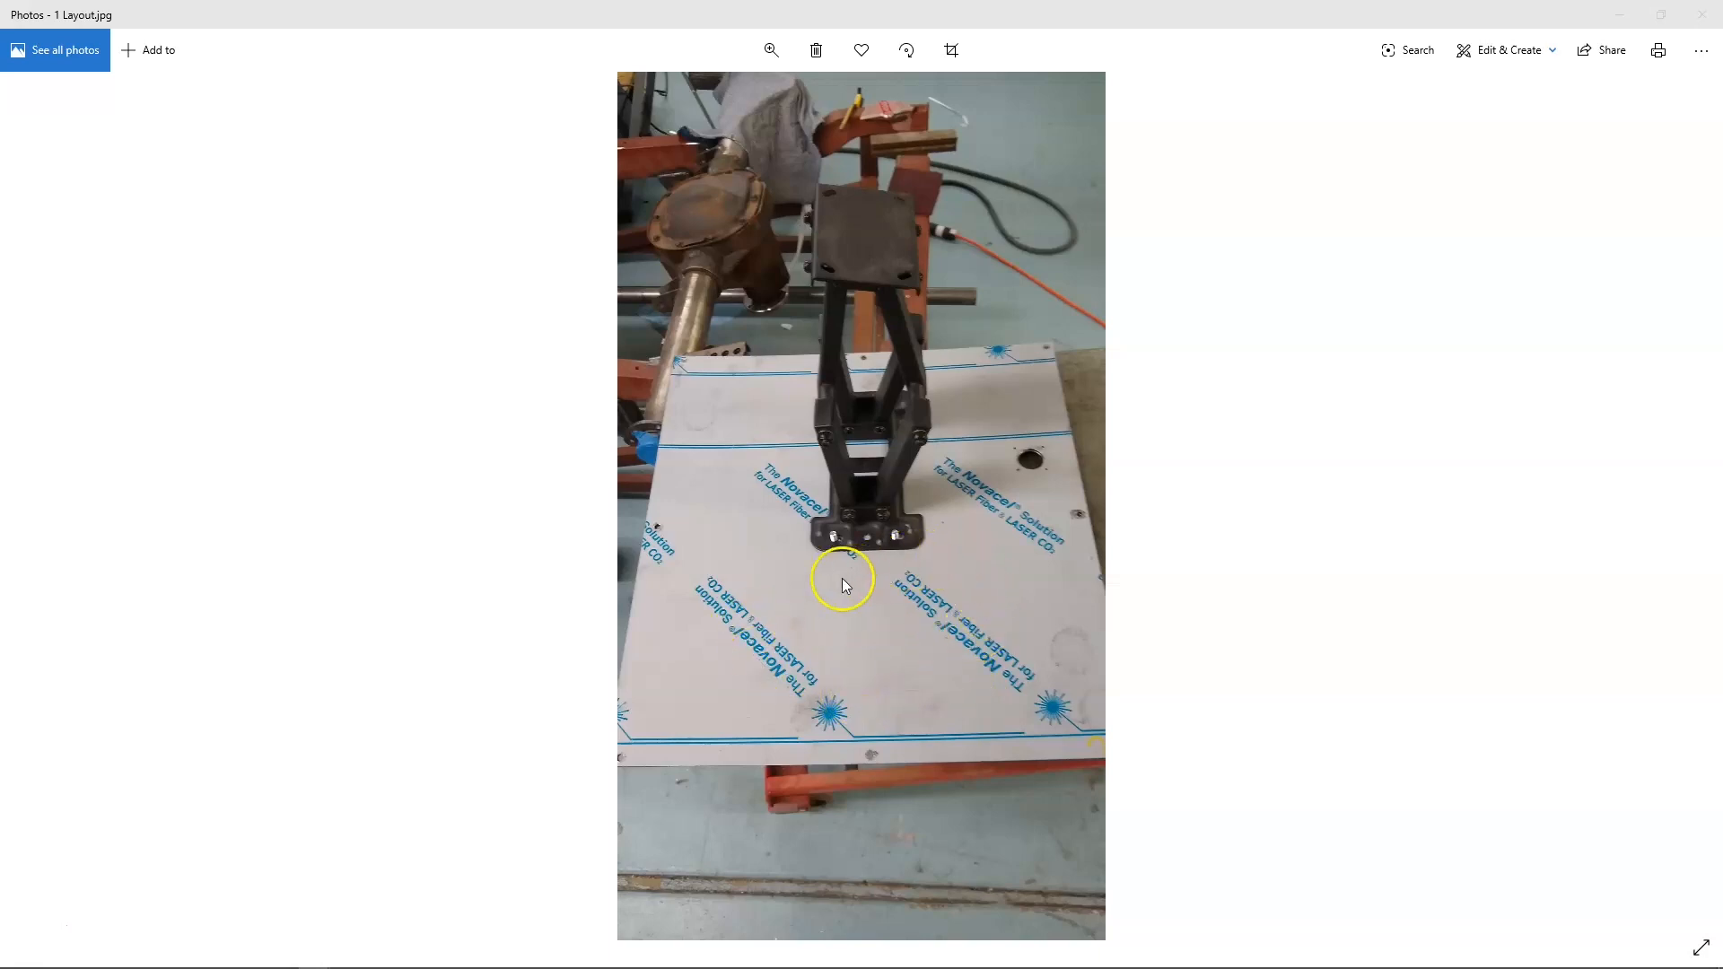
{"action": "mouse_move", "coordinate": [837, 646]}
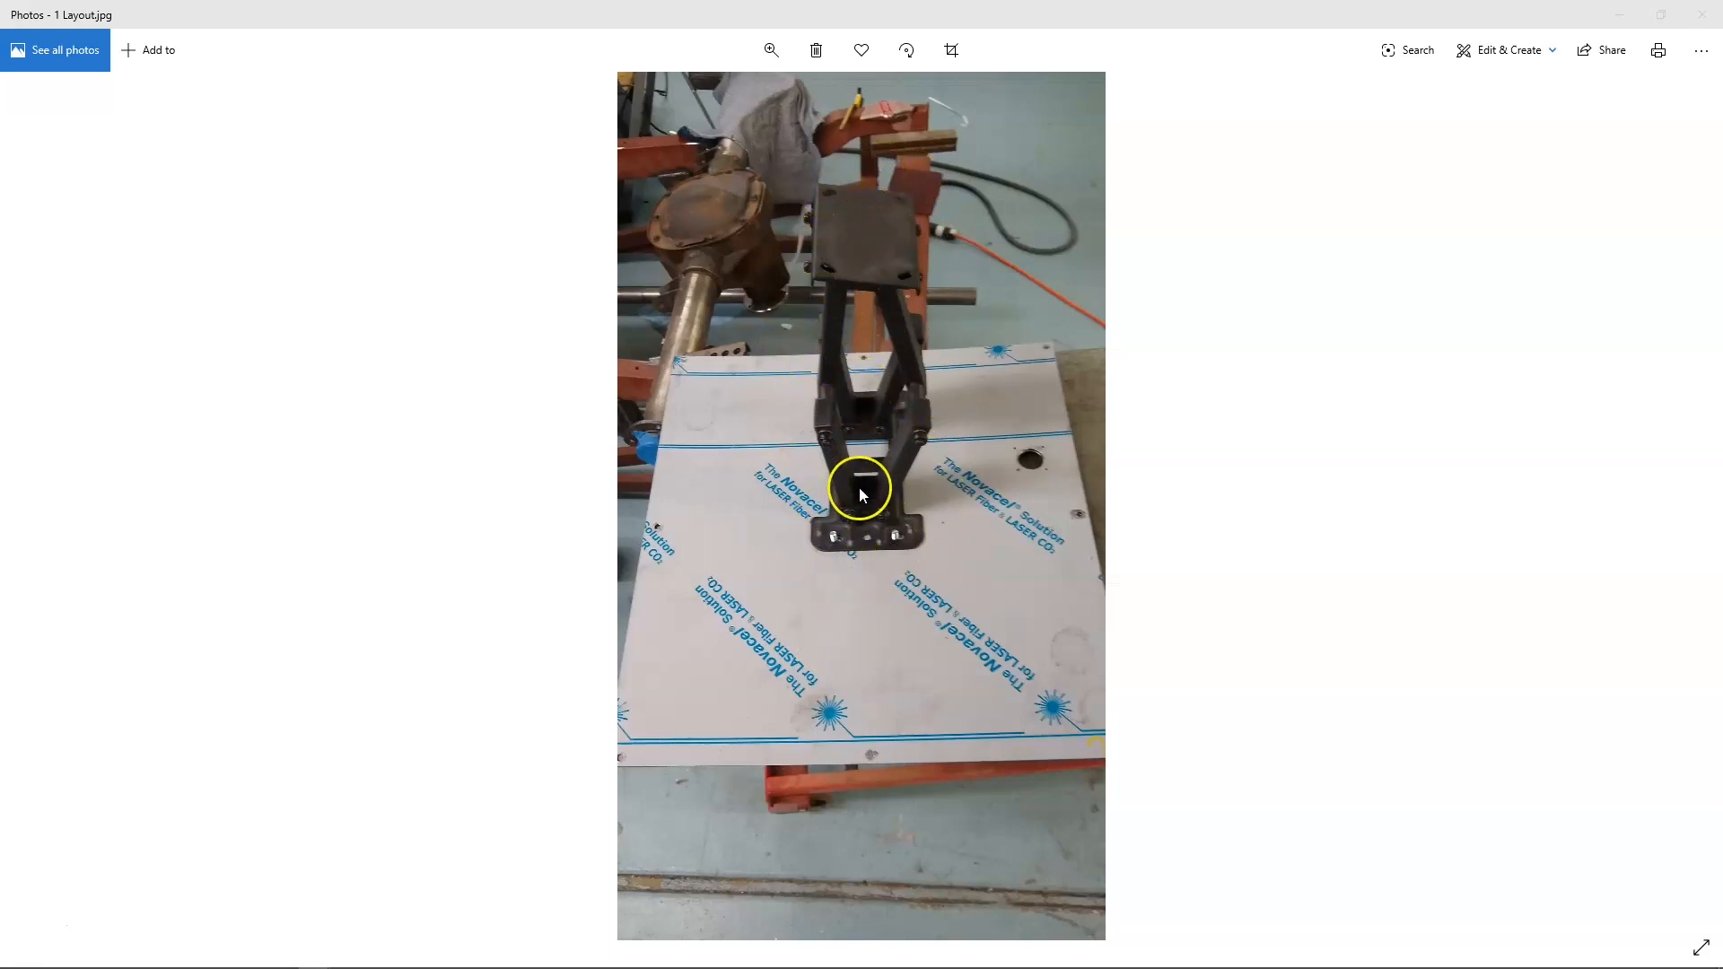
{"action": "mouse_move", "coordinate": [899, 494]}
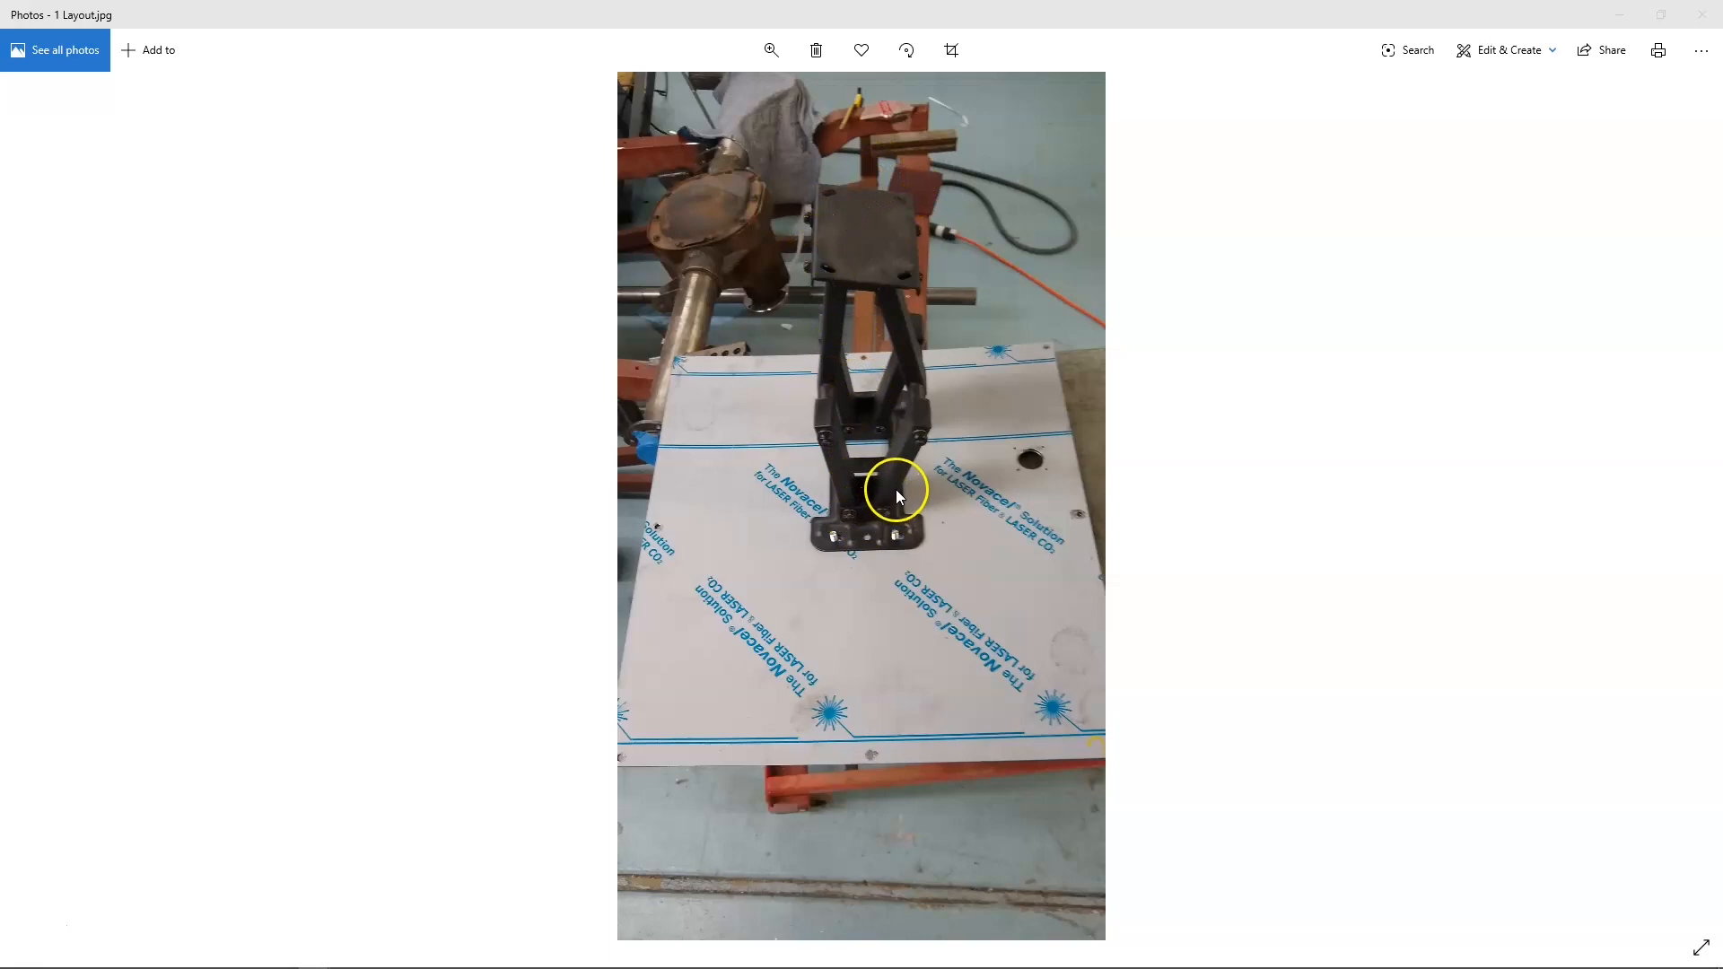
{"action": "mouse_move", "coordinate": [862, 264]}
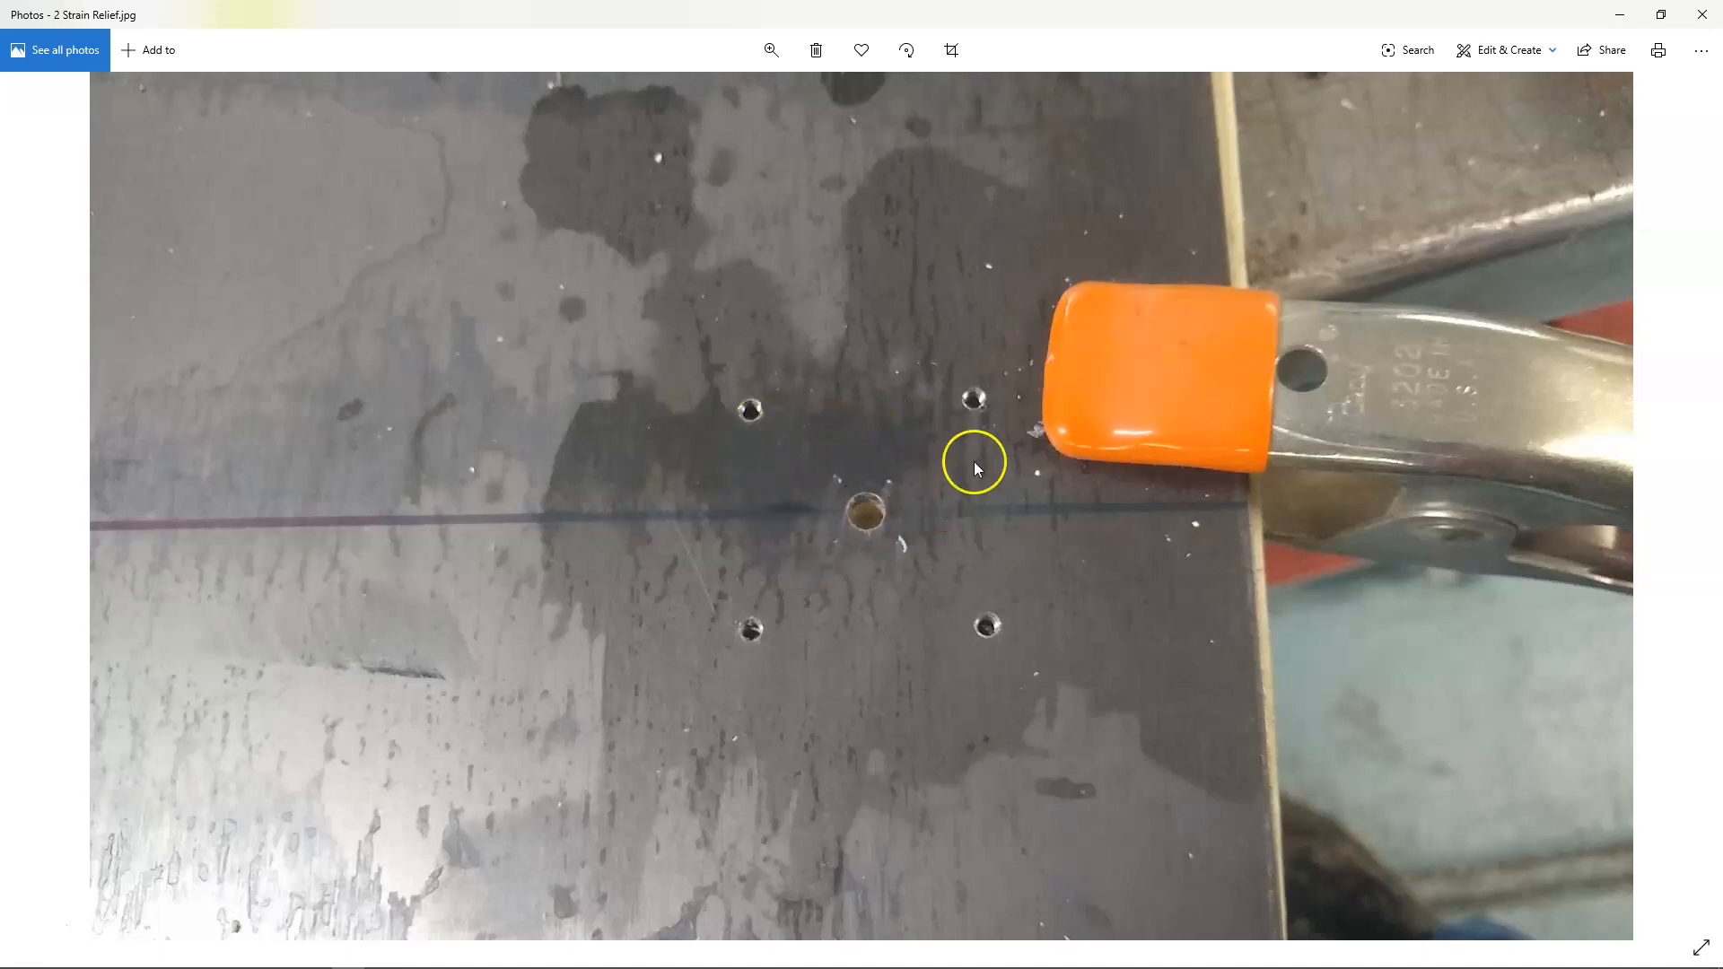
{"action": "mouse_move", "coordinate": [1009, 576]}
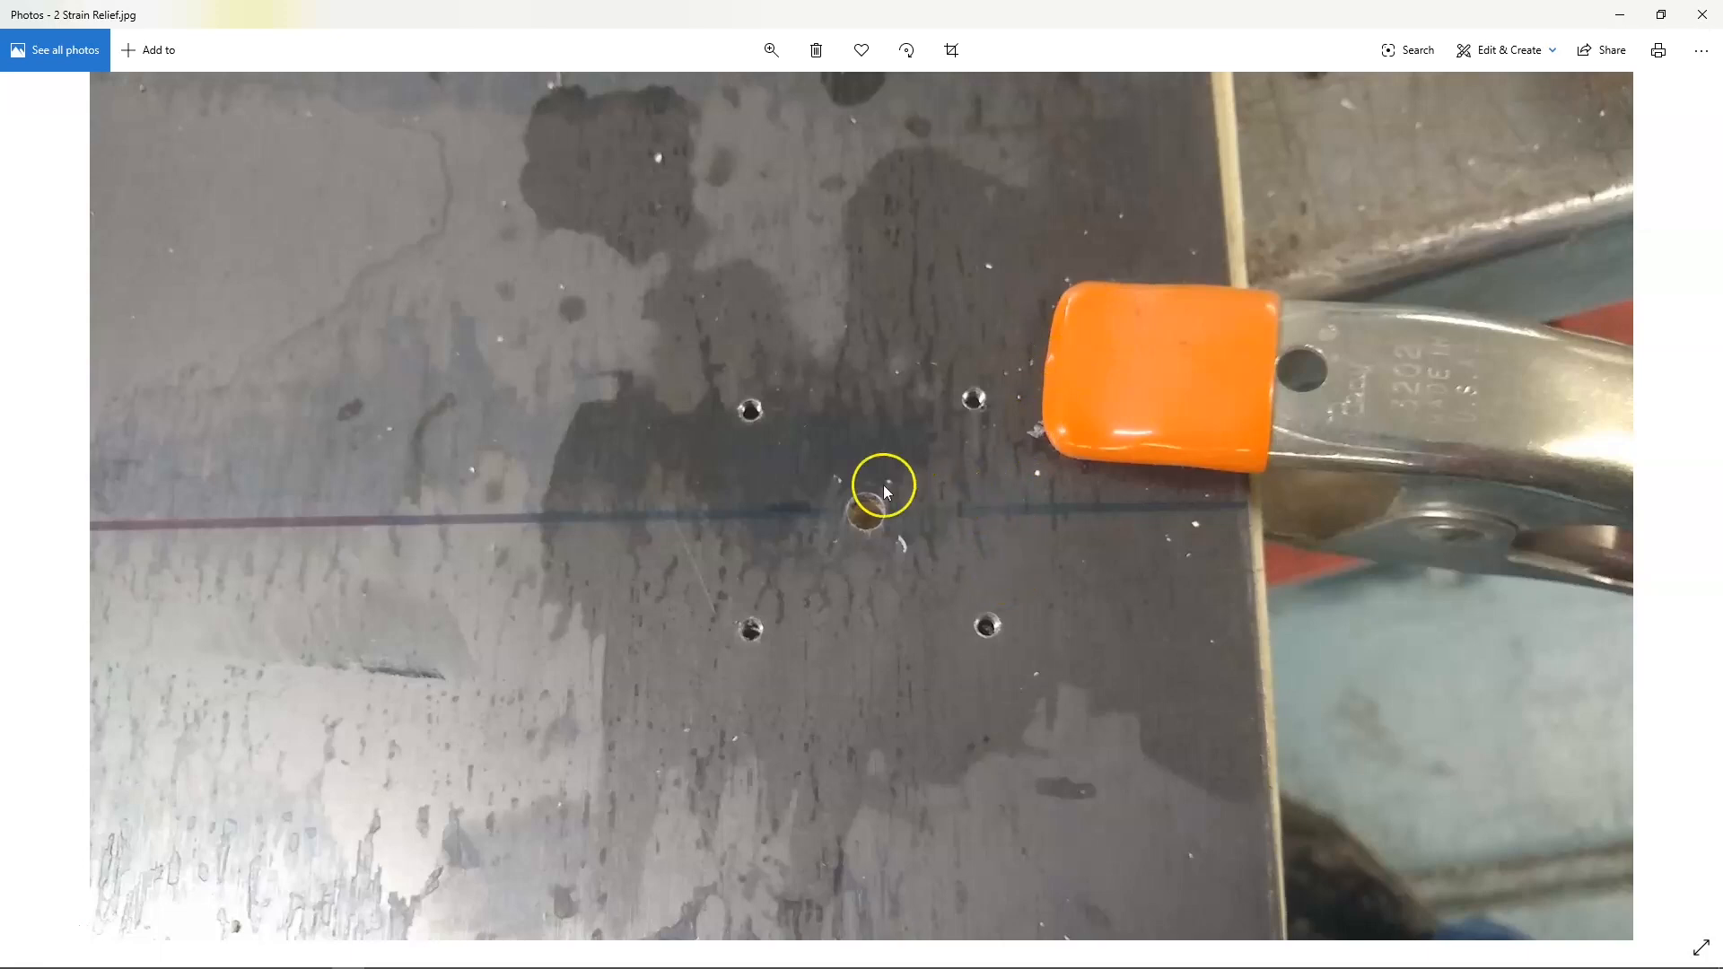
{"action": "mouse_move", "coordinate": [829, 475]}
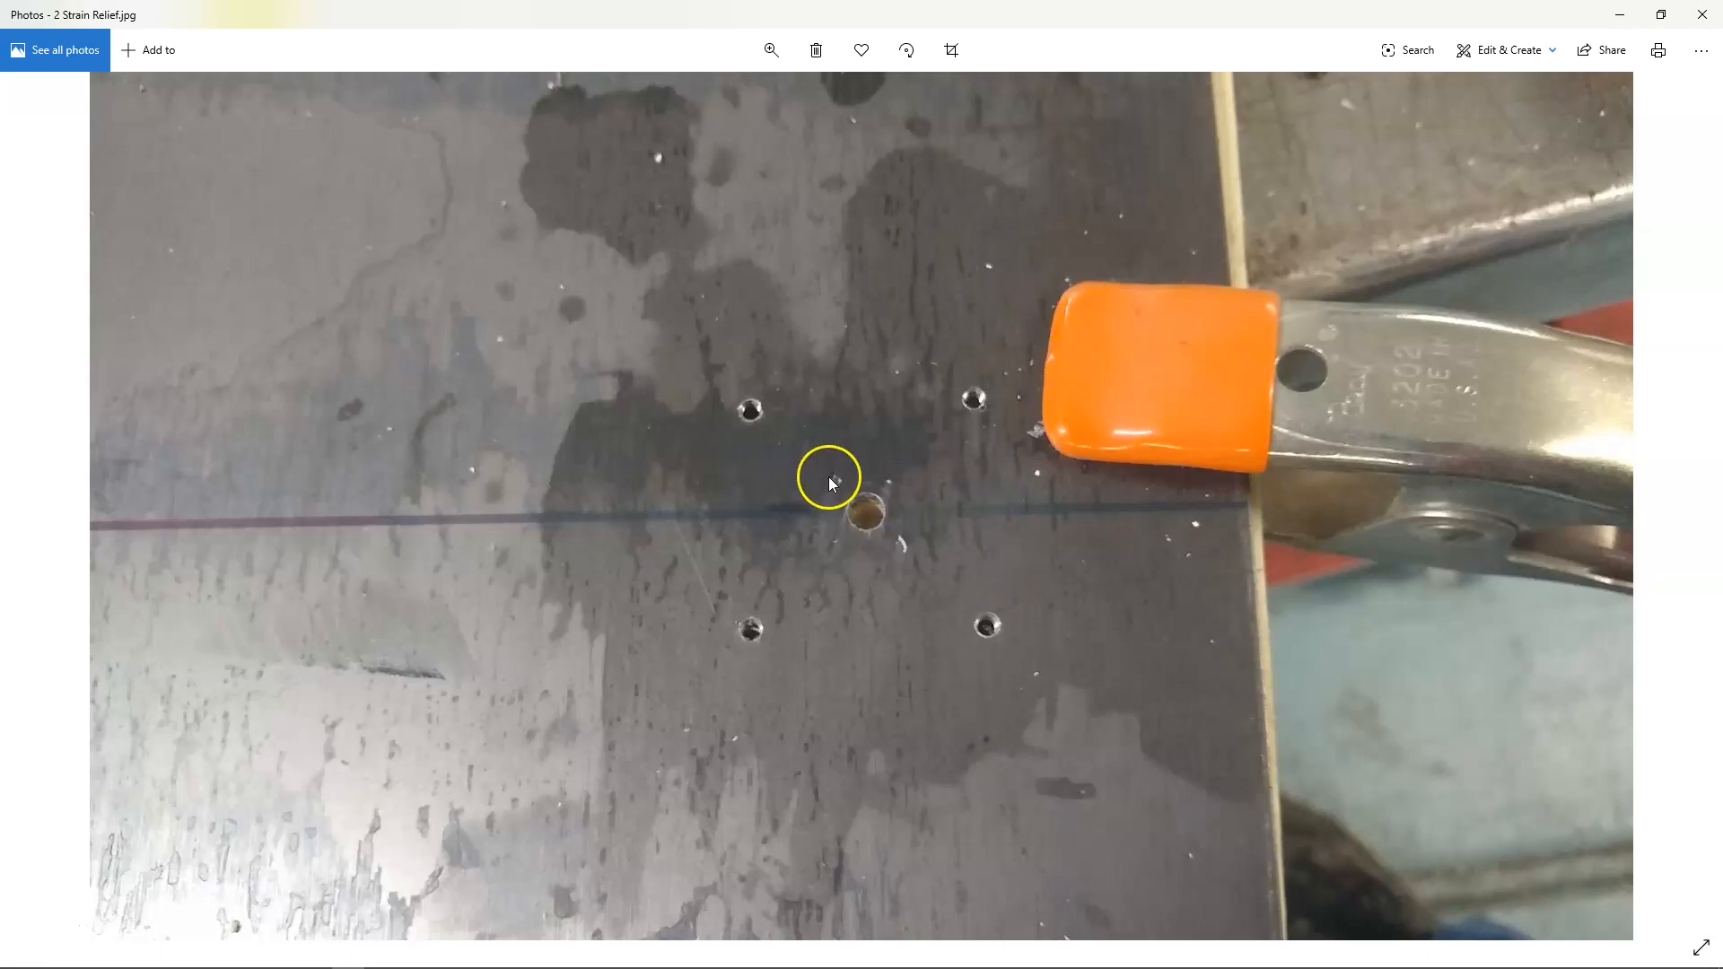
{"action": "mouse_move", "coordinate": [886, 524]}
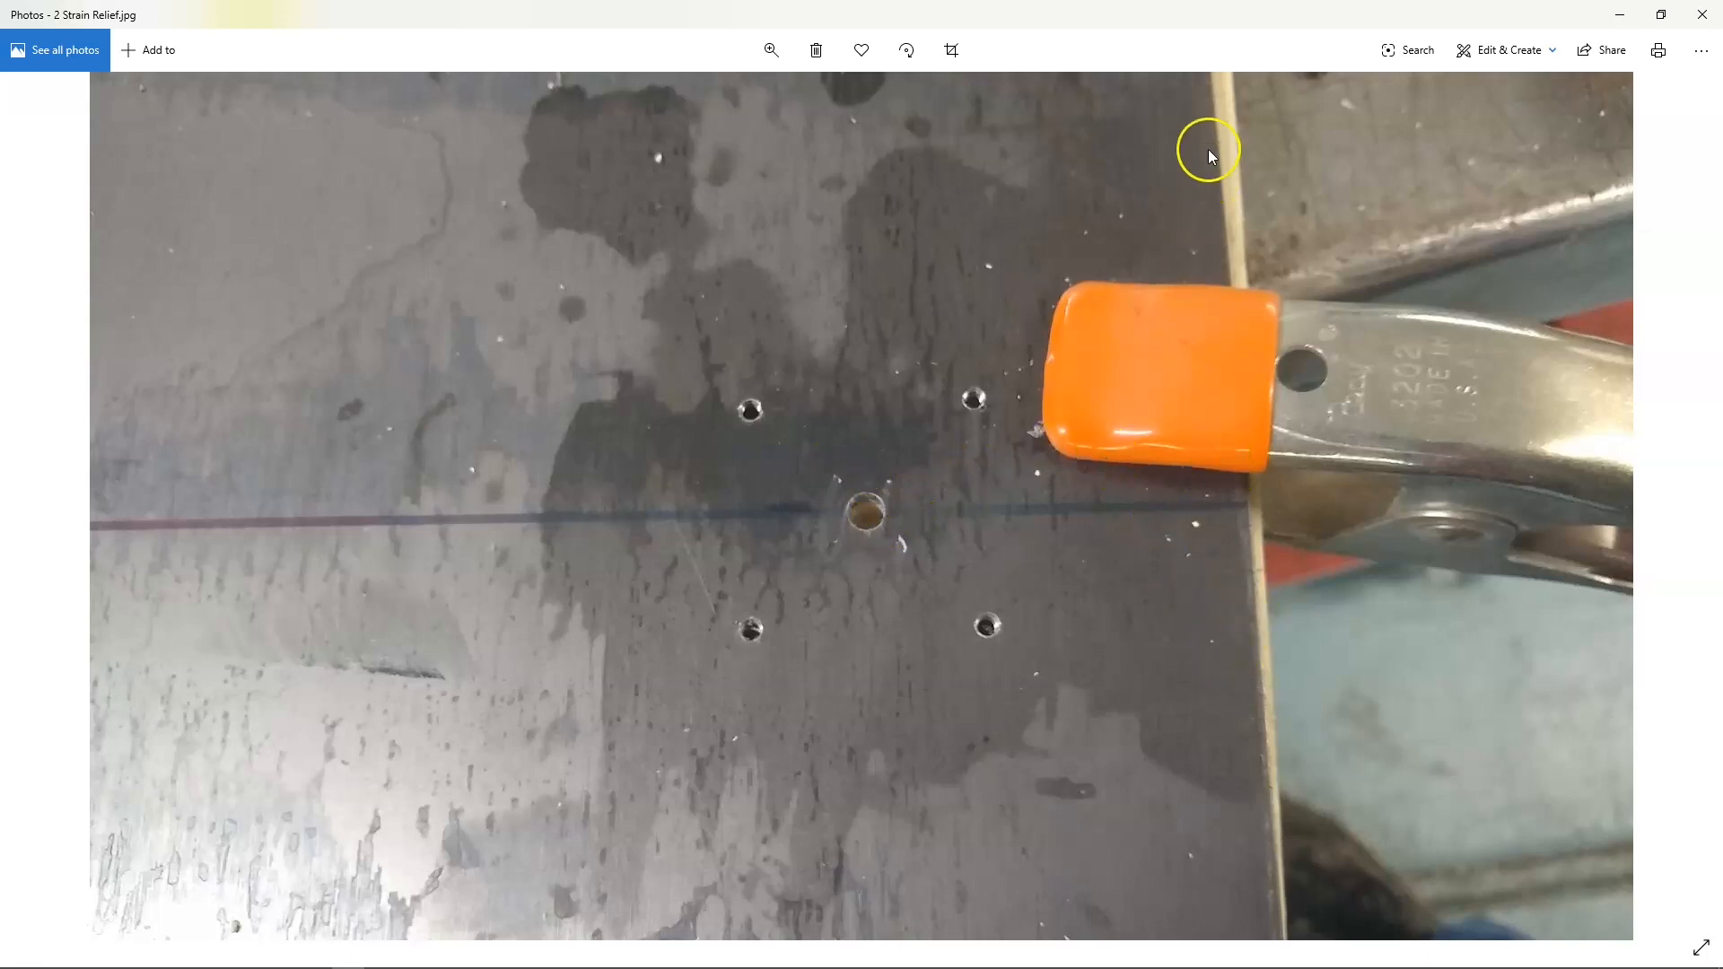
{"action": "mouse_move", "coordinate": [885, 533]}
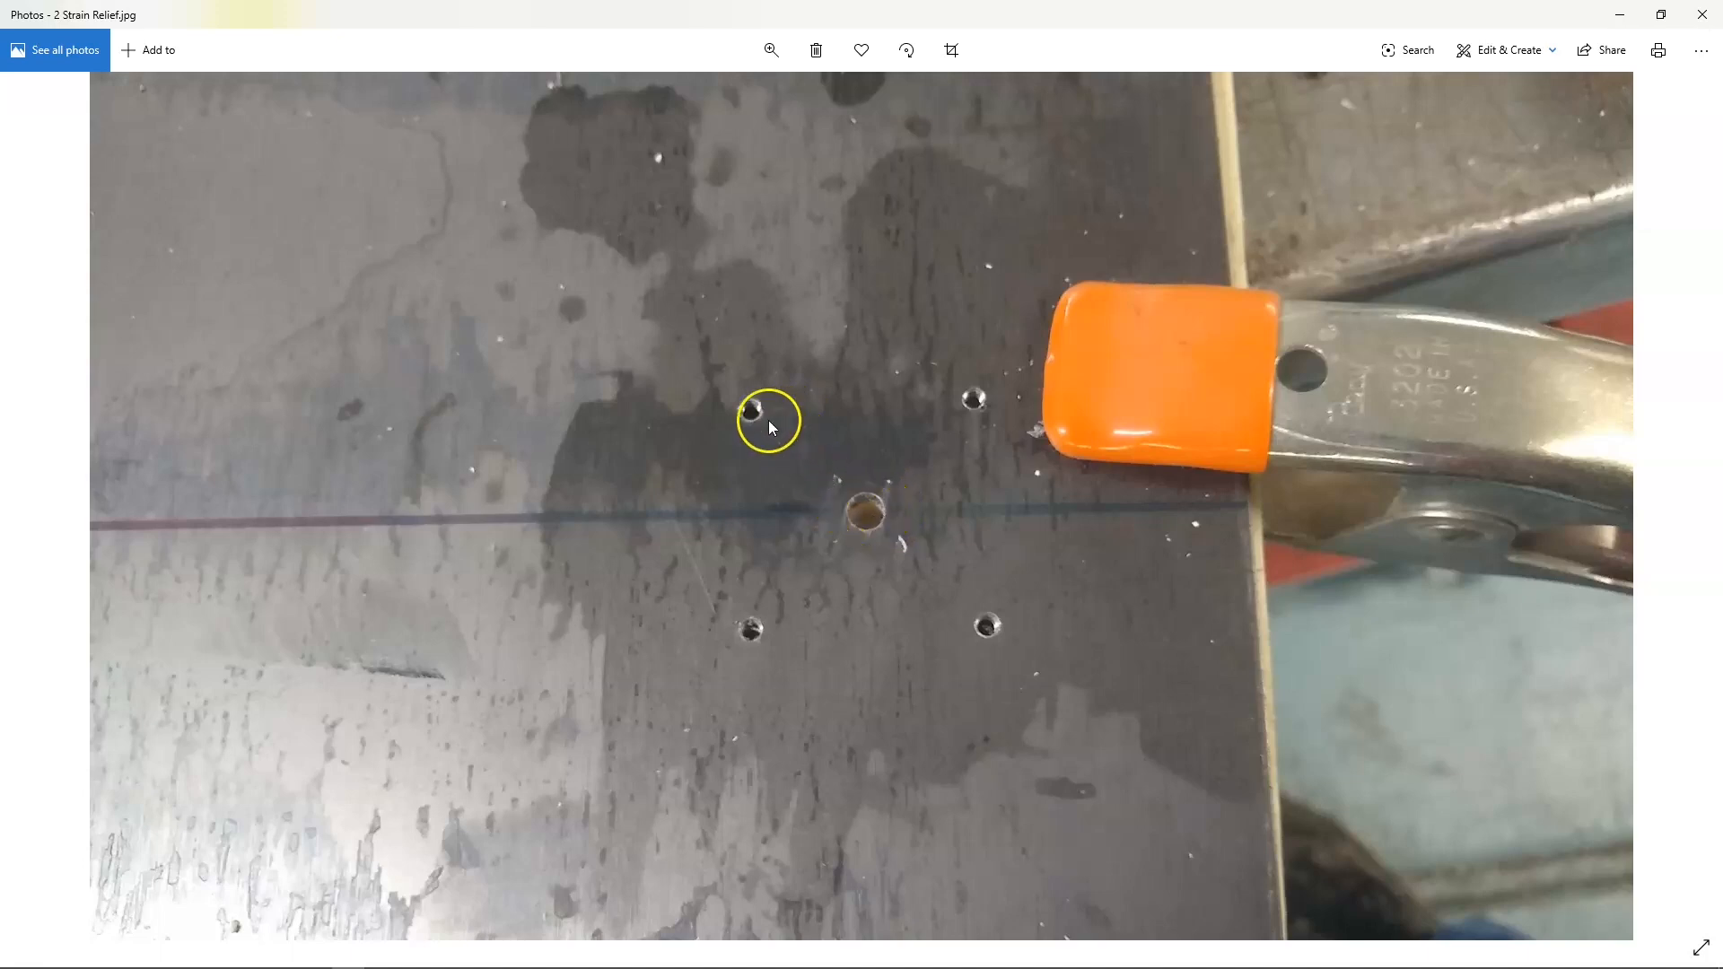
{"action": "mouse_move", "coordinate": [926, 421]}
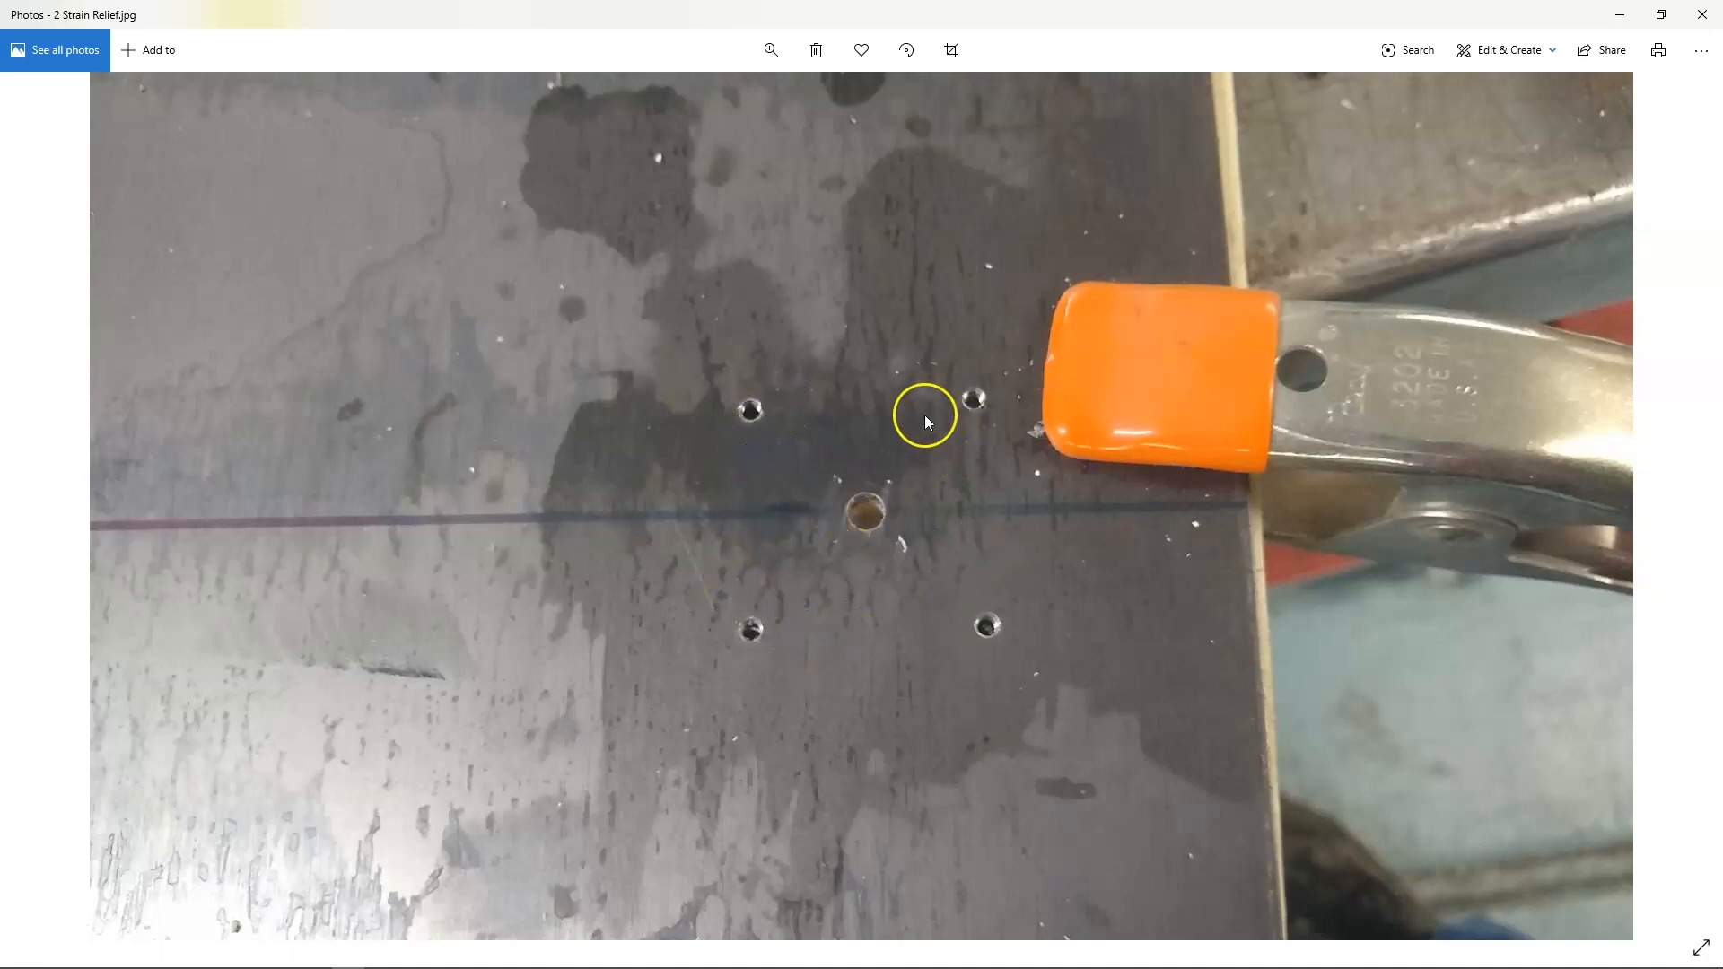
{"action": "mouse_move", "coordinate": [954, 411]}
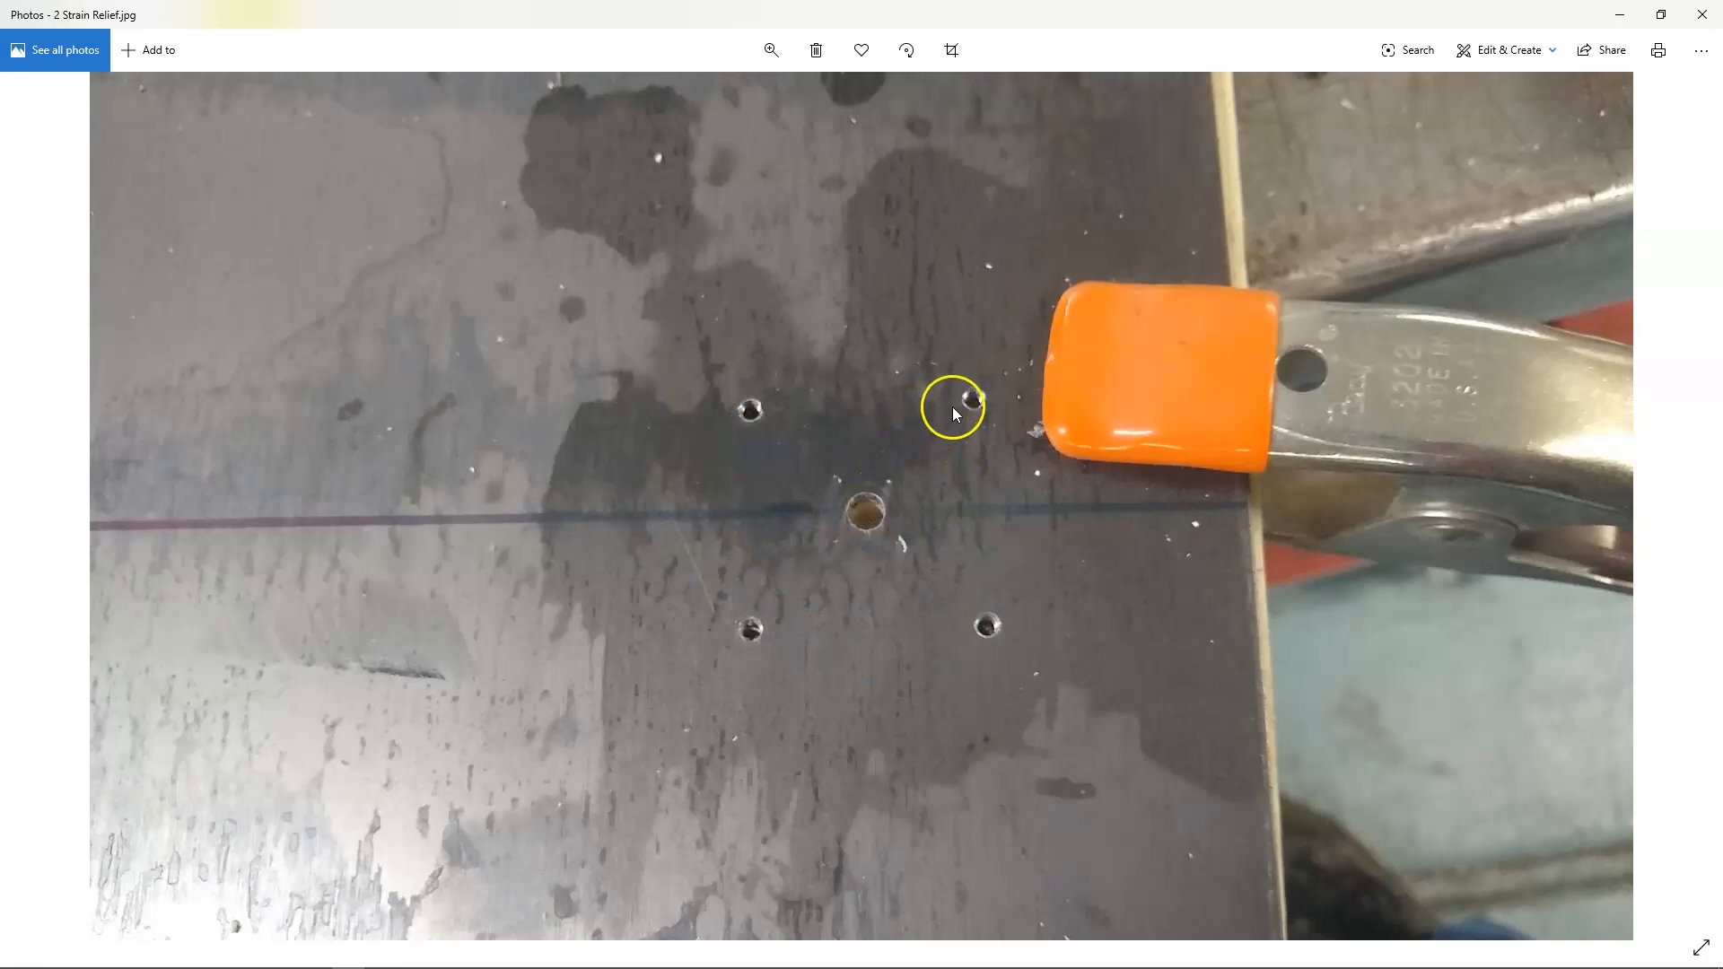
{"action": "mouse_move", "coordinate": [926, 661]}
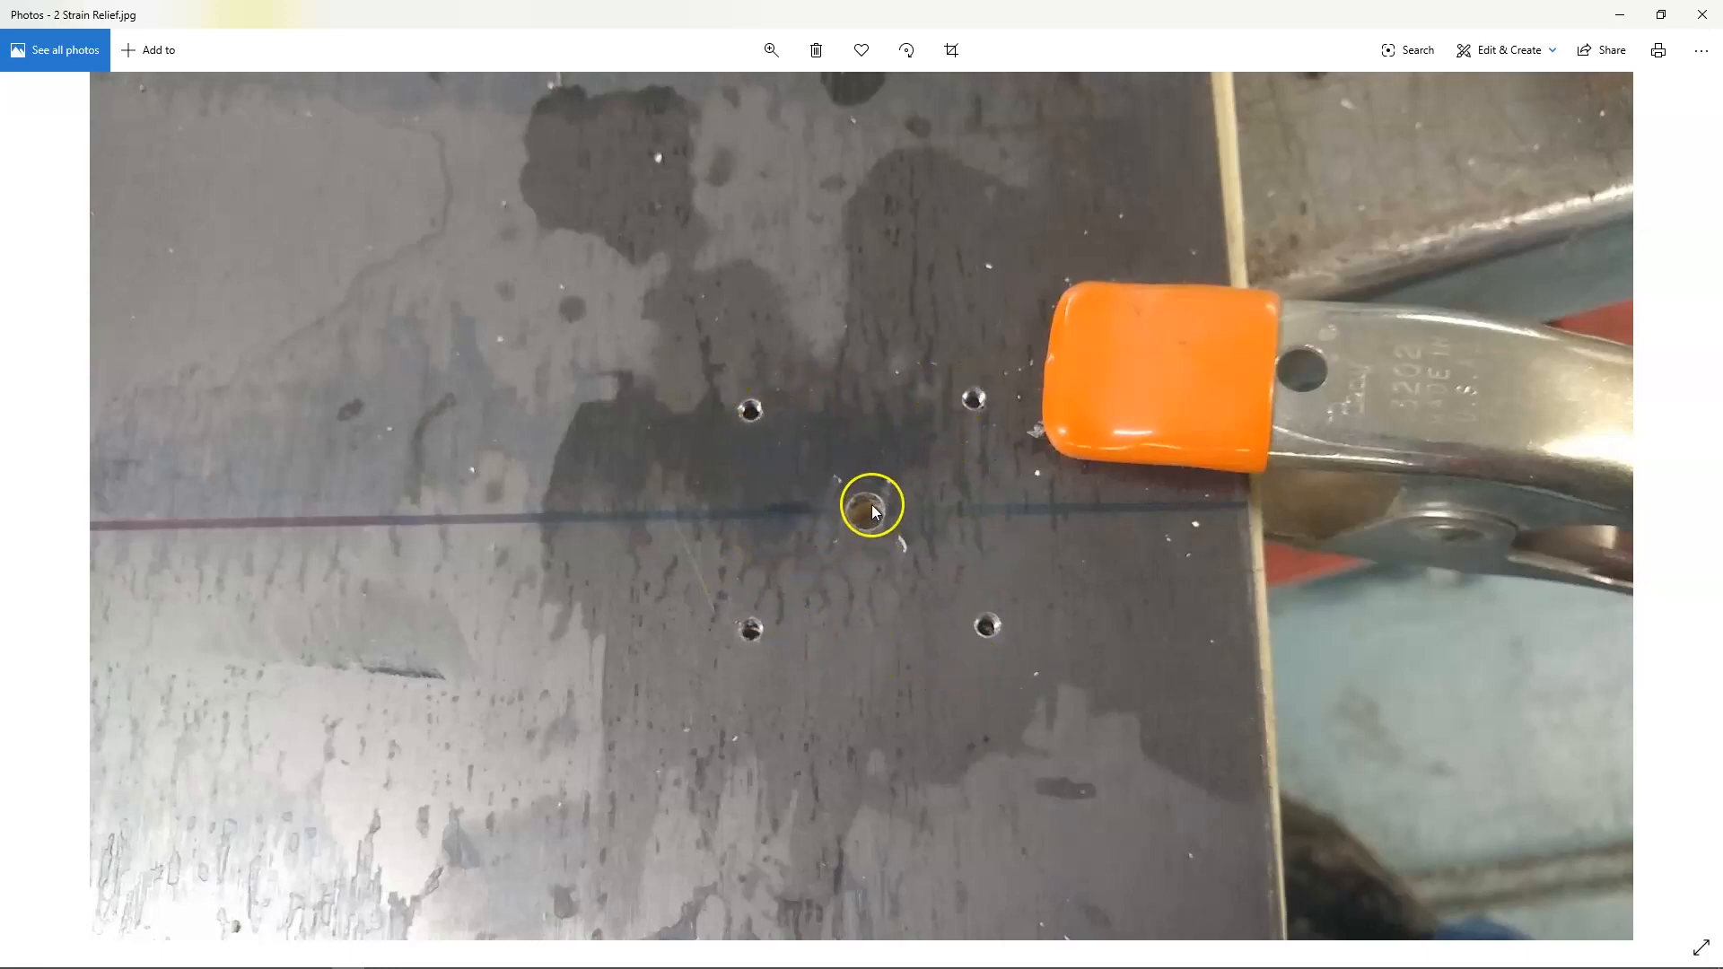
{"action": "mouse_move", "coordinate": [1669, 506]}
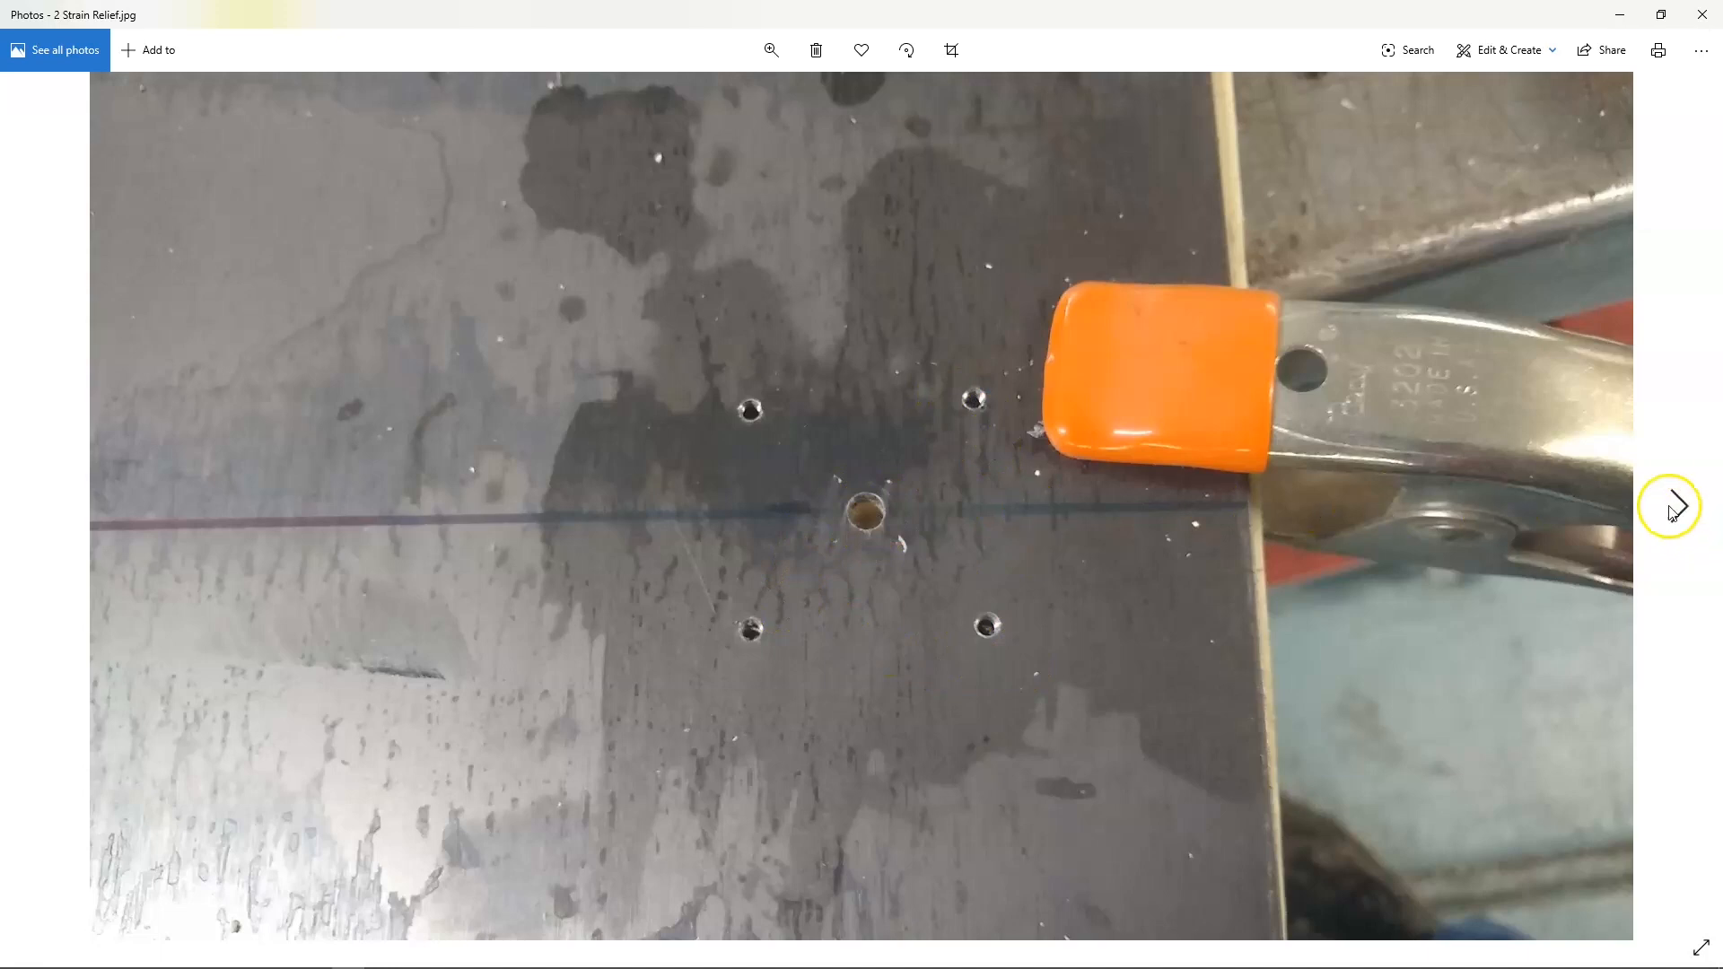
Step: Advance from 2 Strain Relief.jpg to 3 Strain Relief.jpg, the clamped block photo
{"action": "left_click", "coordinate": [1669, 507]}
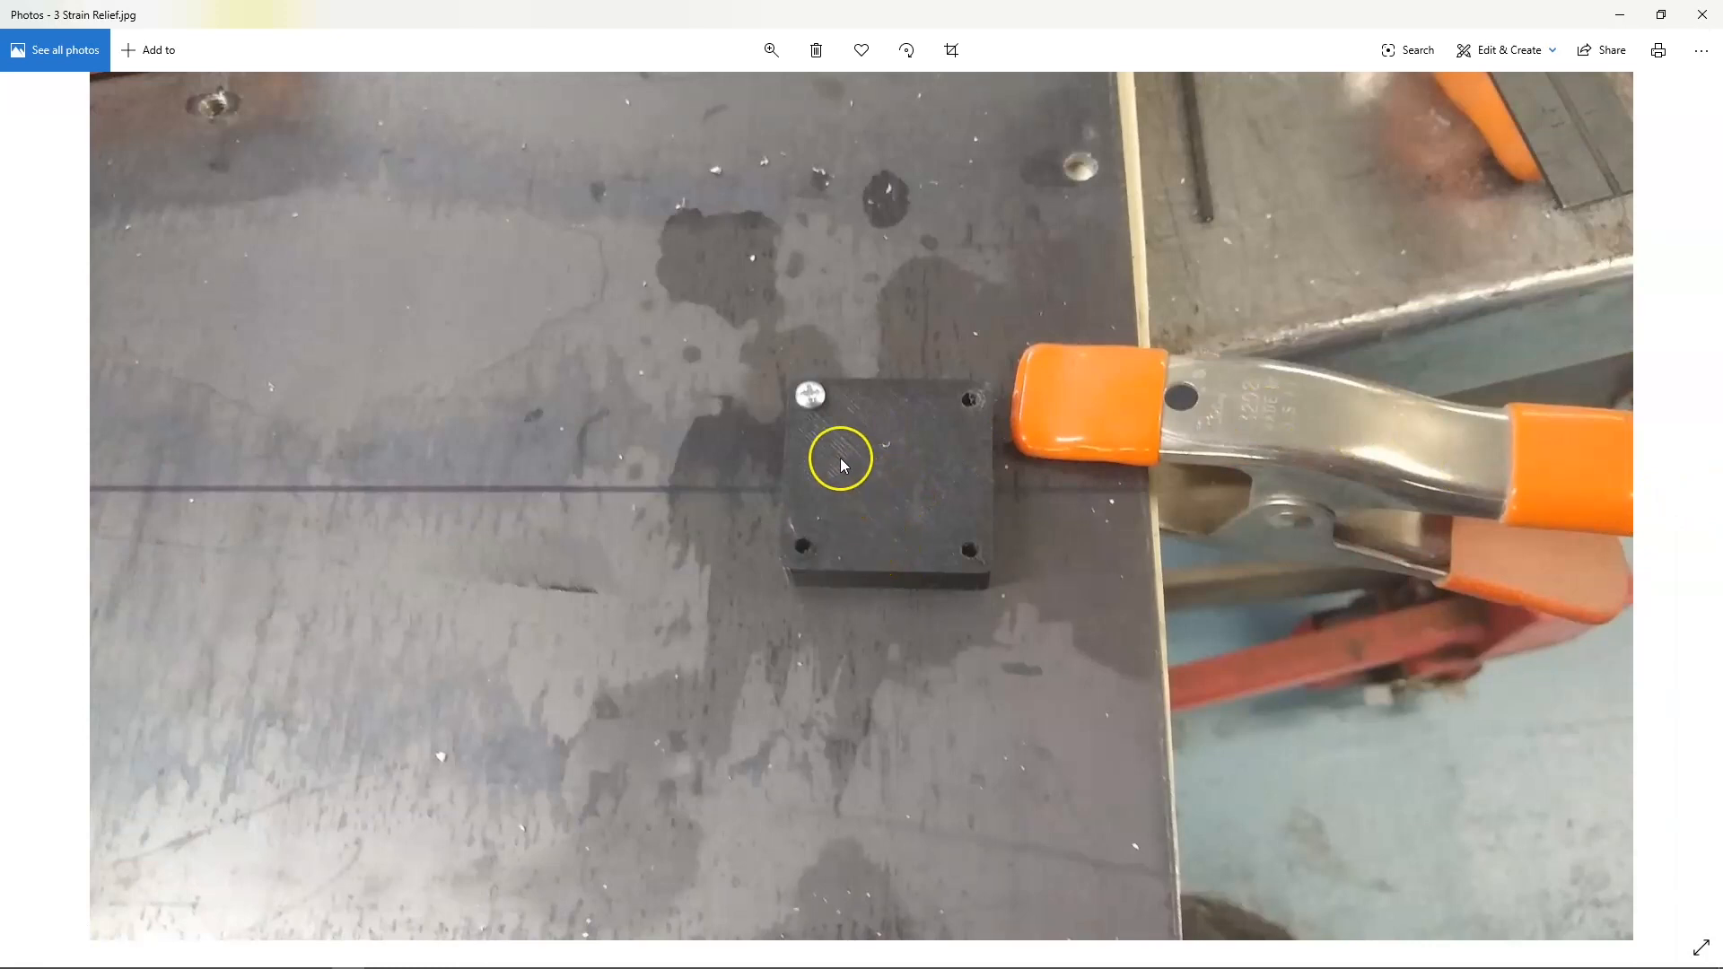
{"action": "mouse_move", "coordinate": [857, 538]}
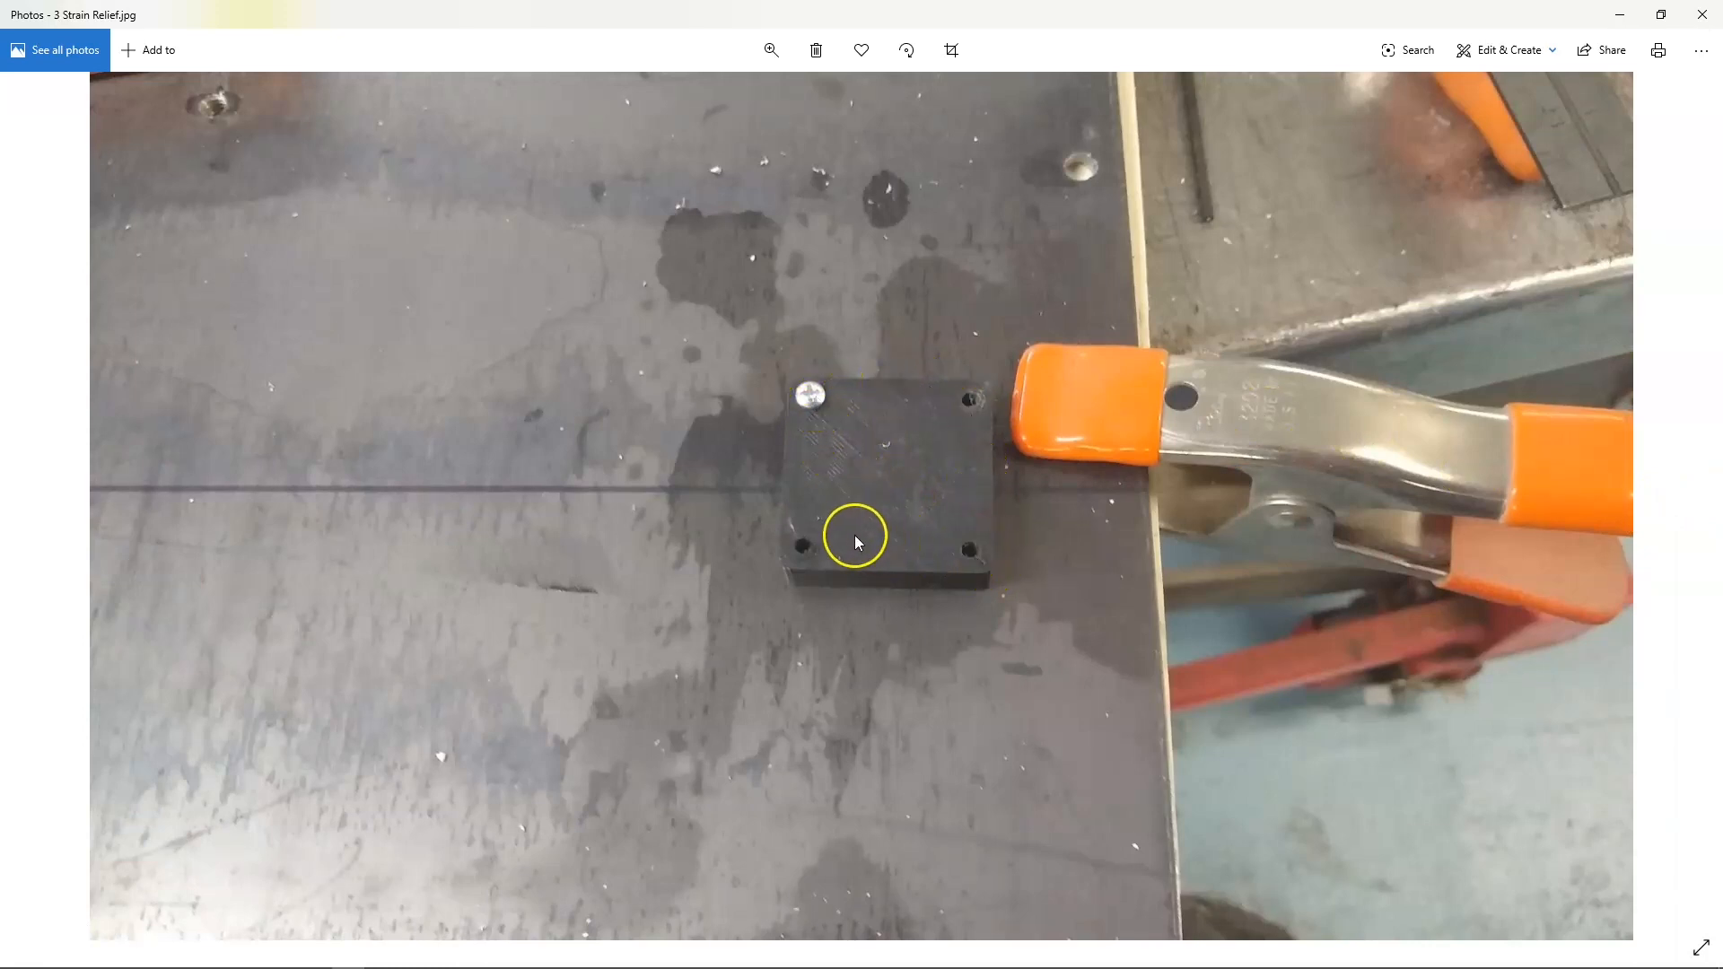
{"action": "mouse_move", "coordinate": [843, 479]}
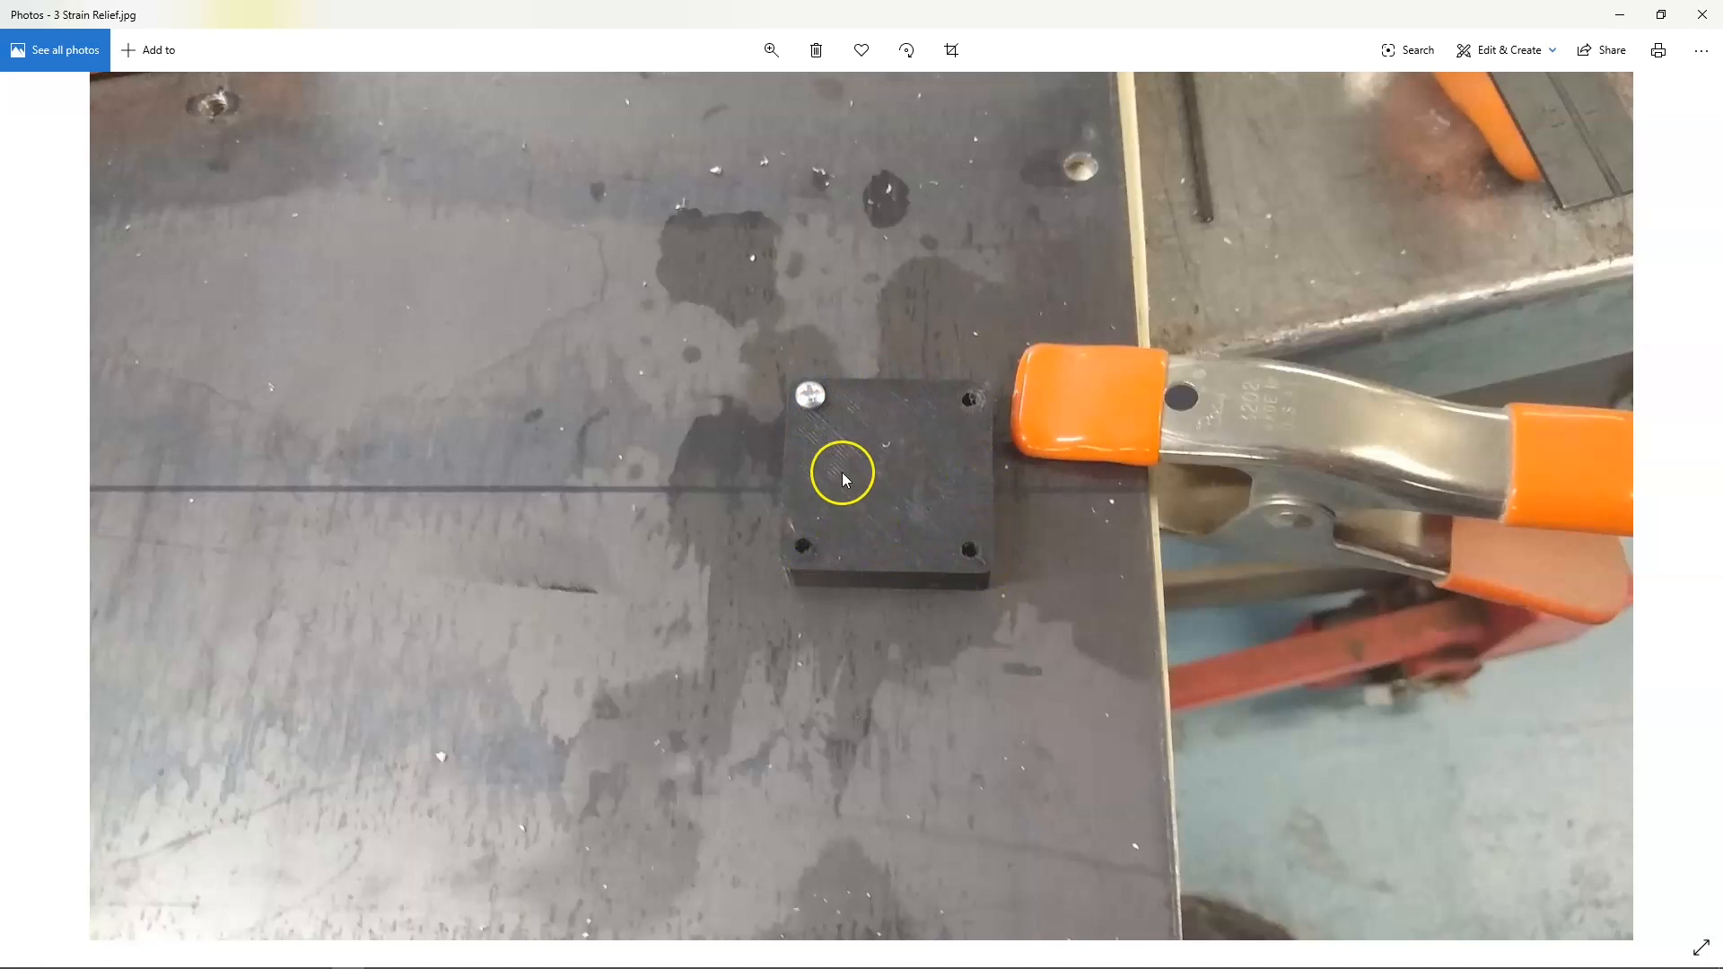
{"action": "mouse_move", "coordinate": [832, 396]}
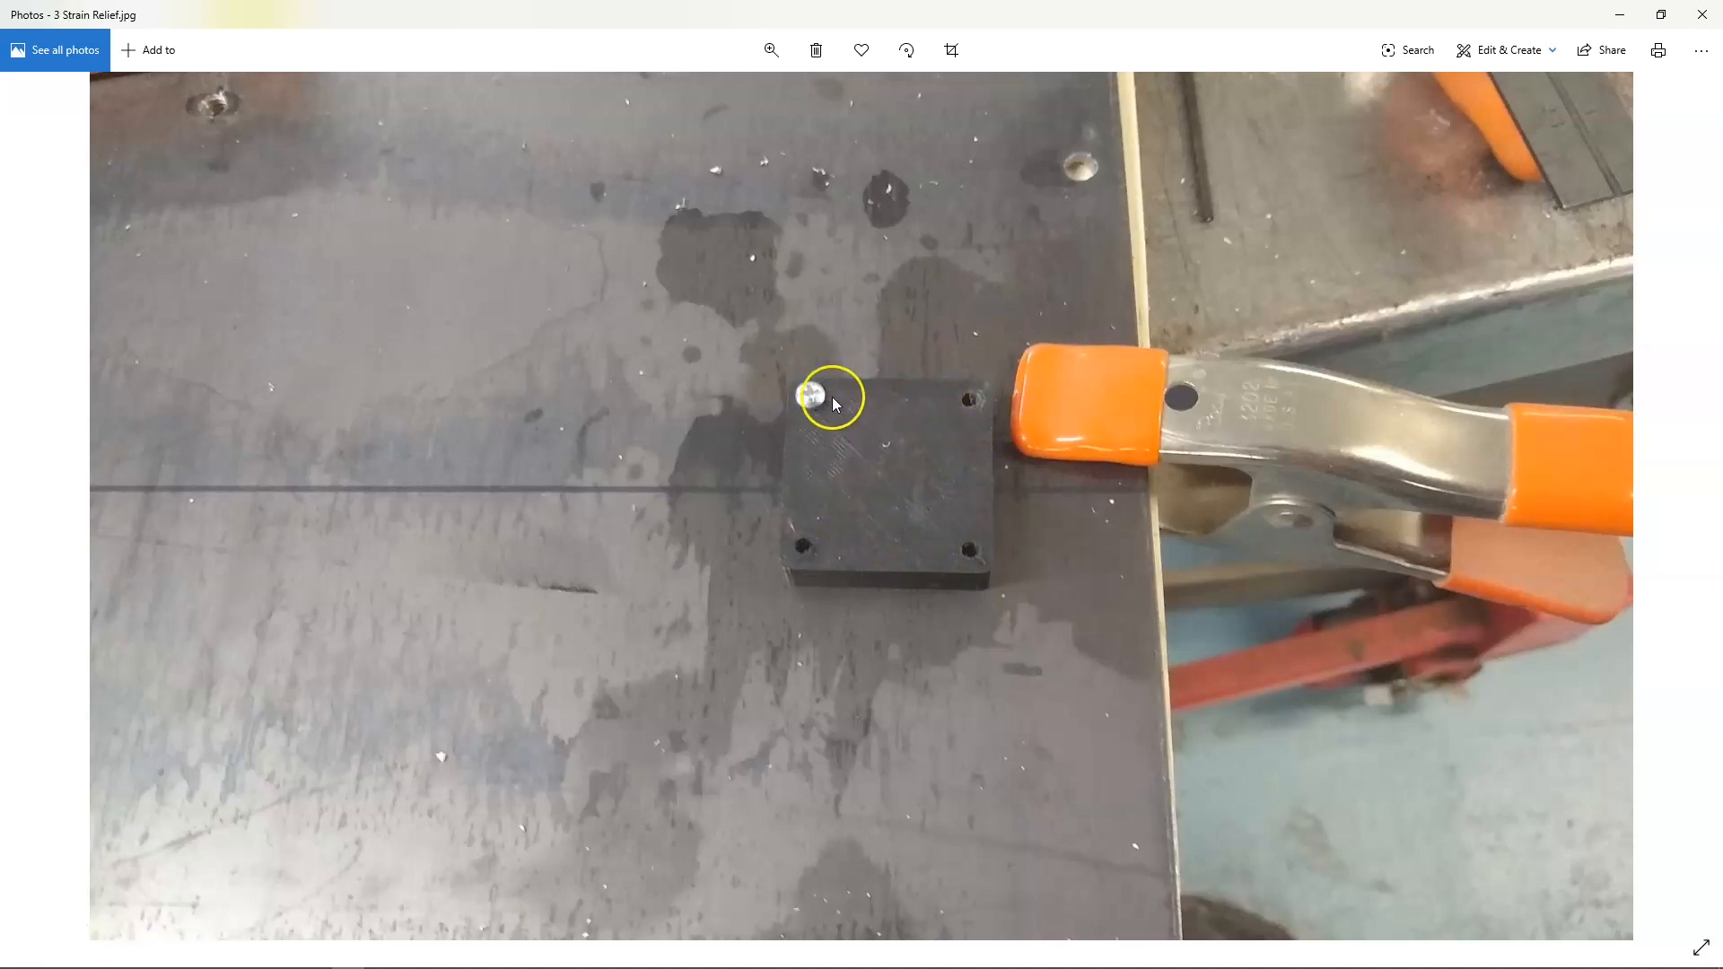
{"action": "mouse_move", "coordinate": [1012, 590]}
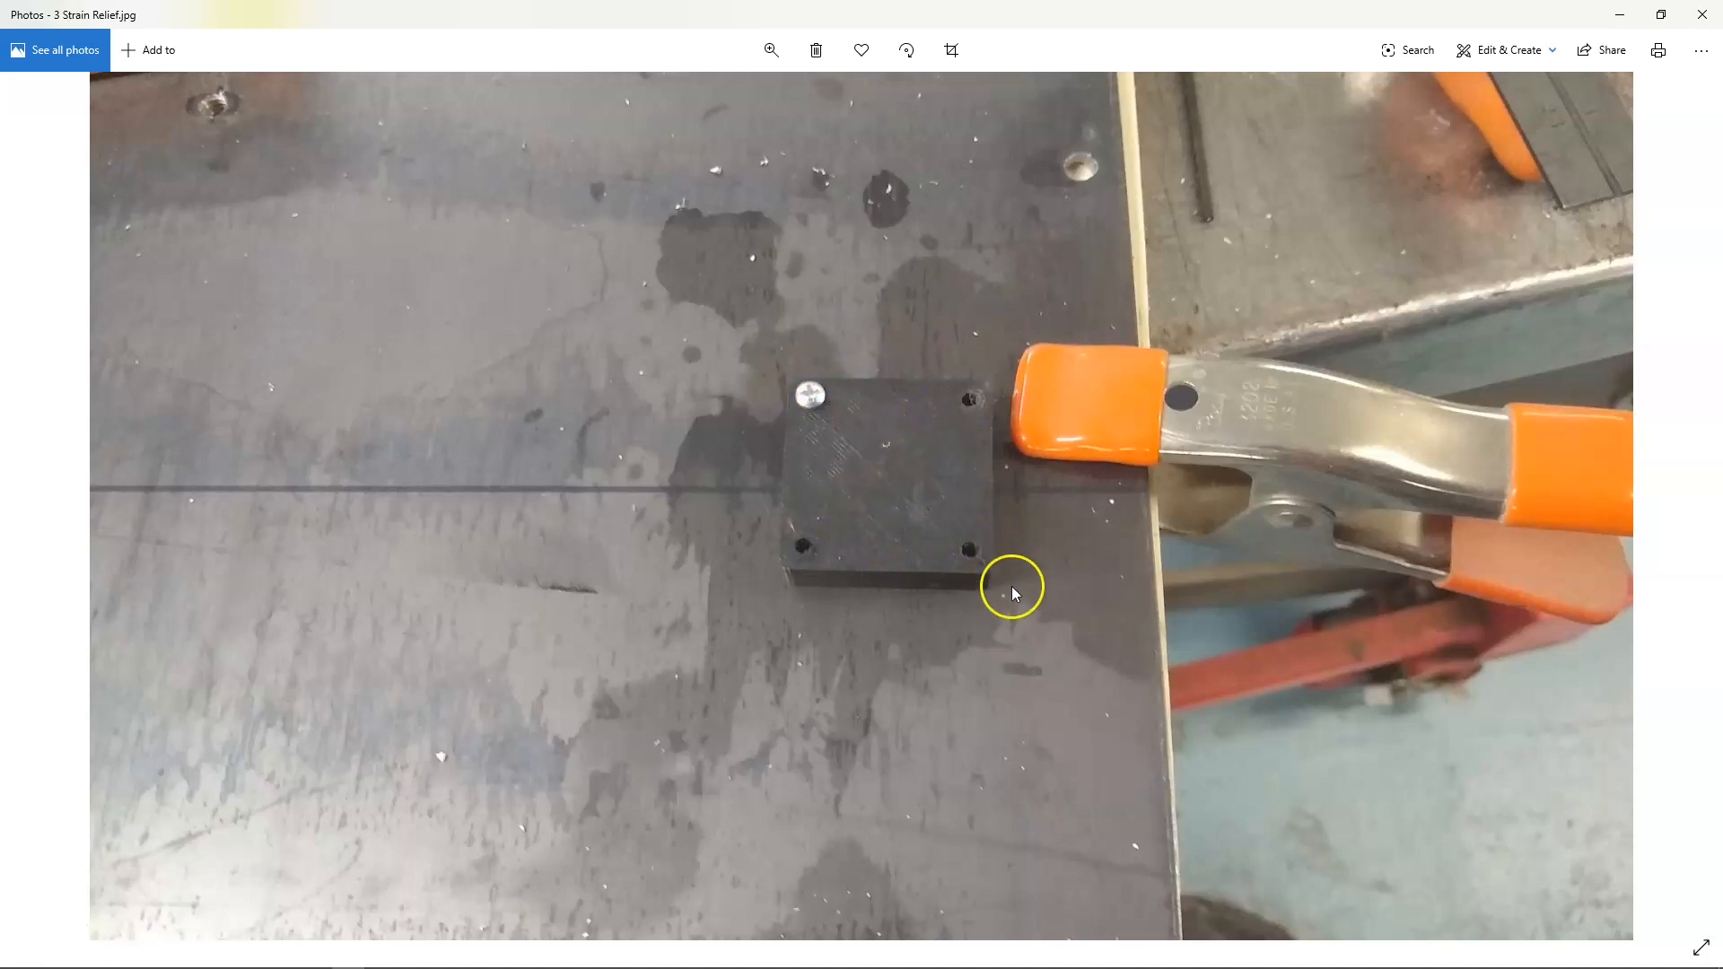
{"action": "mouse_move", "coordinate": [1011, 591]}
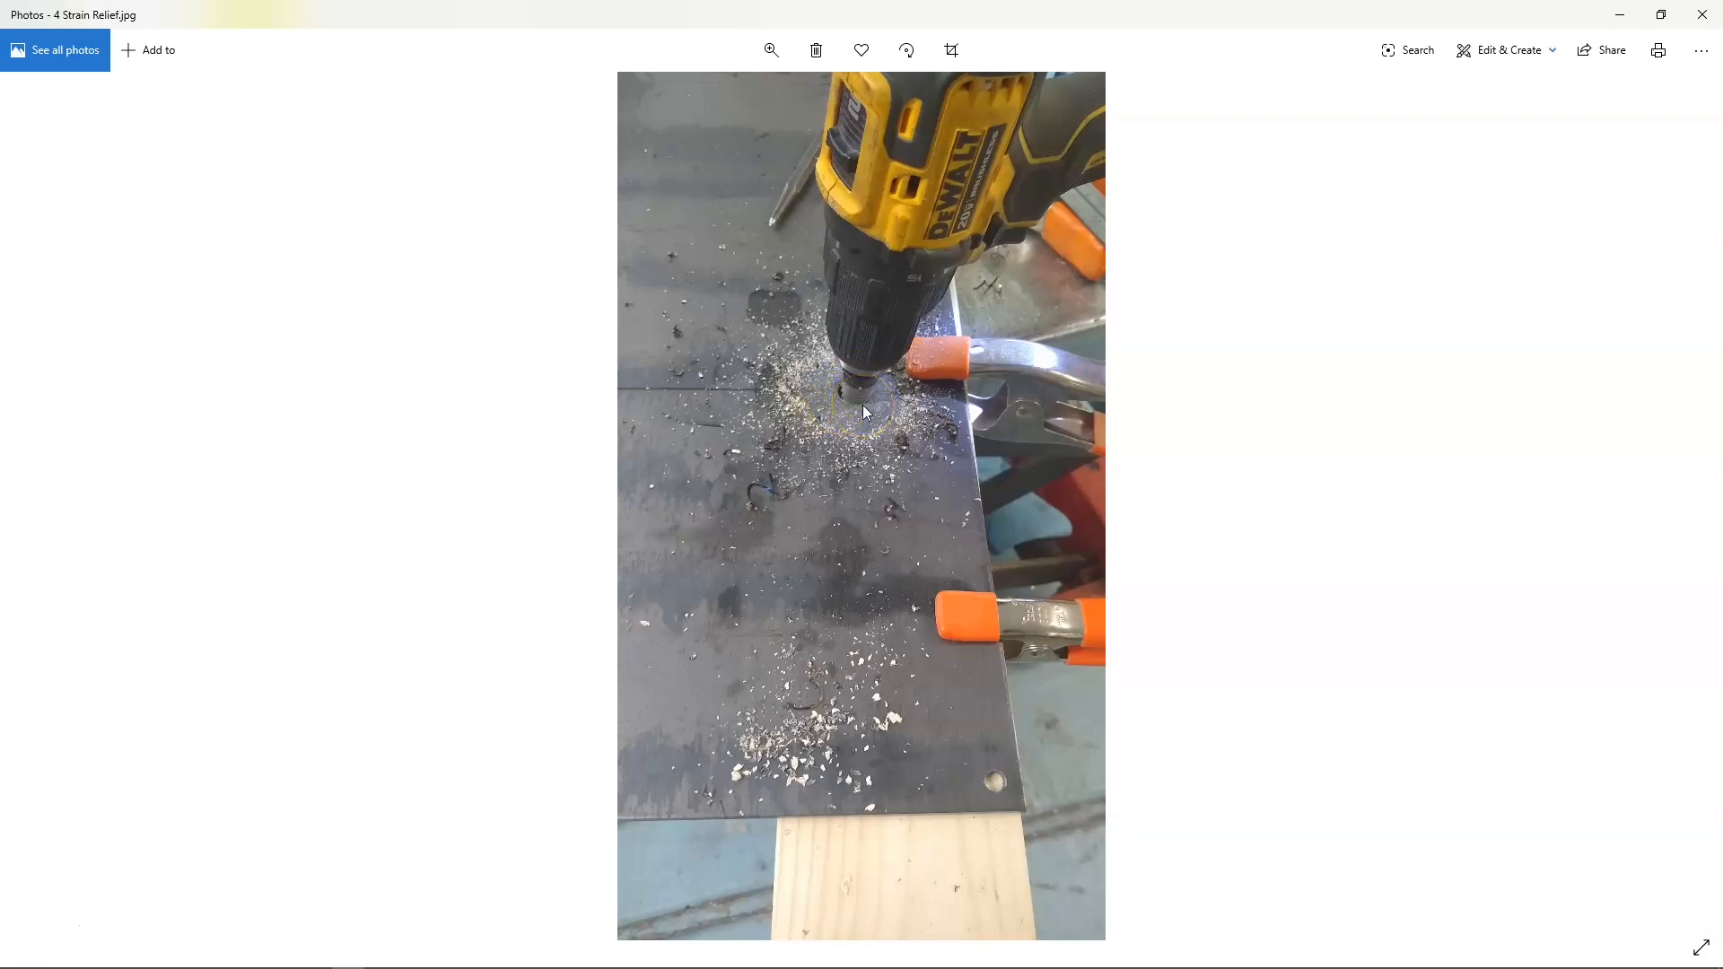
{"action": "mouse_move", "coordinate": [1689, 490]}
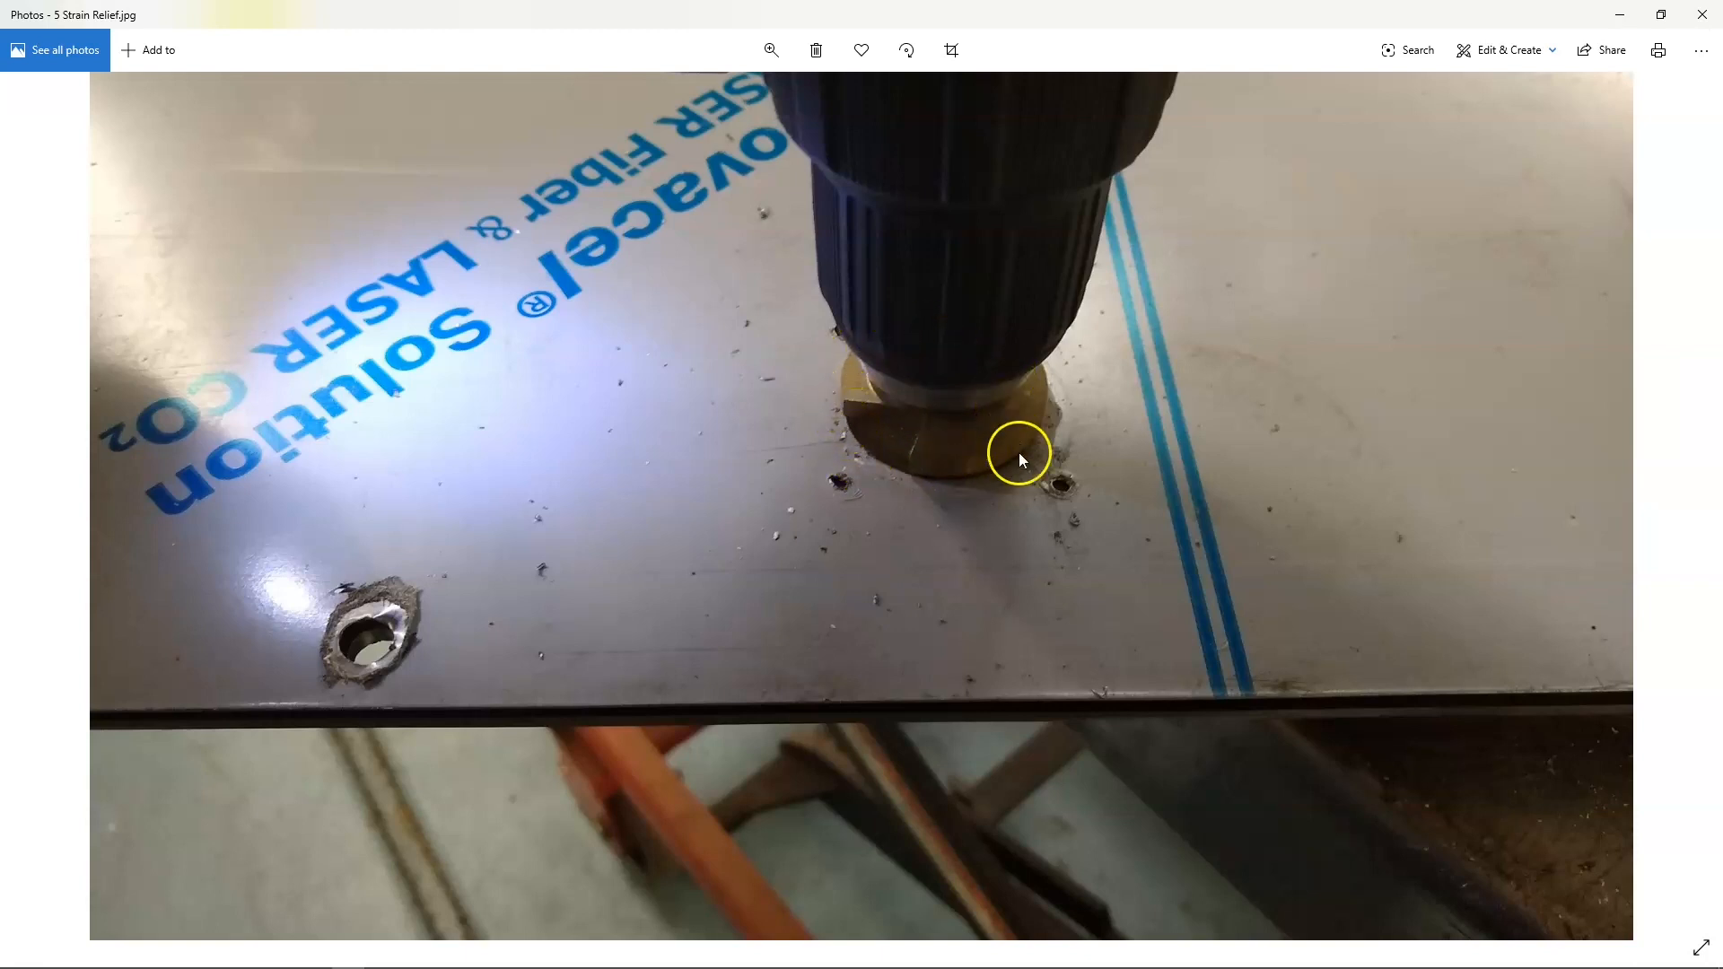
{"action": "mouse_move", "coordinate": [1288, 448]}
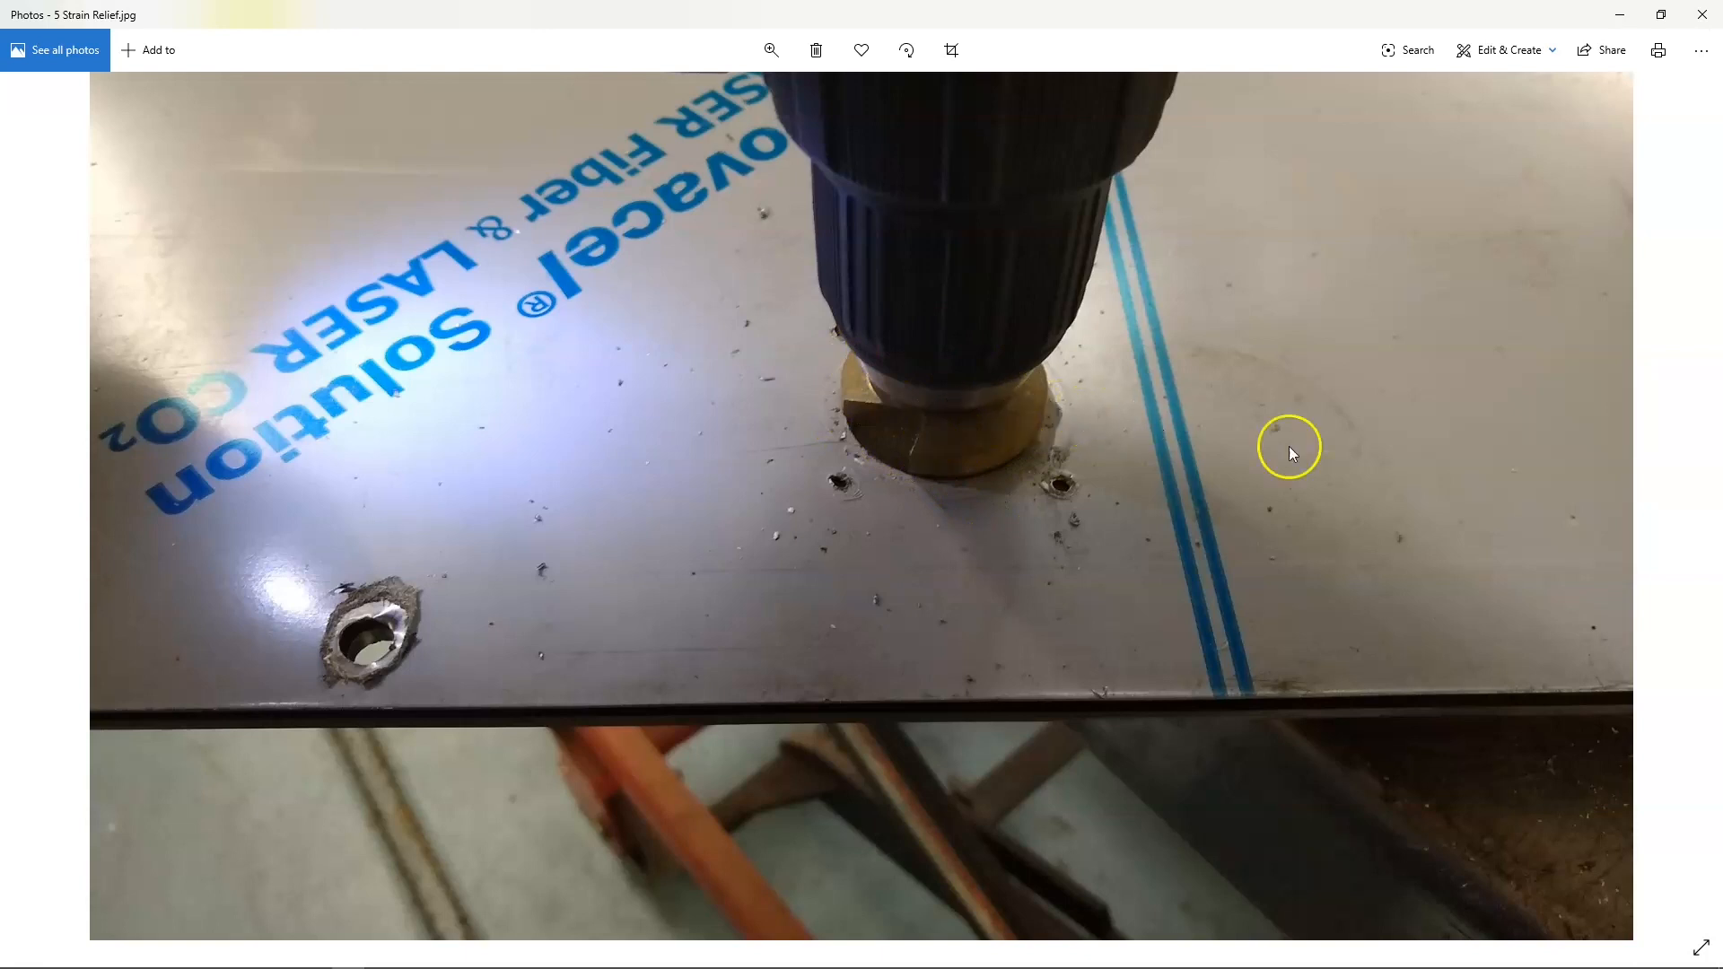
Step: Advance to 6 Strain Relief.jpg, showing the printed mount beside the round cutout
{"action": "left_click", "coordinate": [1678, 506]}
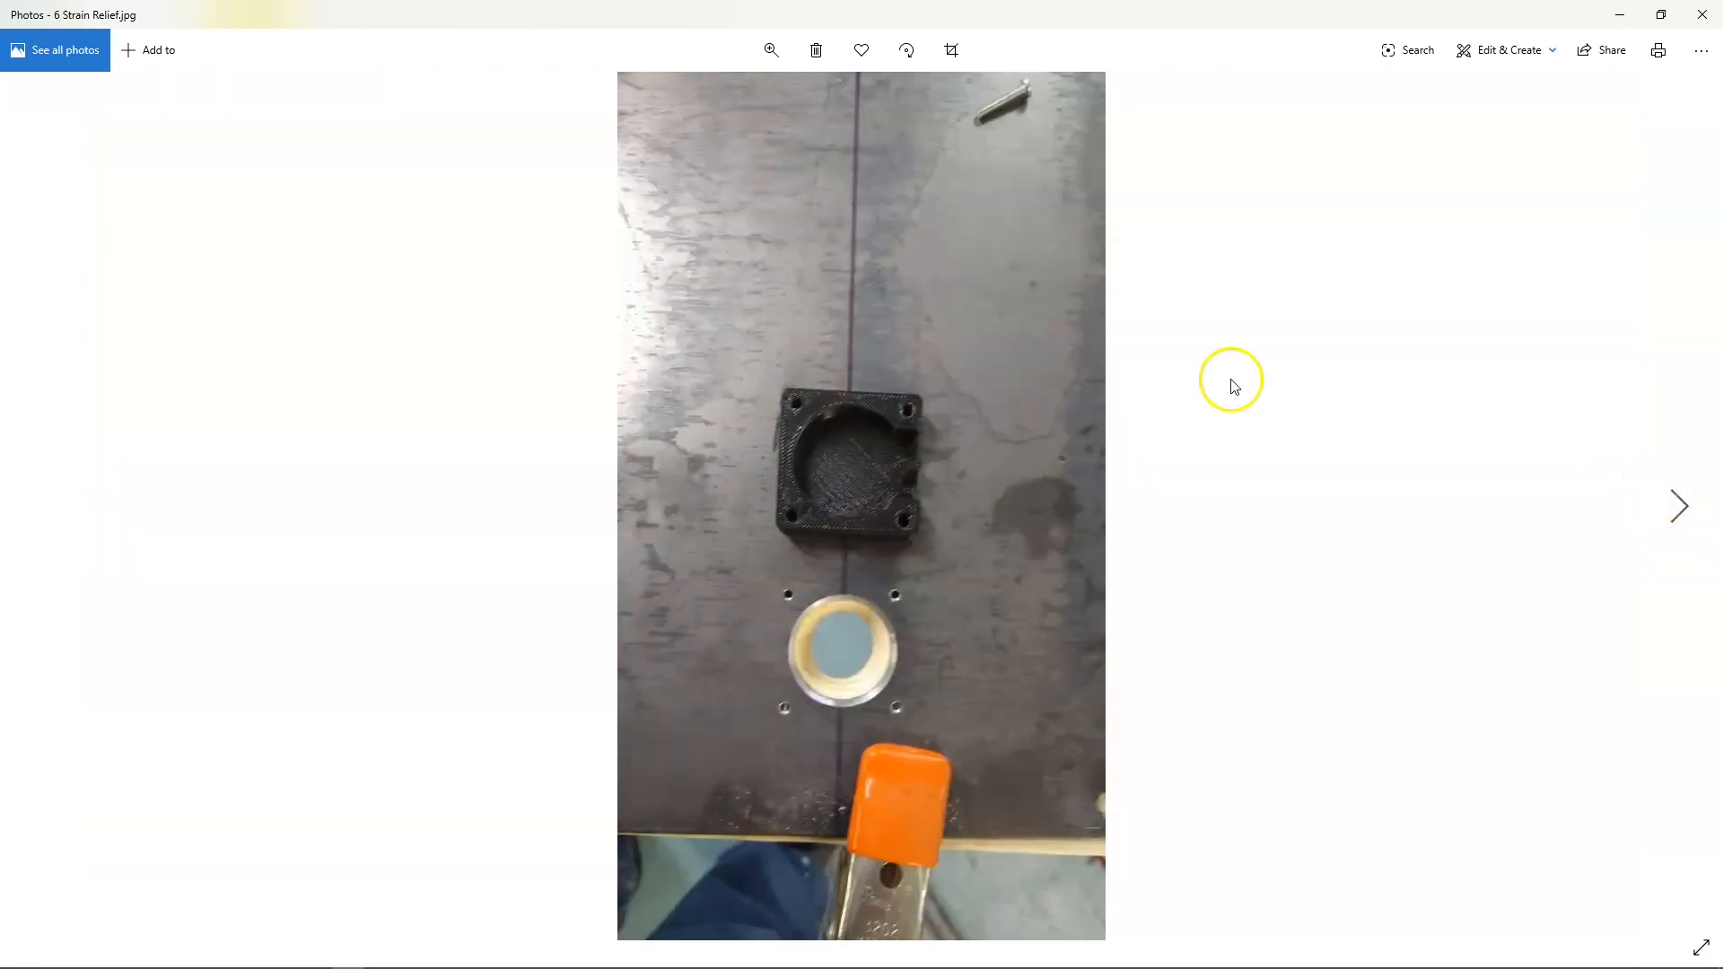
{"action": "mouse_move", "coordinate": [827, 588]}
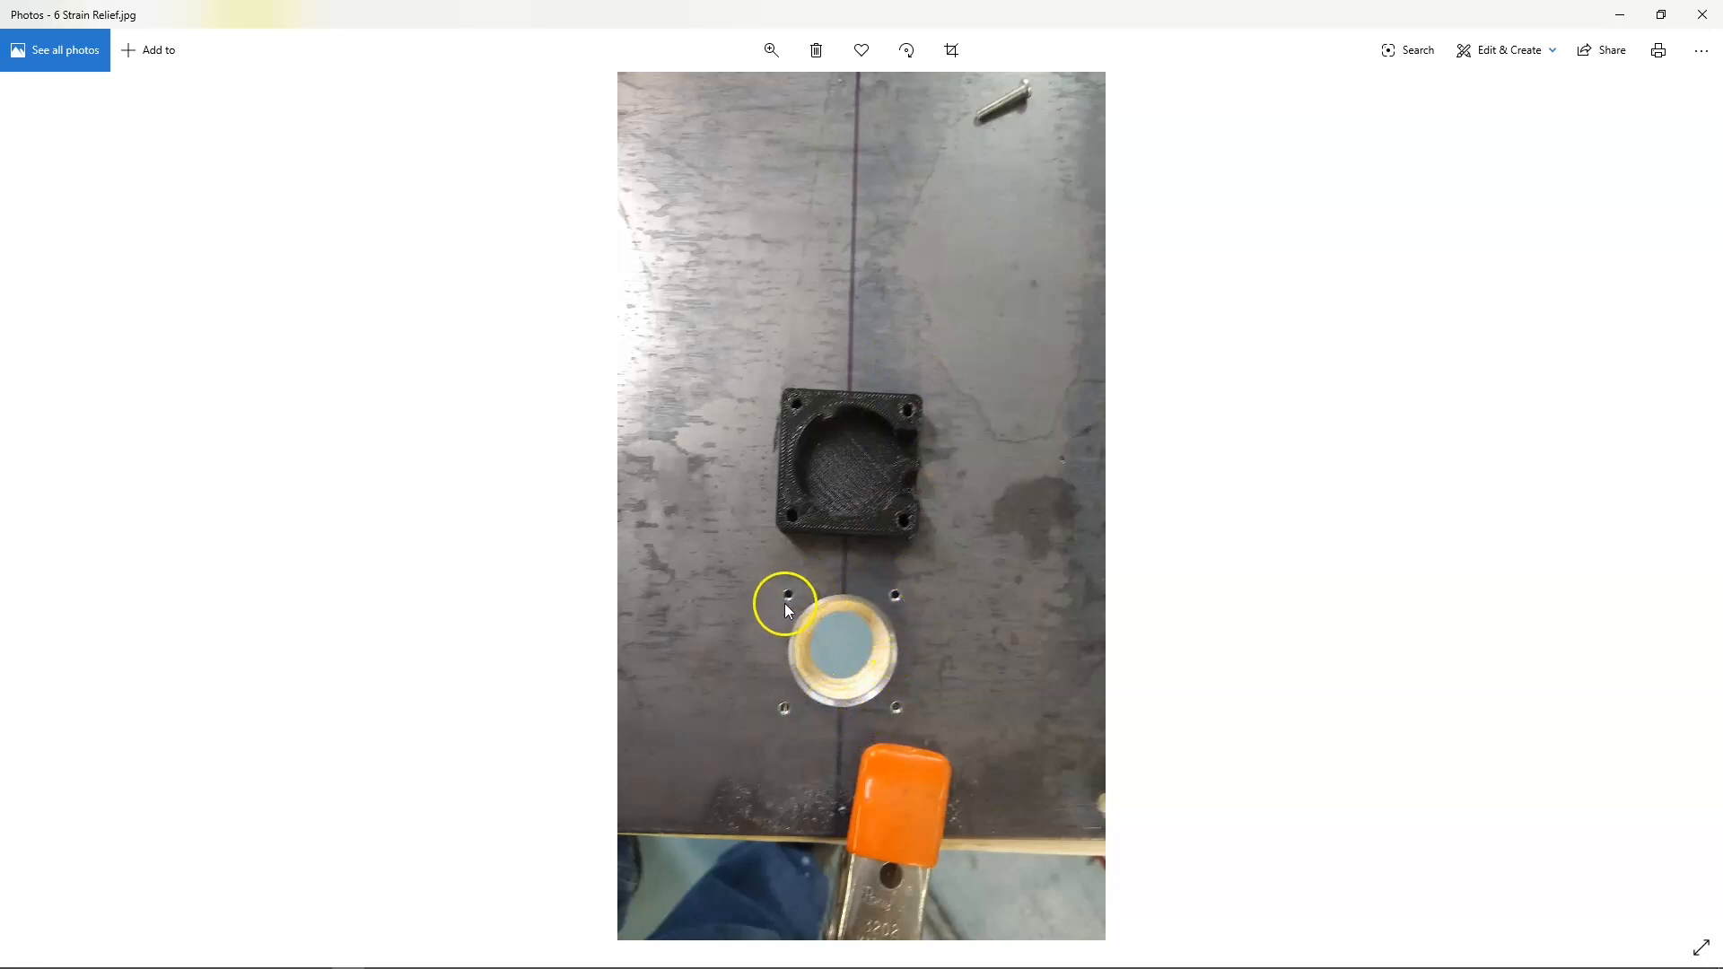
{"action": "mouse_move", "coordinate": [799, 470]}
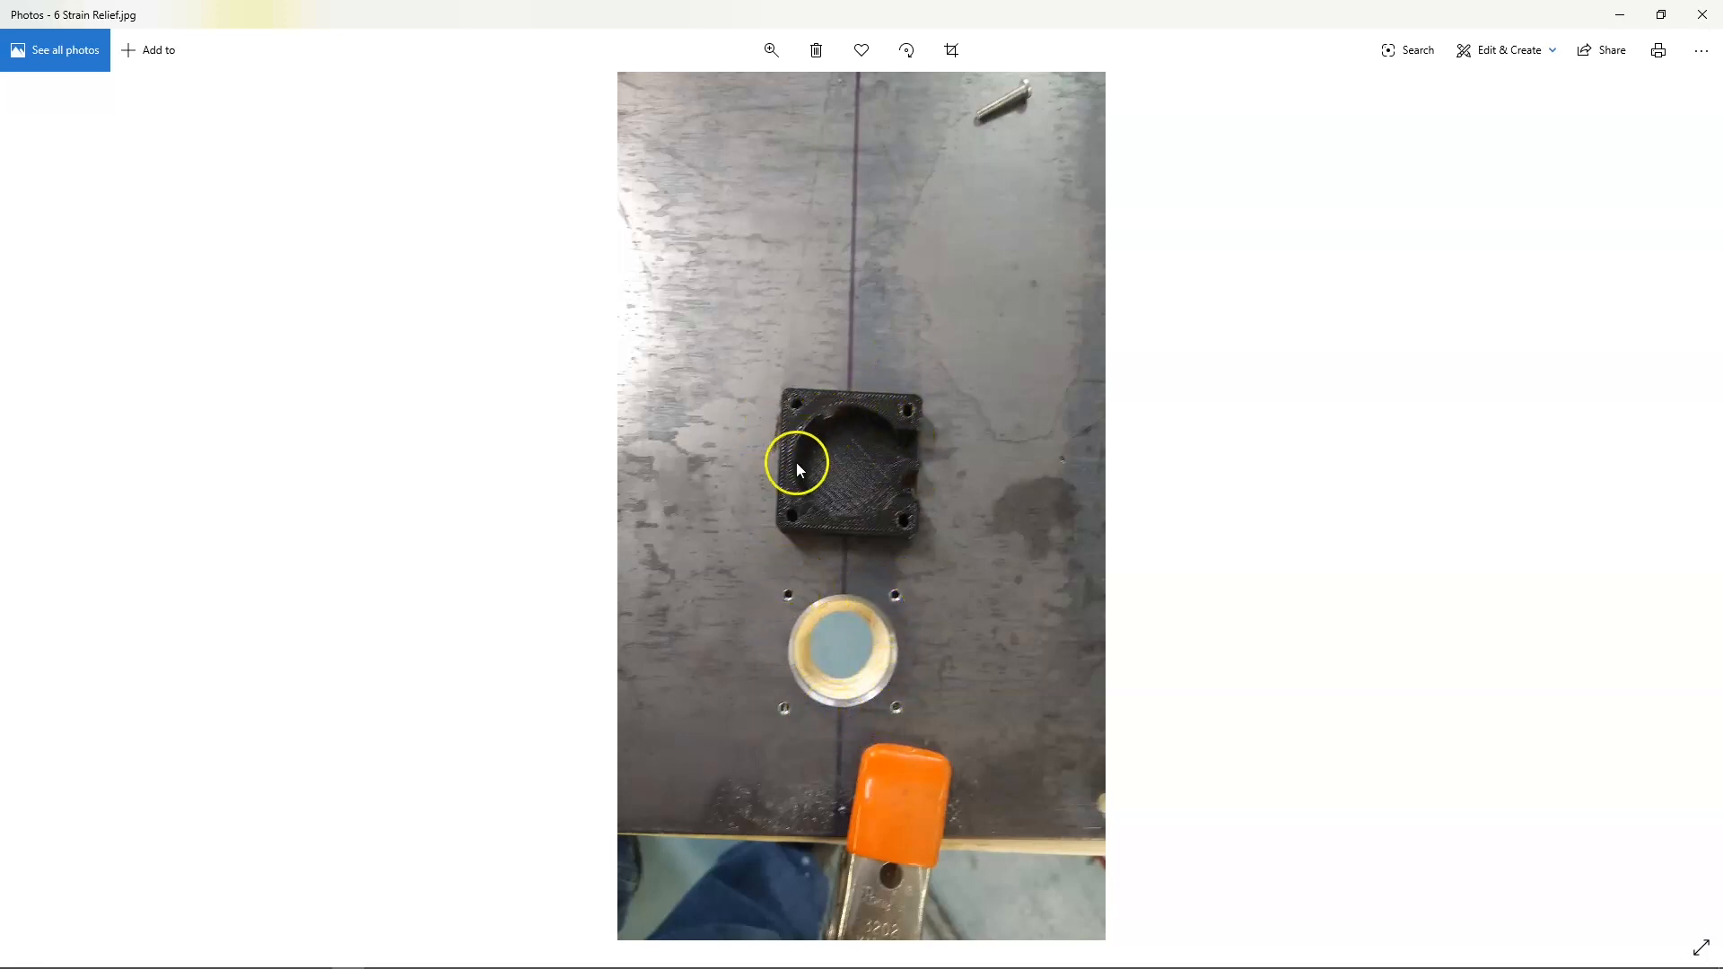
{"action": "mouse_move", "coordinate": [909, 443]}
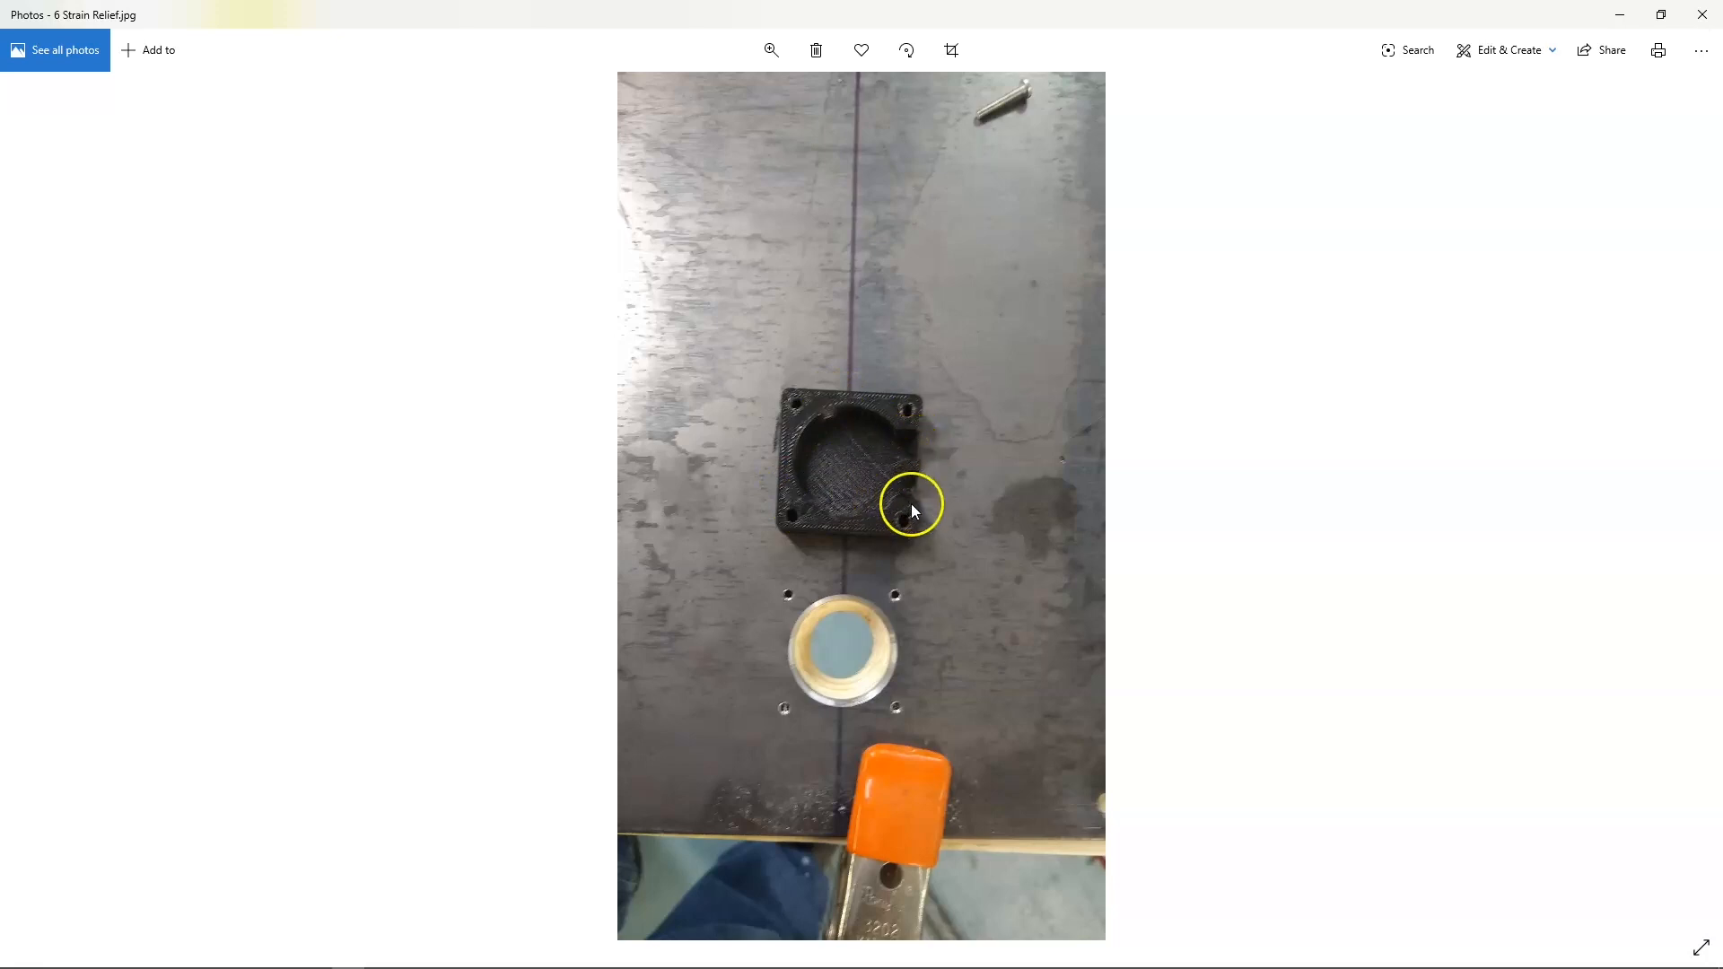
{"action": "mouse_move", "coordinate": [867, 634]}
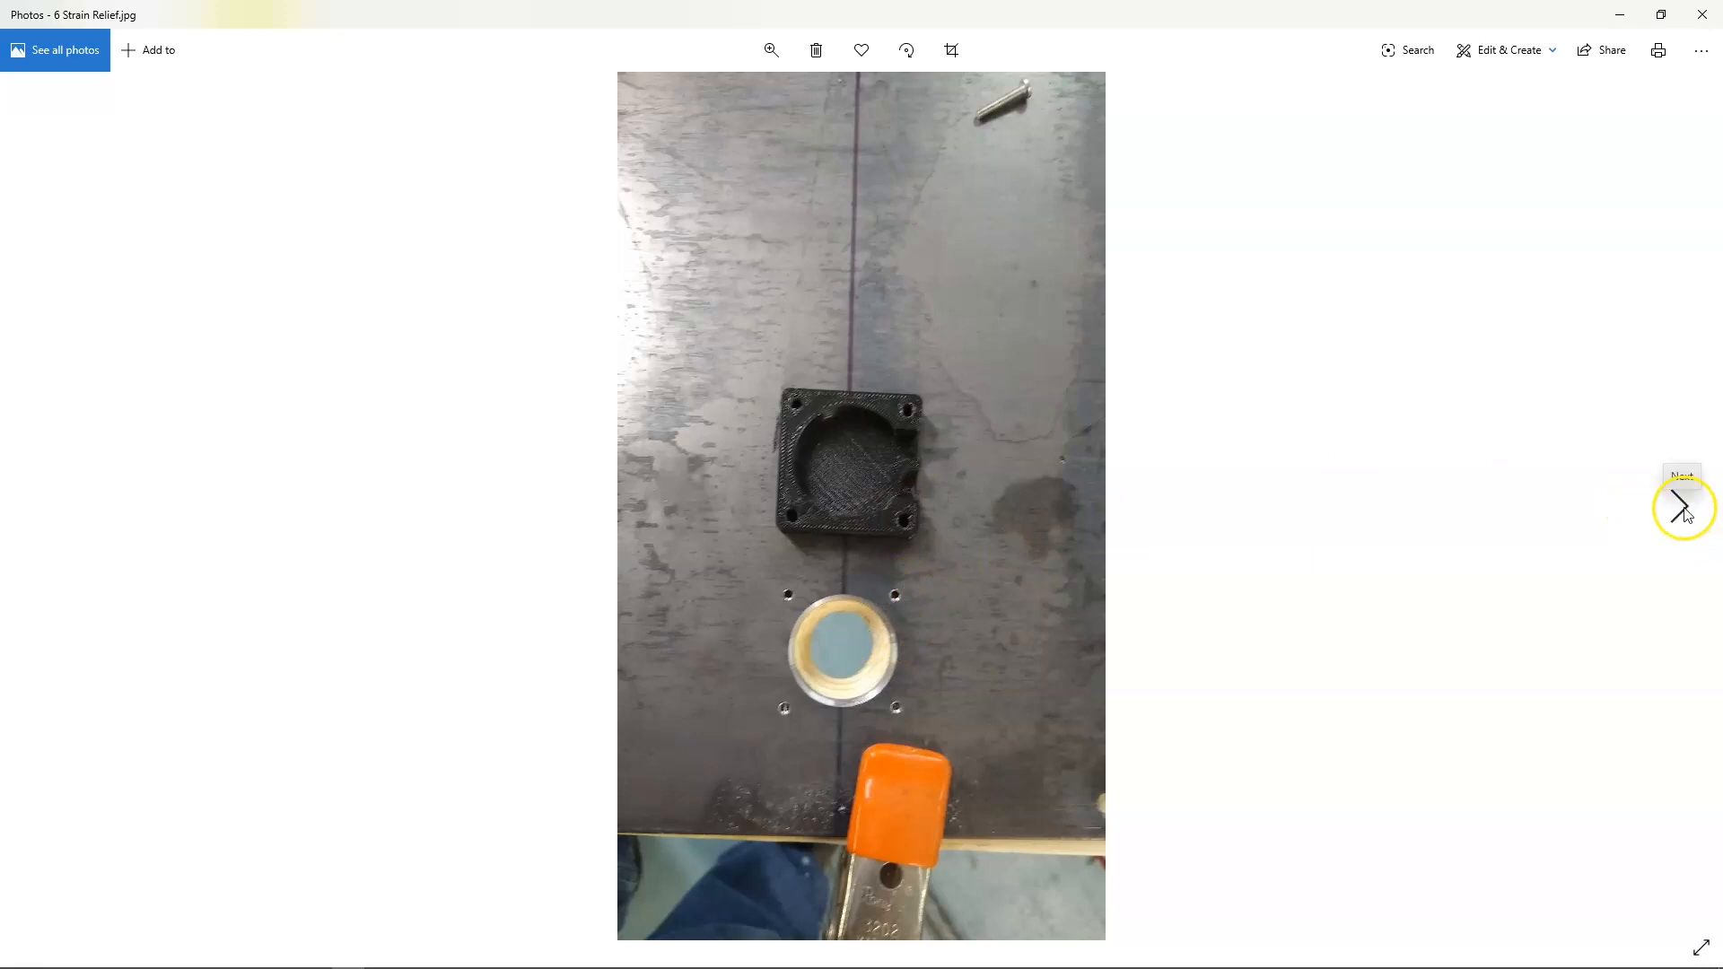
Step: Advance to 7 panel bond.jpg, the panel with adhesive spray and acetone
{"action": "left_click", "coordinate": [1683, 506]}
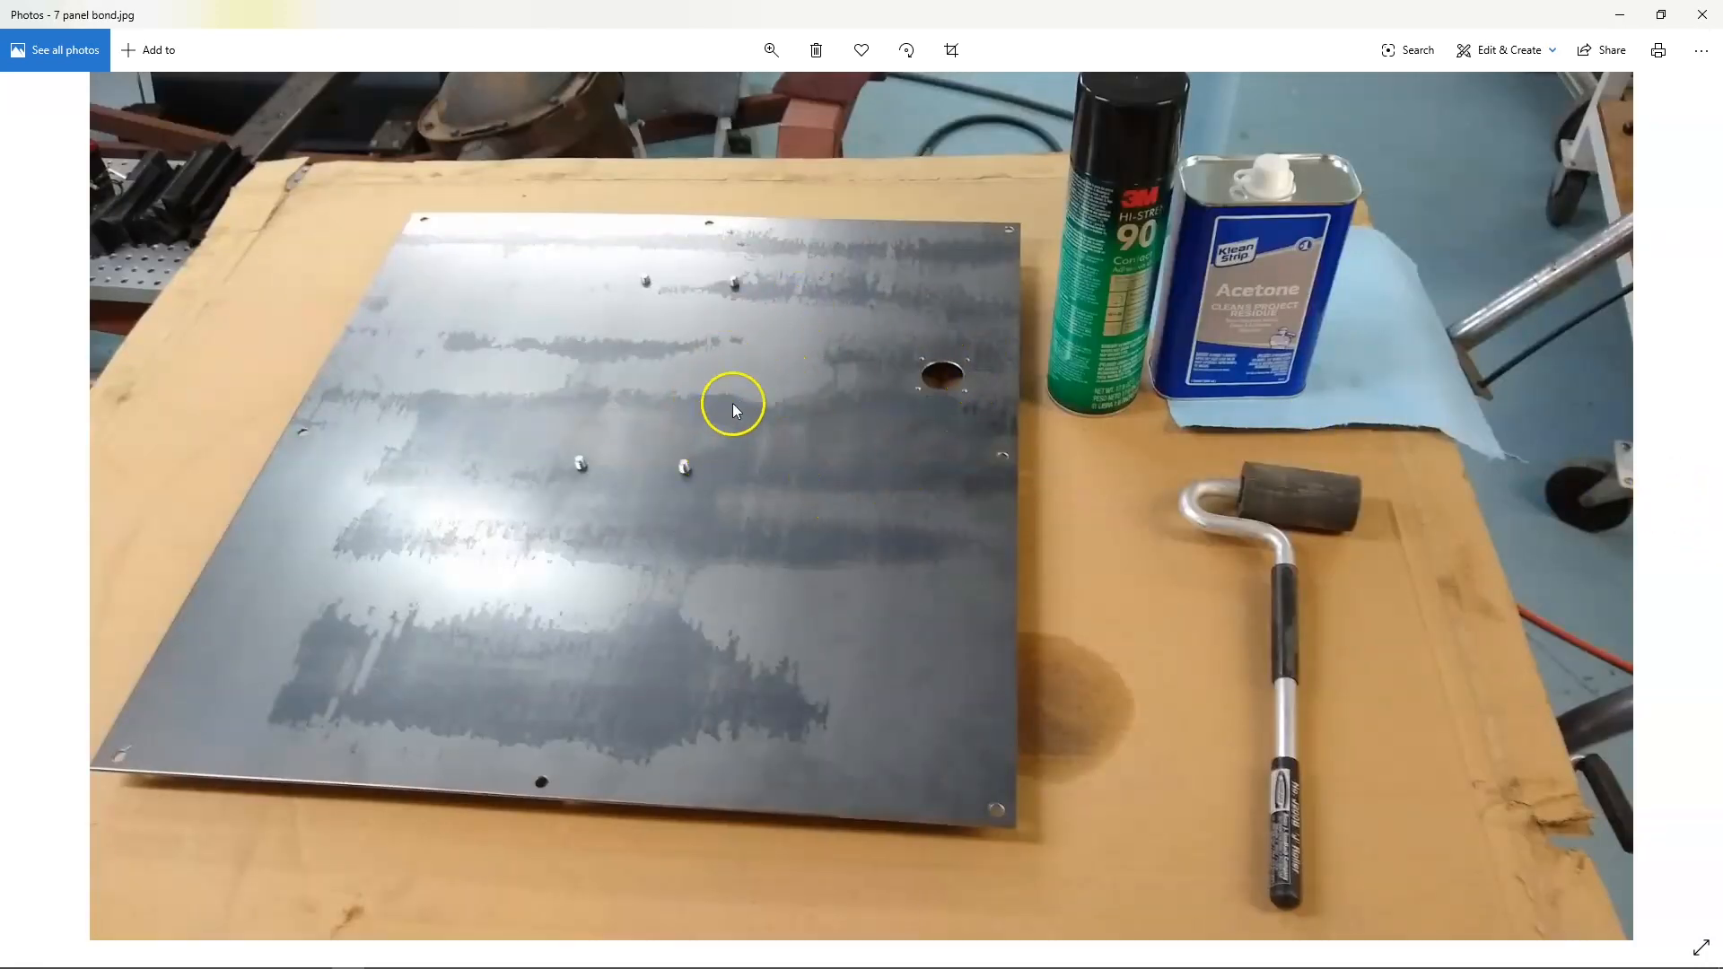
{"action": "mouse_move", "coordinate": [797, 362]}
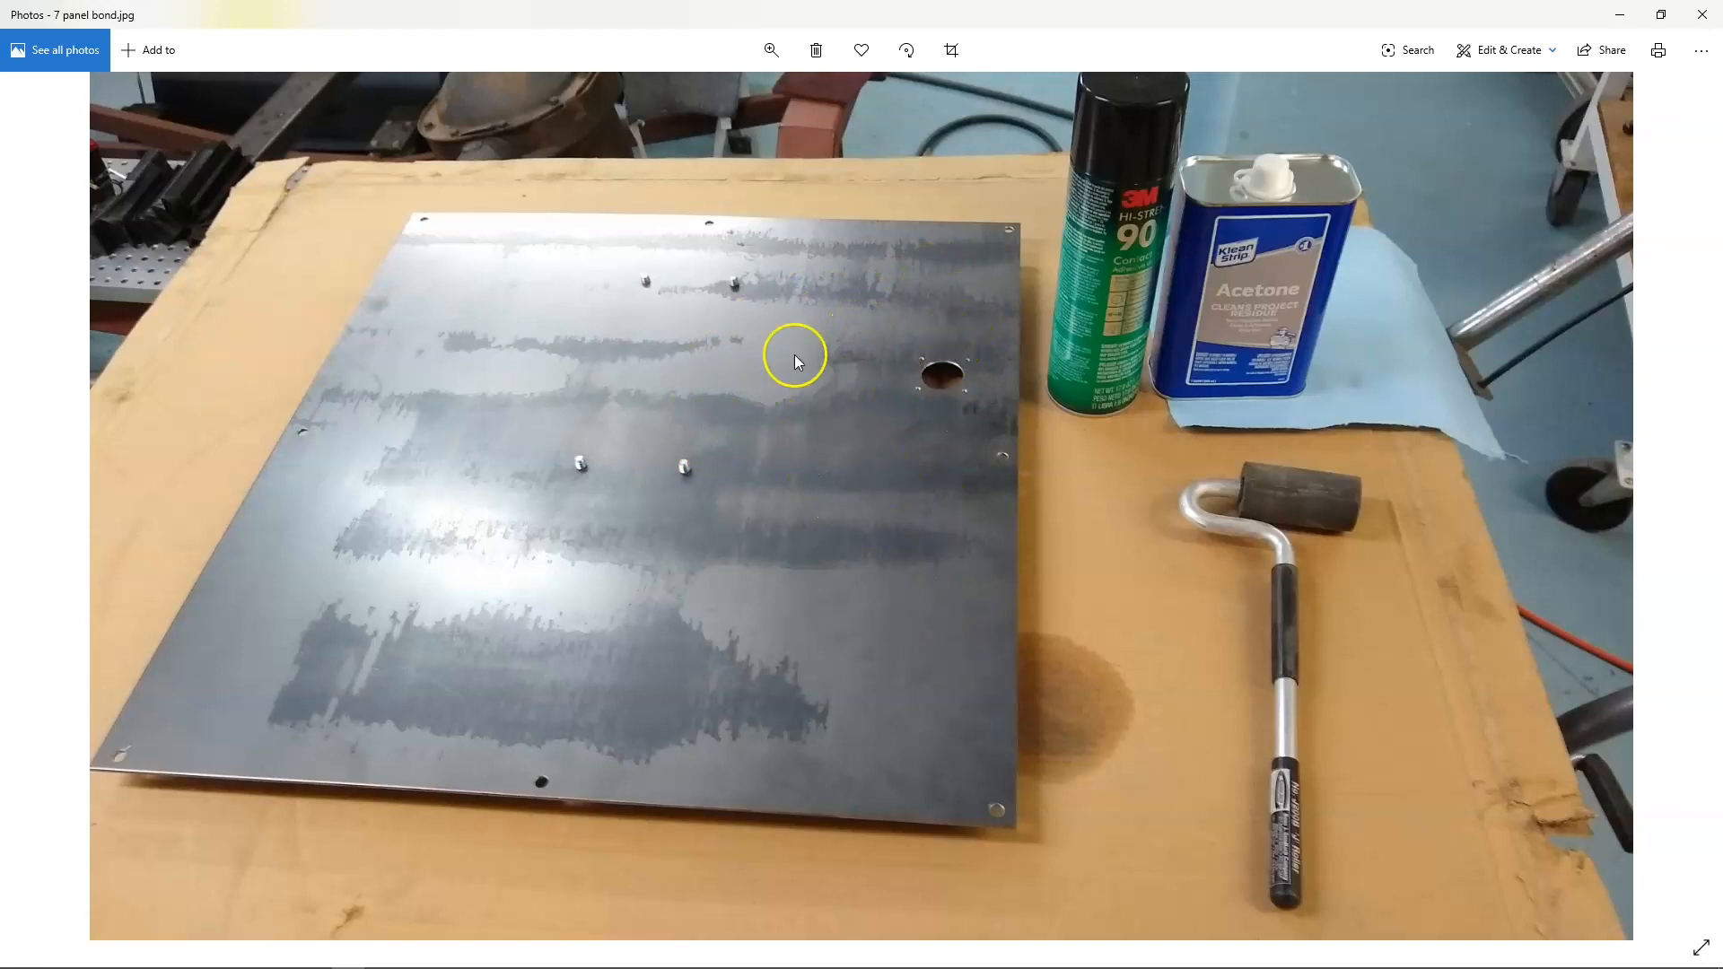
{"action": "mouse_move", "coordinate": [530, 552]}
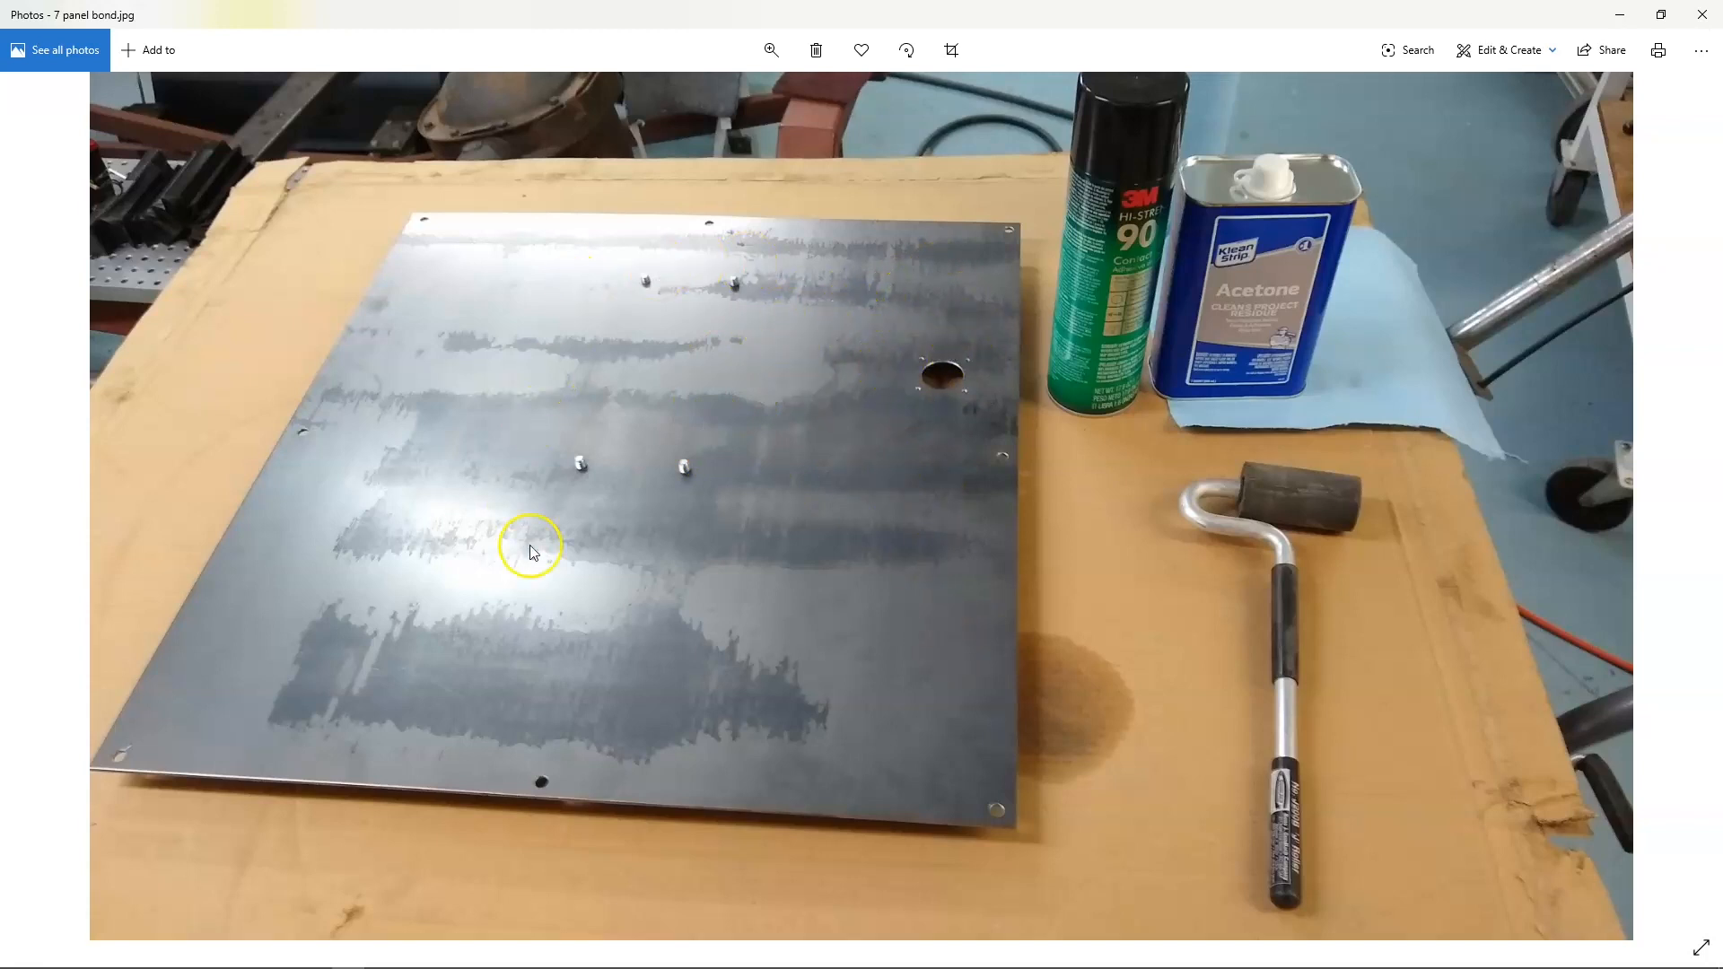
{"action": "mouse_move", "coordinate": [666, 235]}
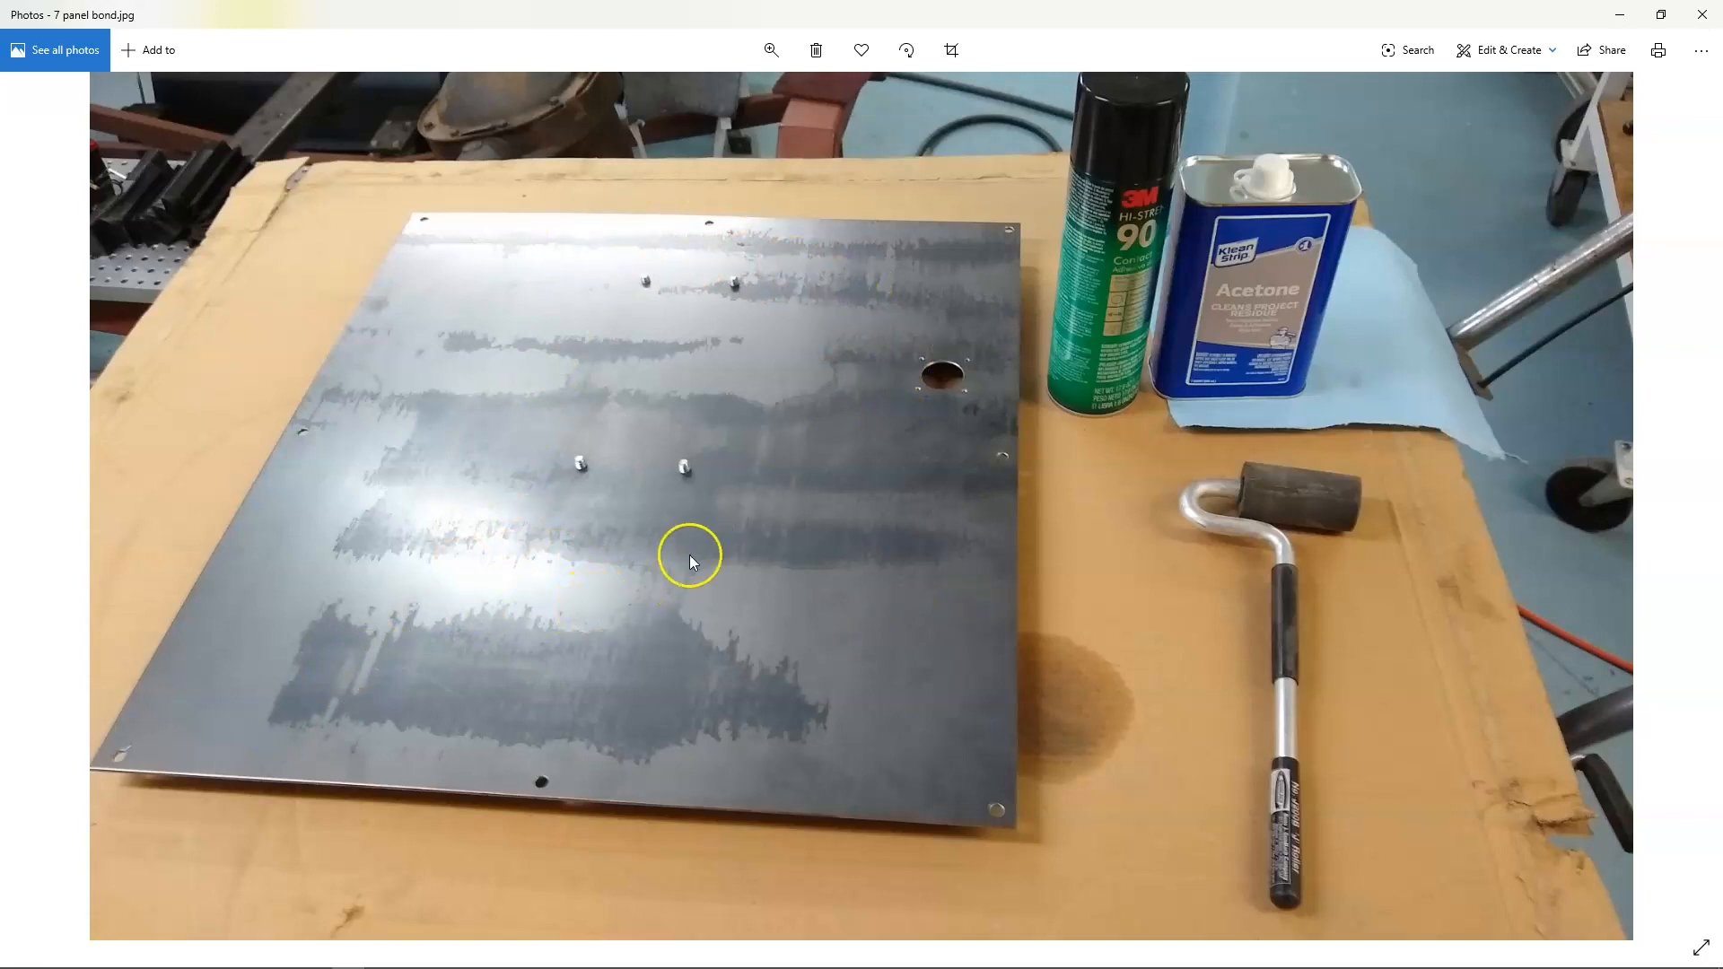
{"action": "mouse_move", "coordinate": [892, 293]}
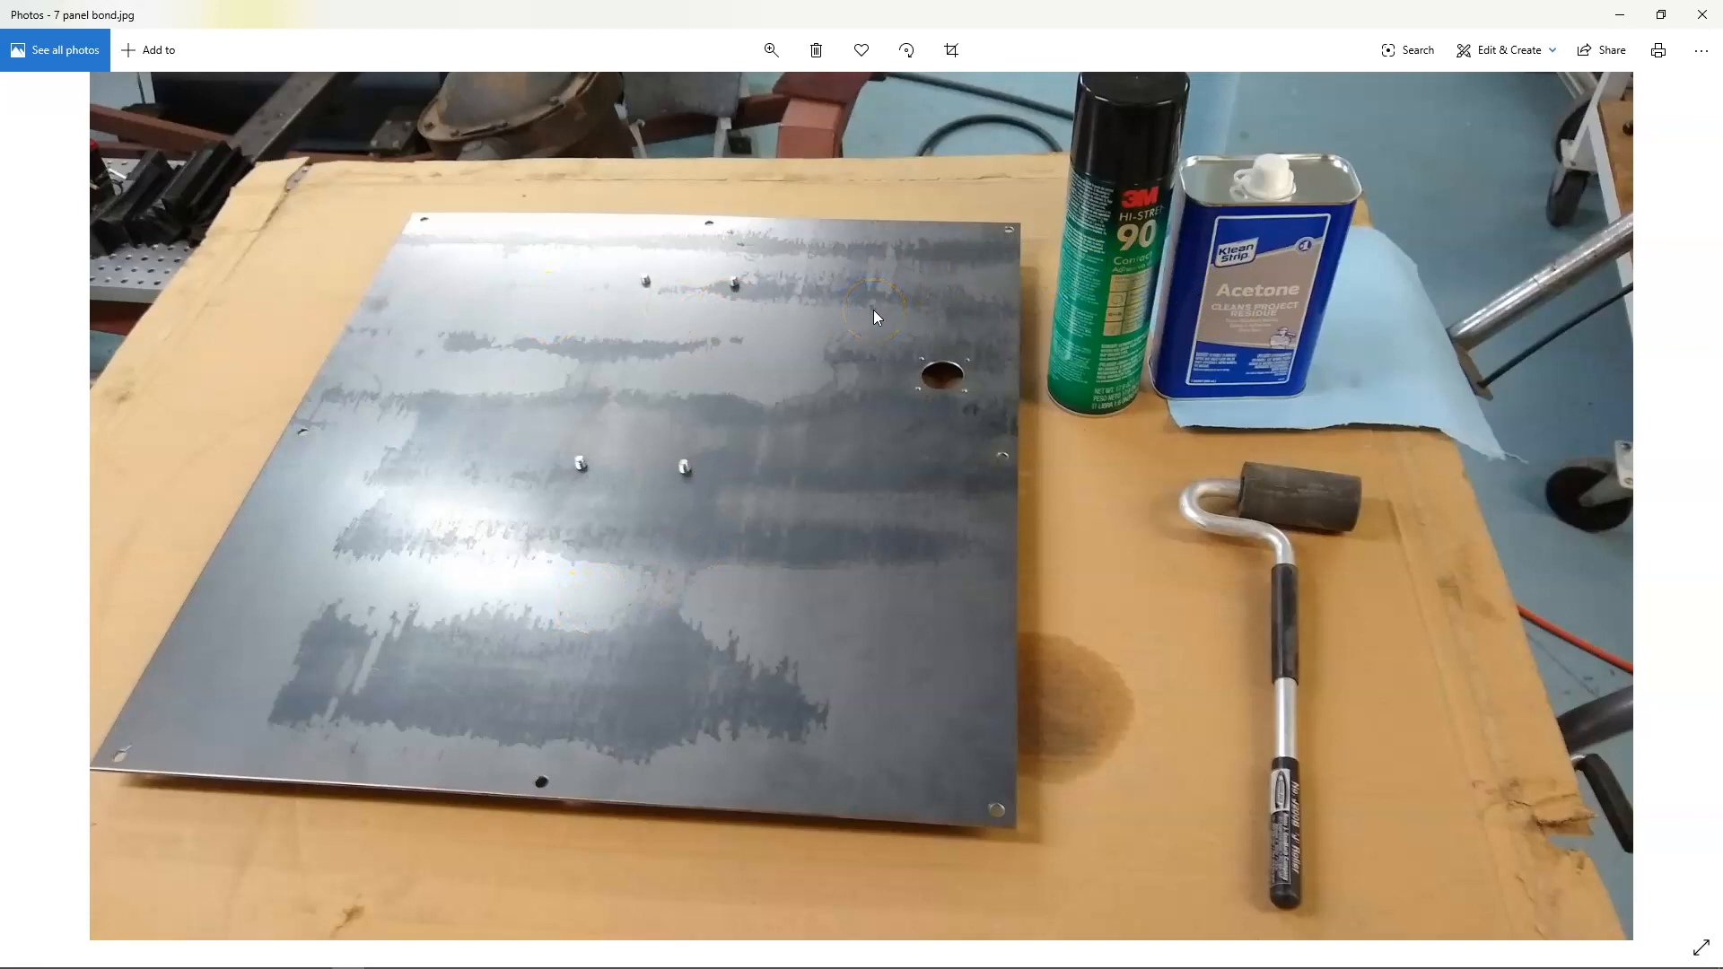
{"action": "mouse_move", "coordinate": [1206, 317]}
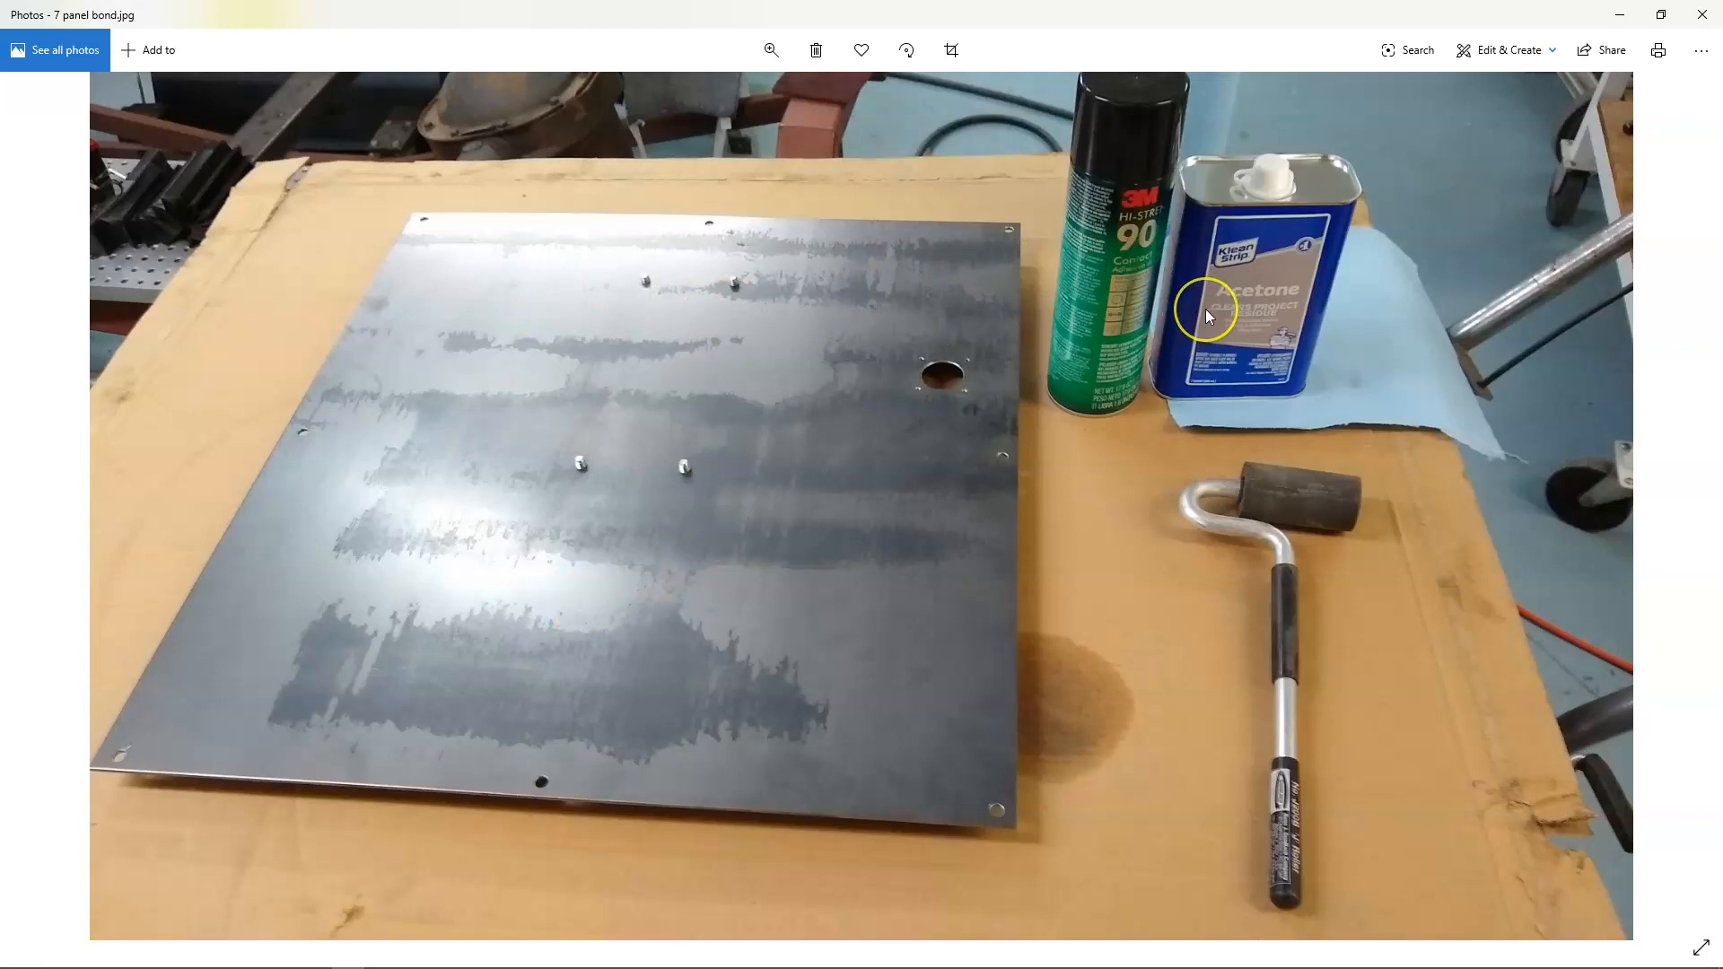
{"action": "mouse_move", "coordinate": [1360, 264]}
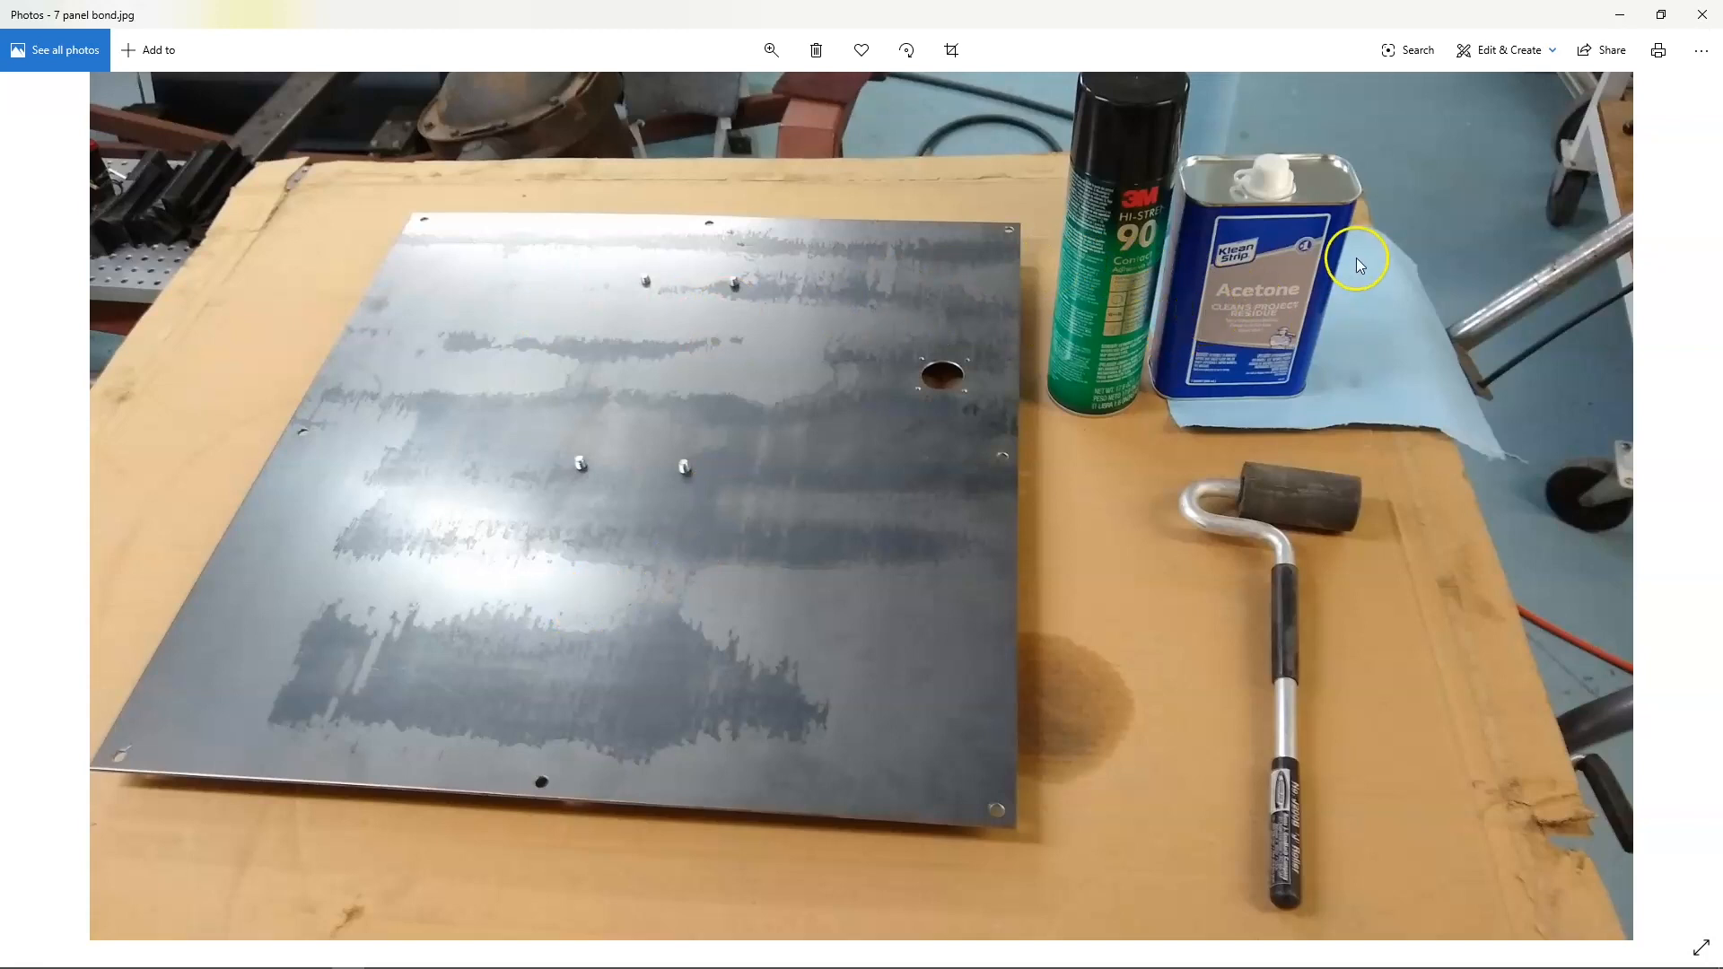
{"action": "mouse_move", "coordinate": [1184, 227]}
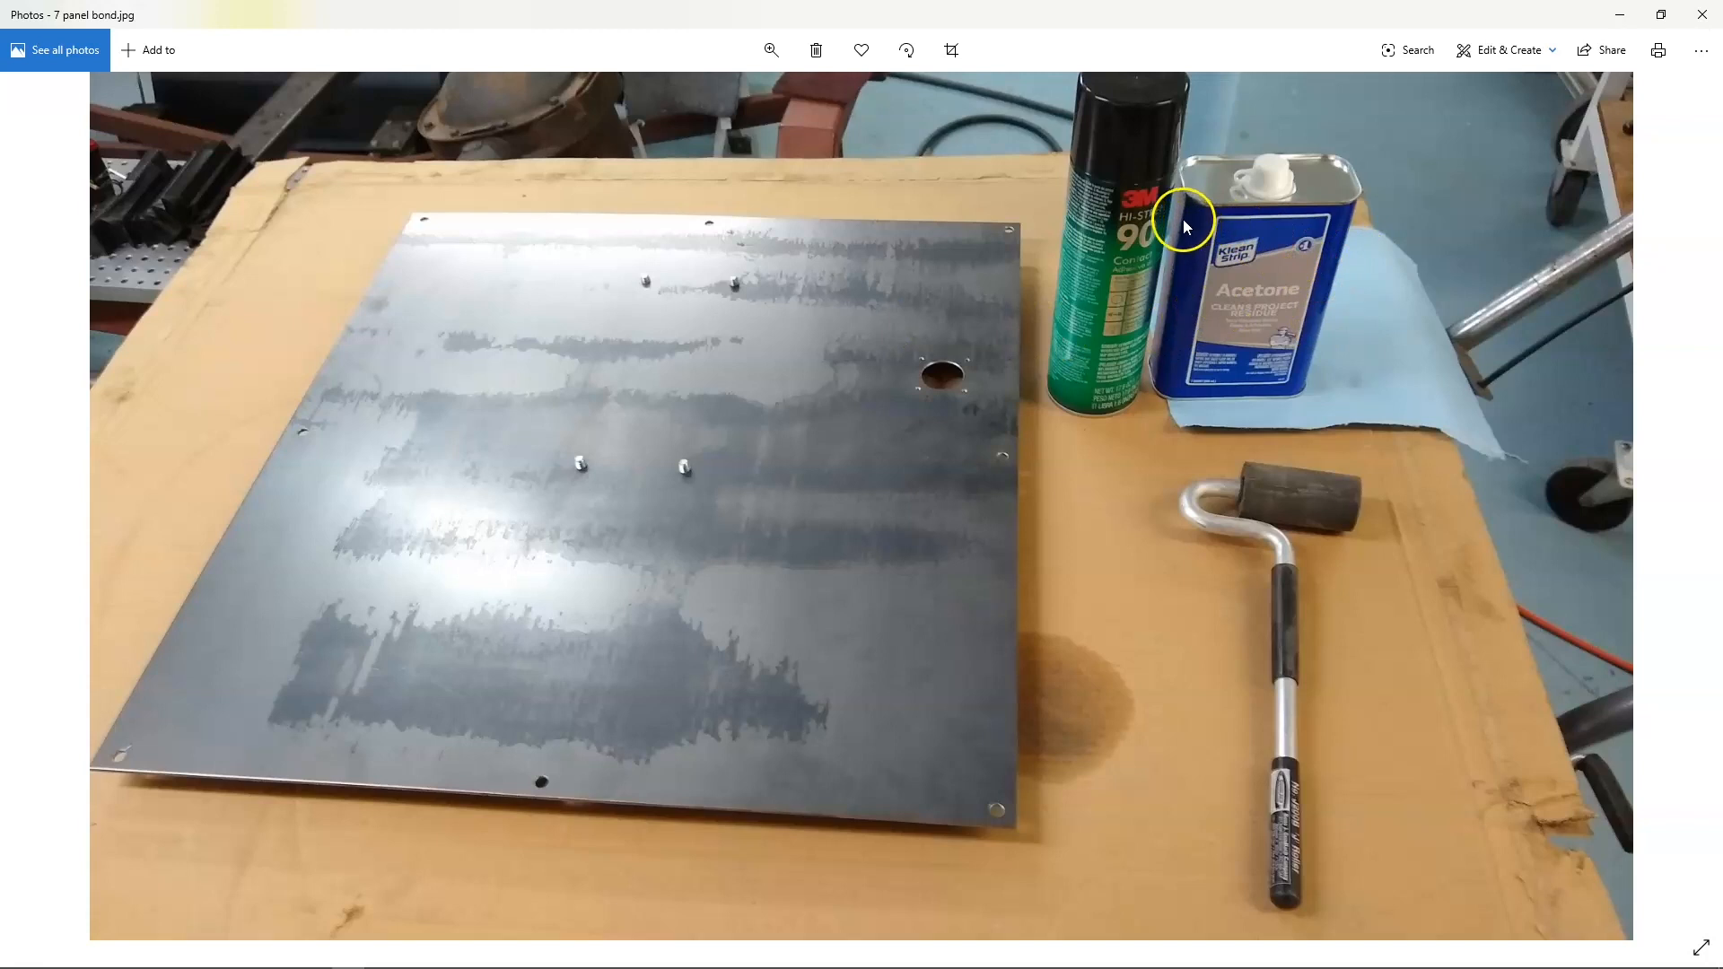
{"action": "mouse_move", "coordinate": [1155, 235]}
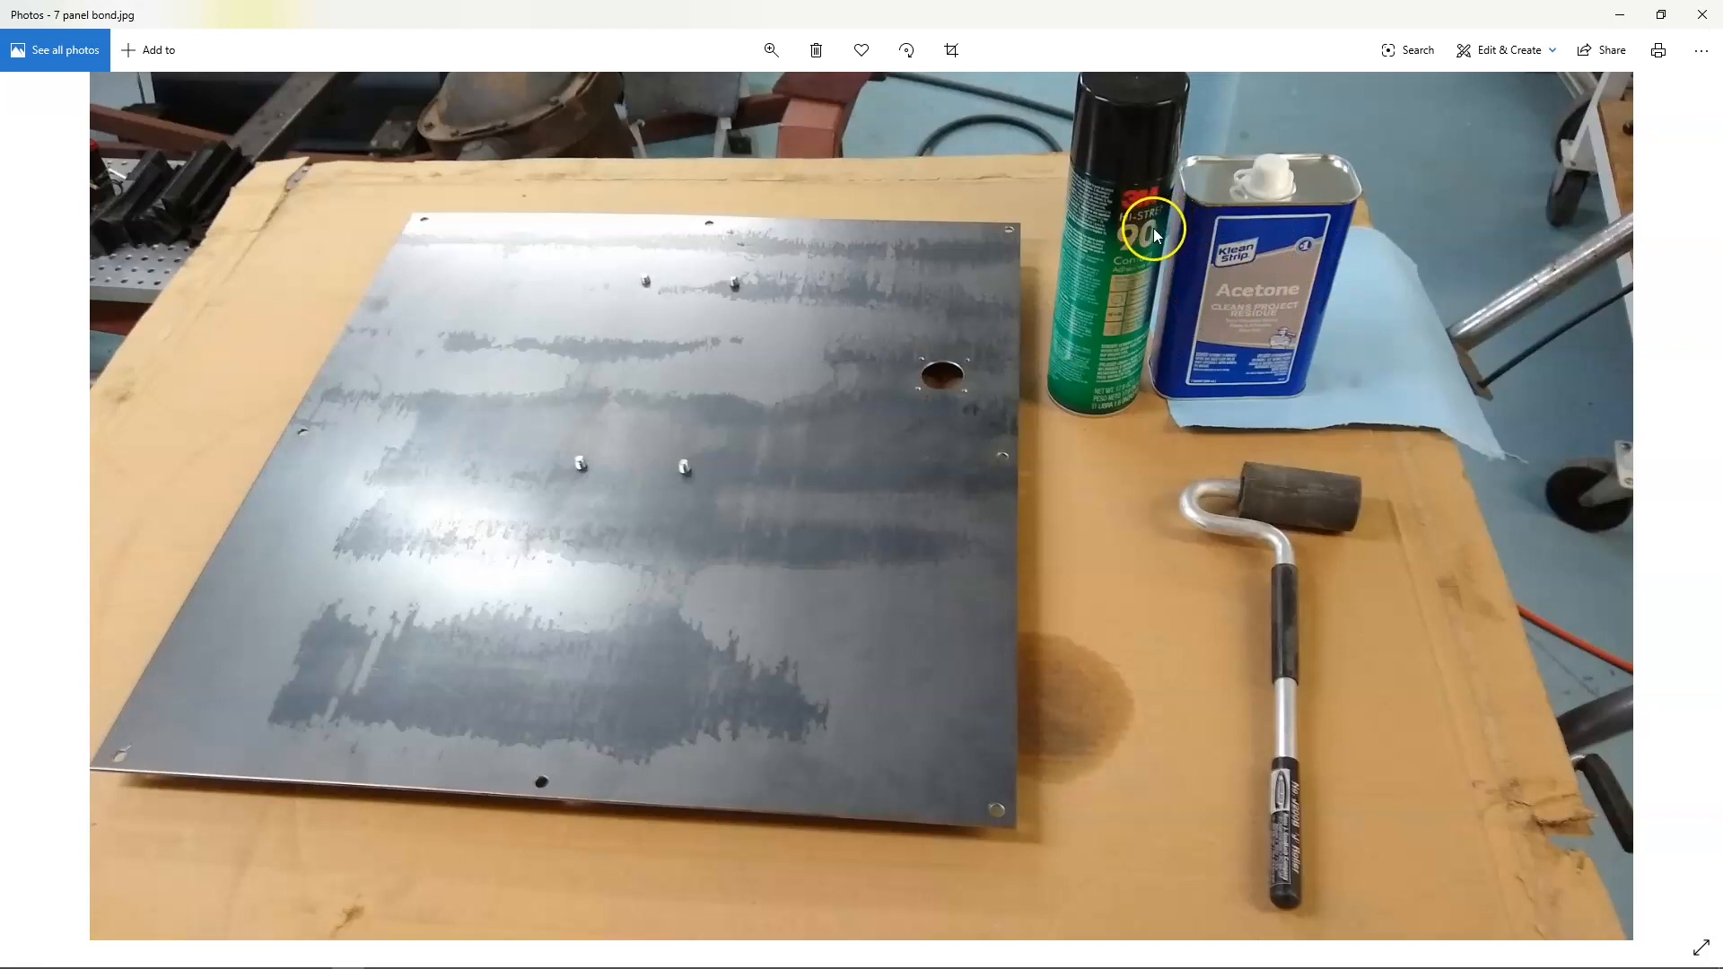
{"action": "mouse_move", "coordinate": [675, 255]}
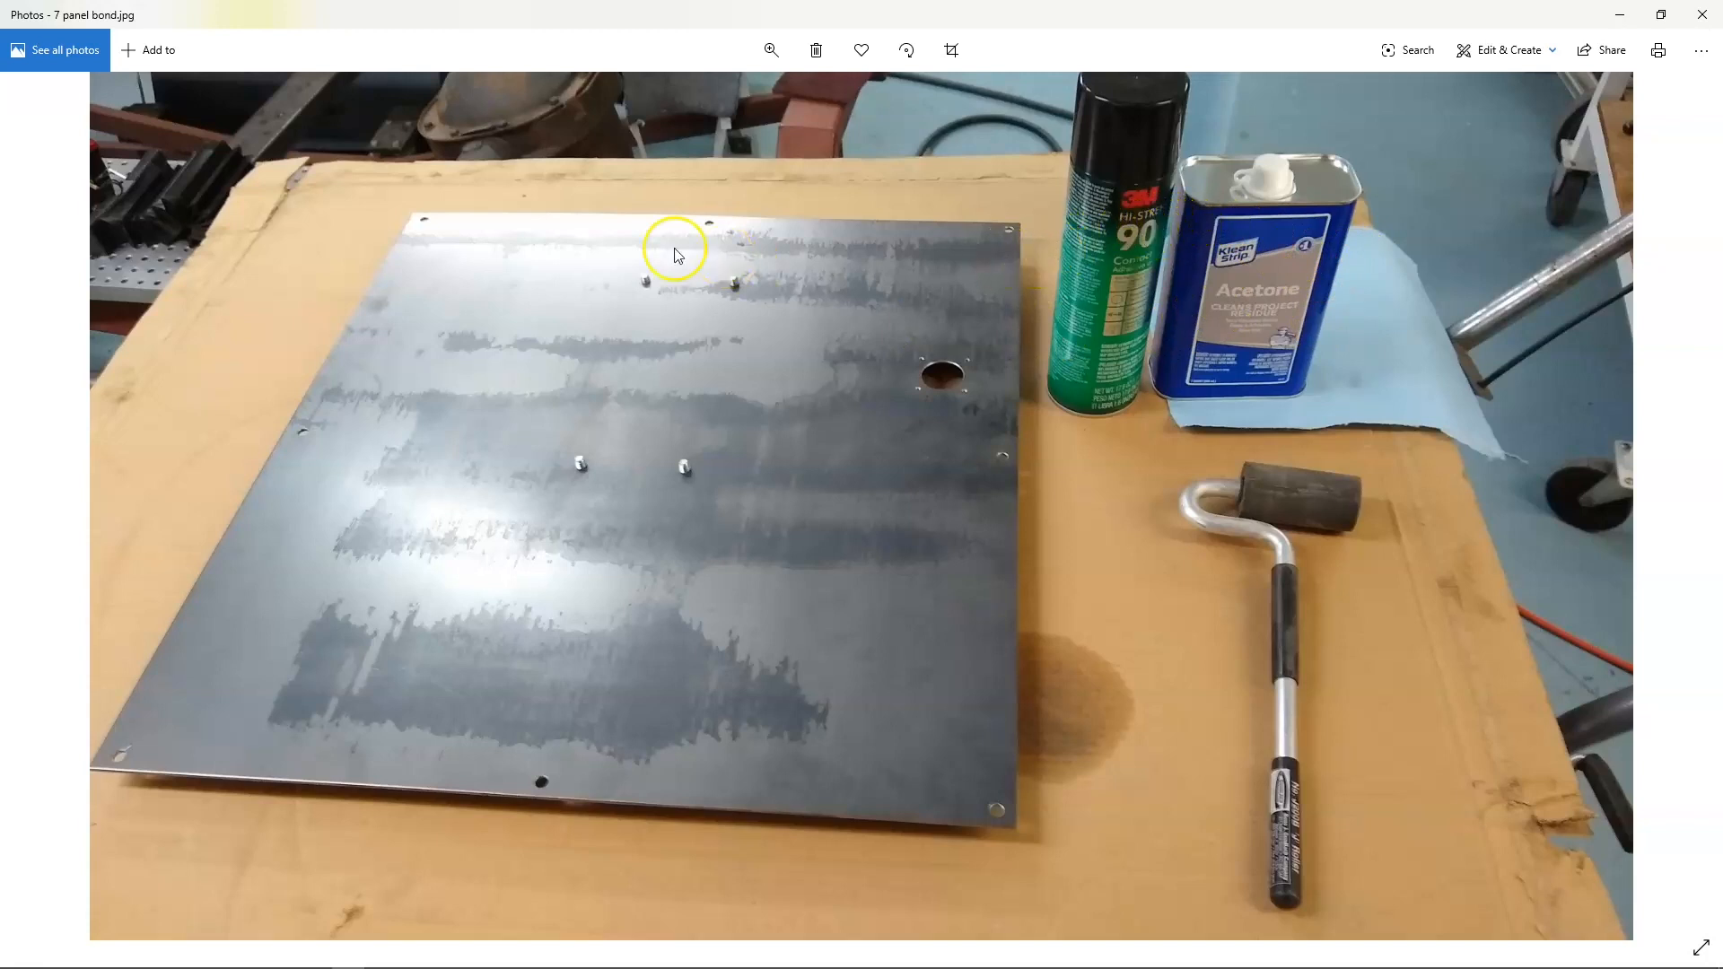
{"action": "mouse_move", "coordinate": [460, 764]}
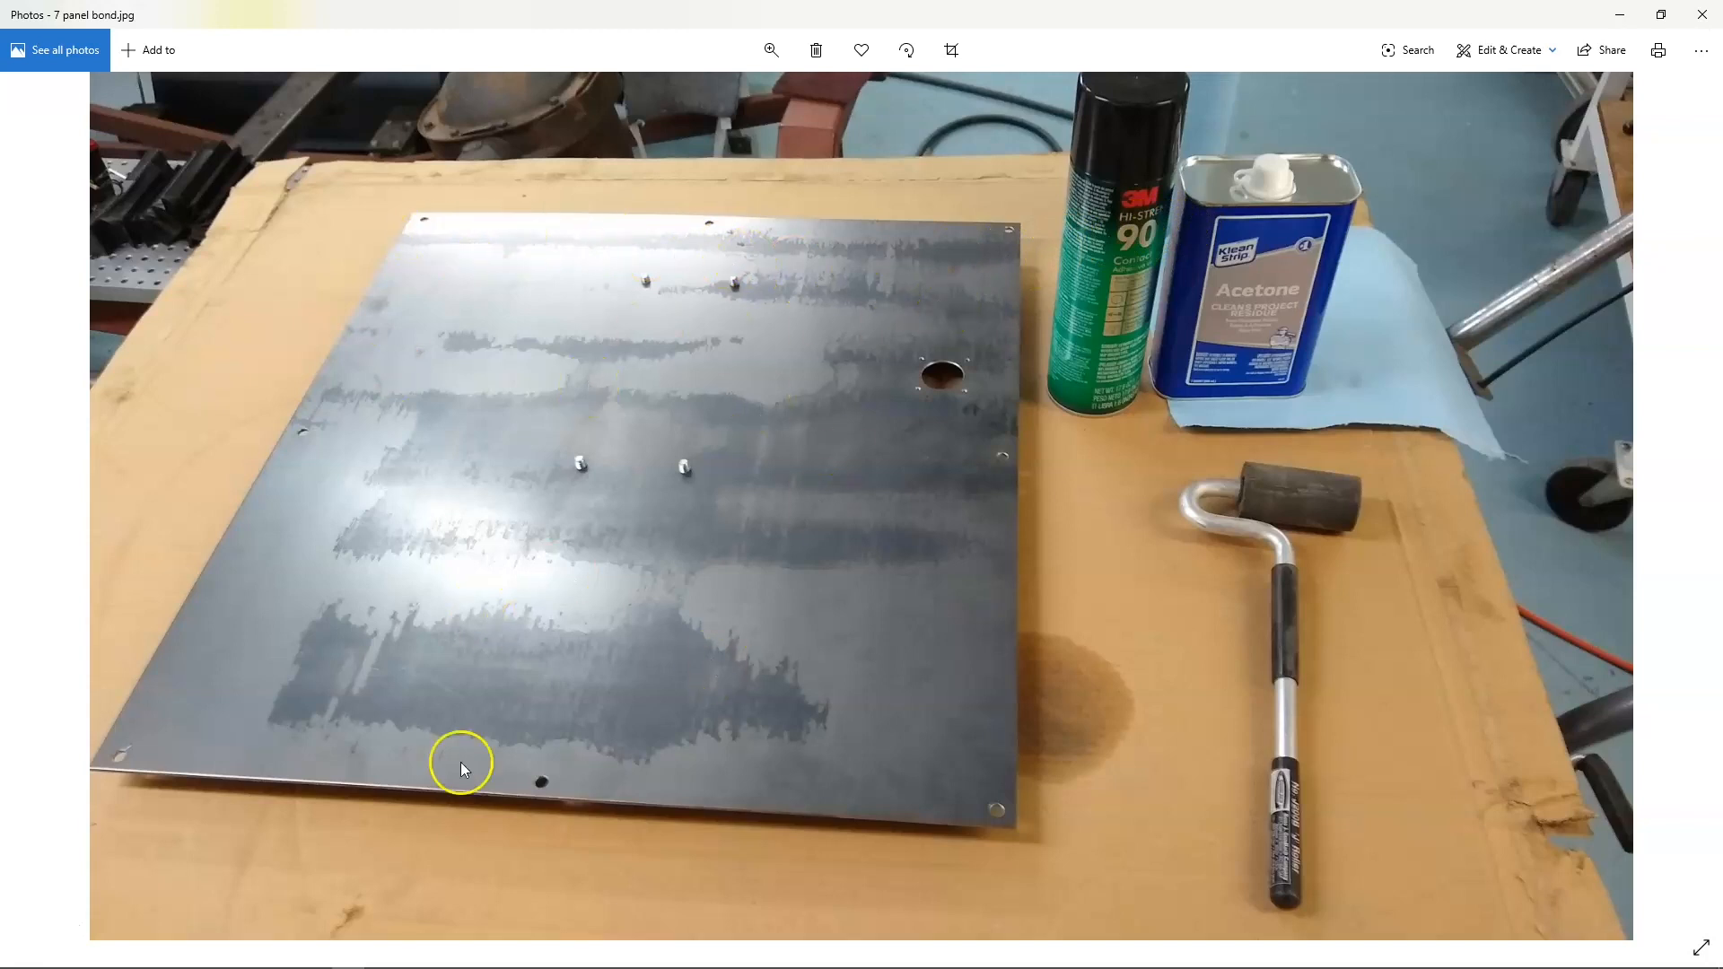
{"action": "mouse_move", "coordinate": [913, 523]}
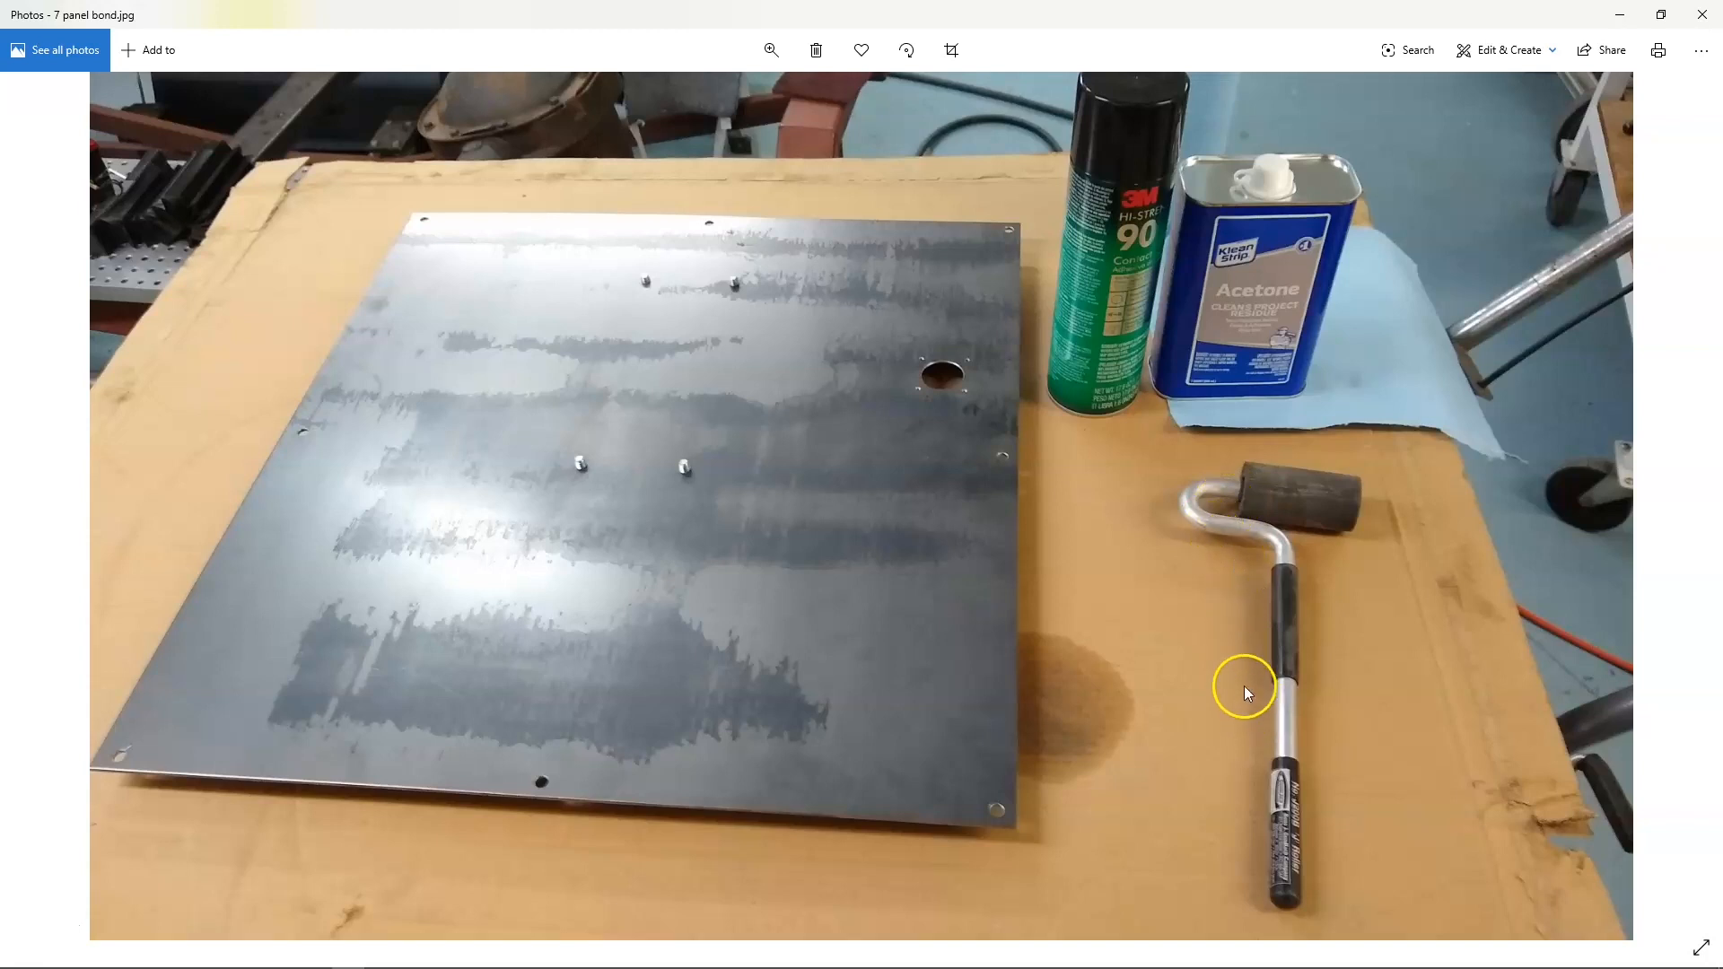
{"action": "mouse_move", "coordinate": [926, 255]}
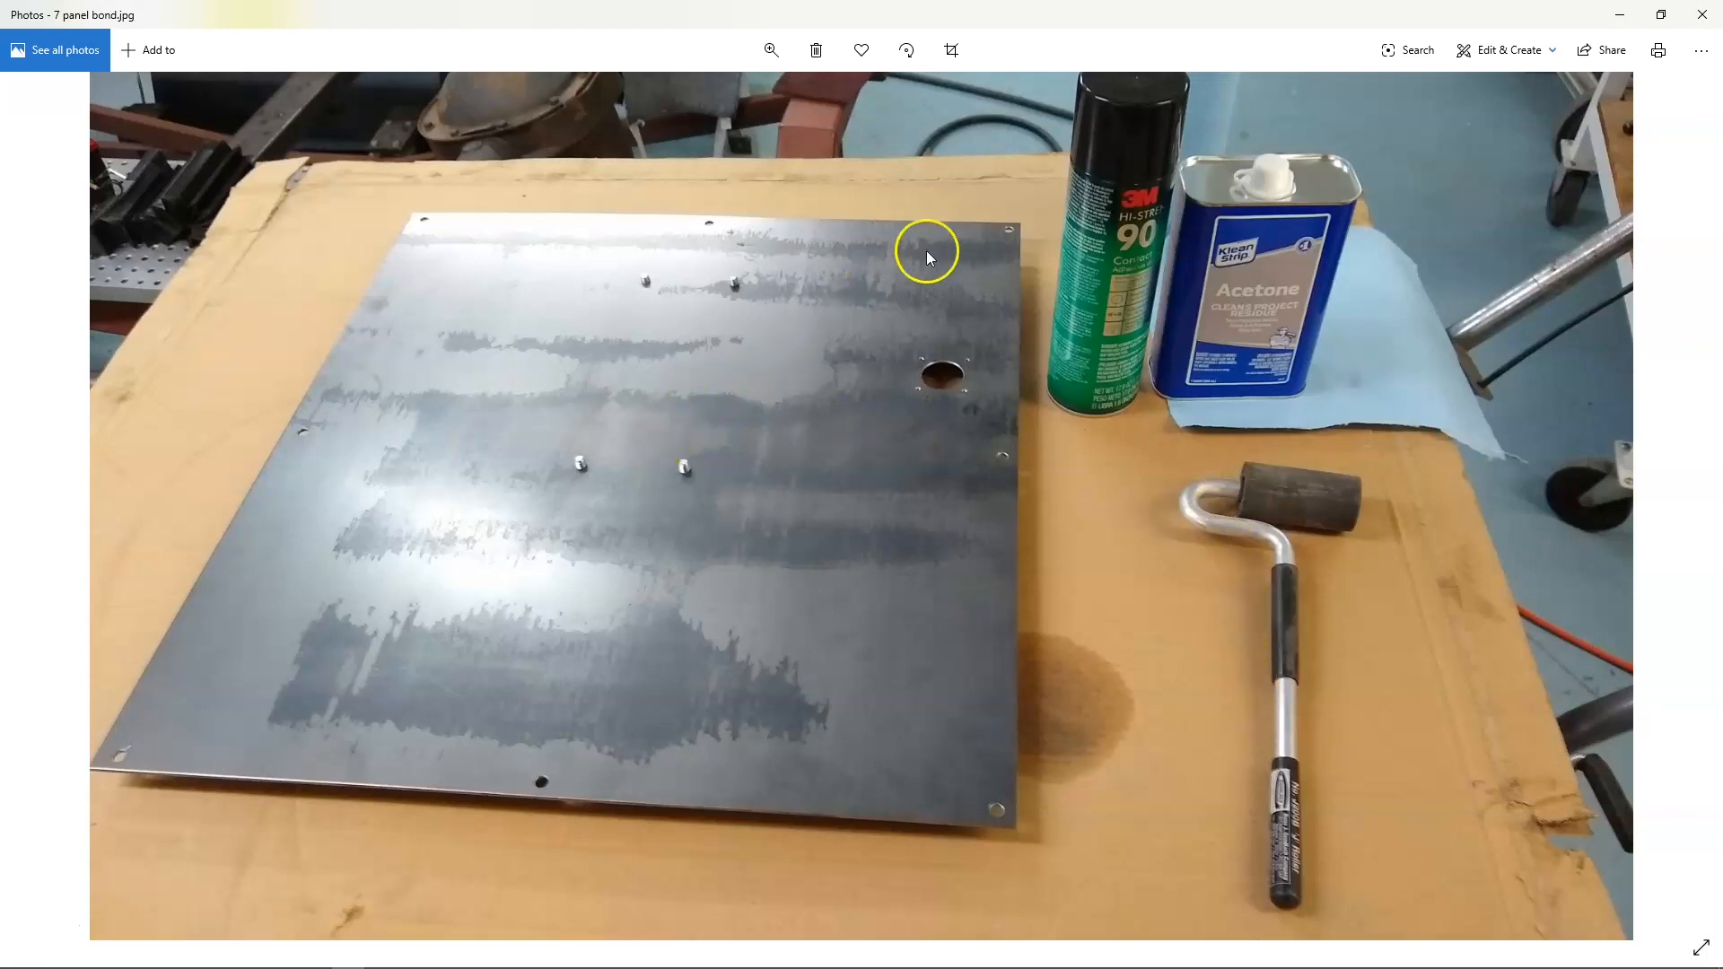
{"action": "mouse_move", "coordinate": [311, 607]}
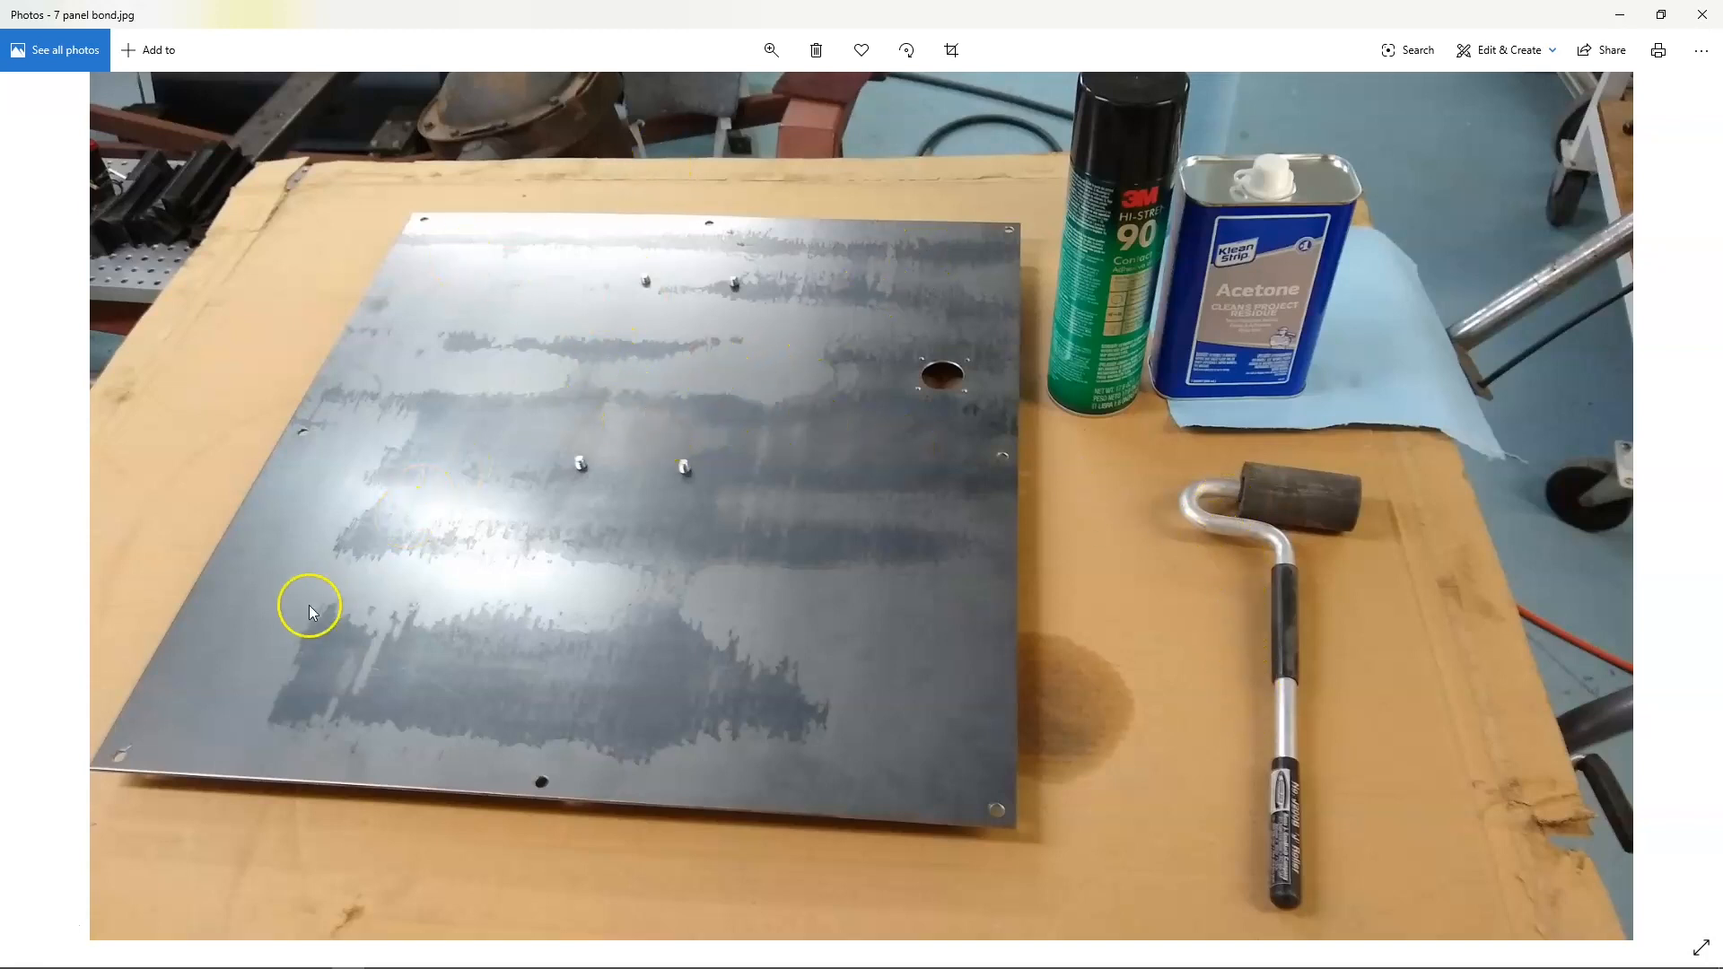
{"action": "mouse_move", "coordinate": [942, 640]}
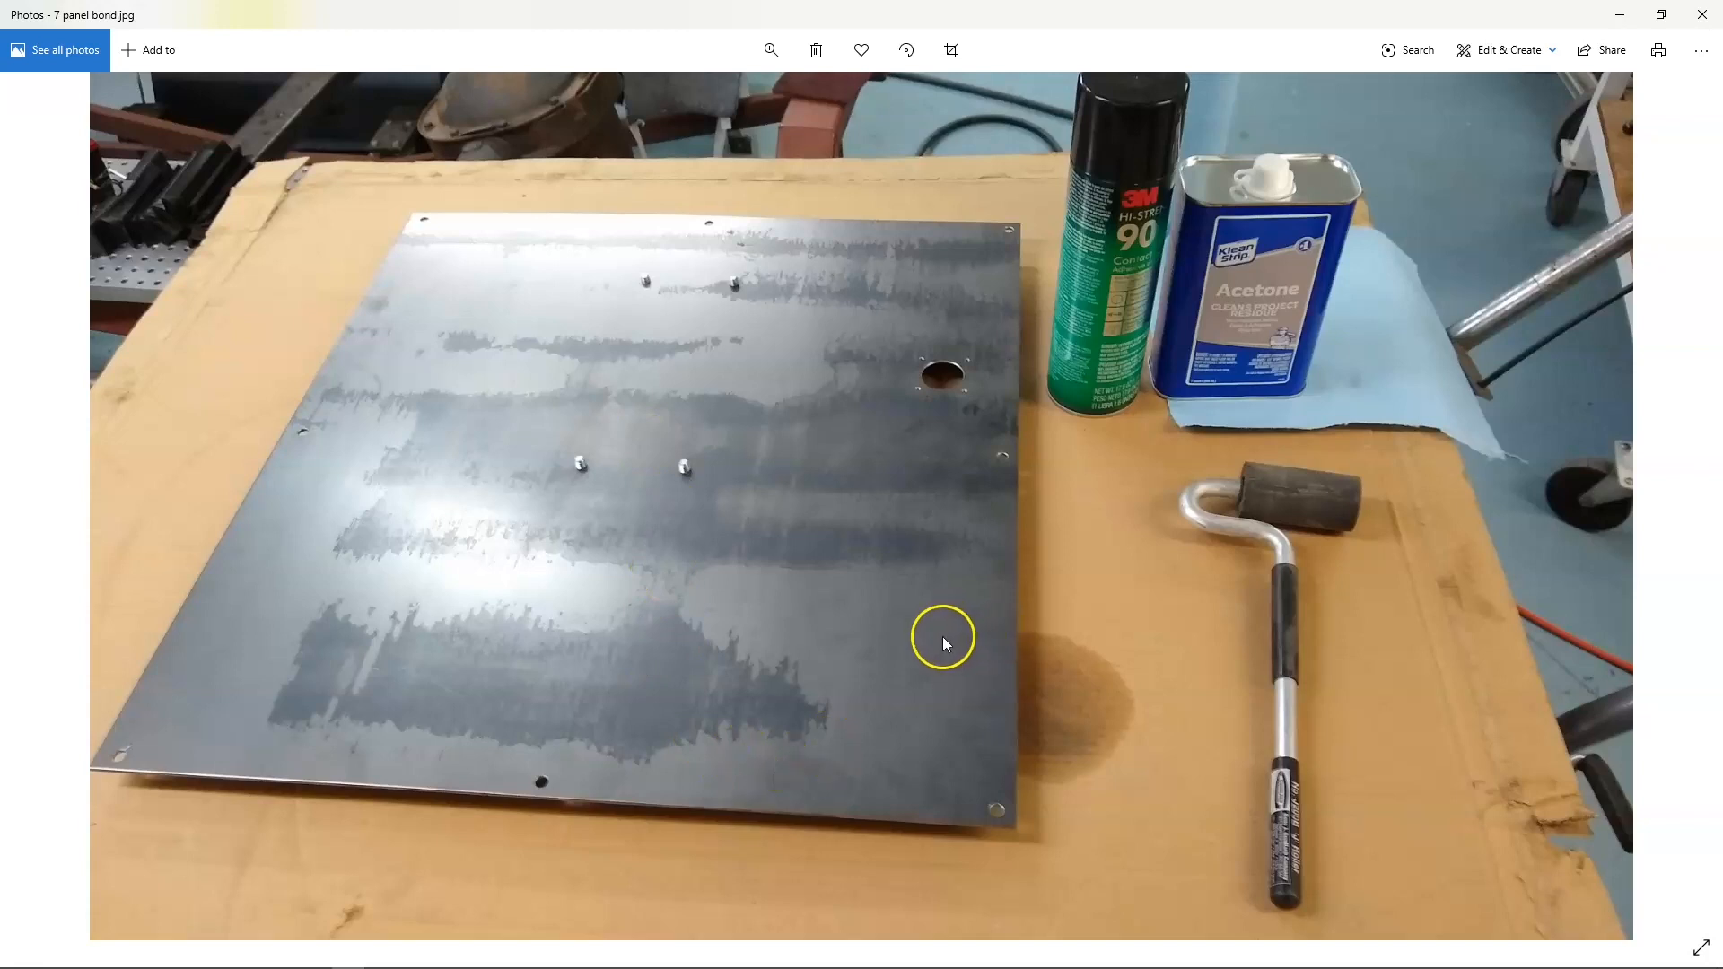
{"action": "mouse_move", "coordinate": [910, 392]}
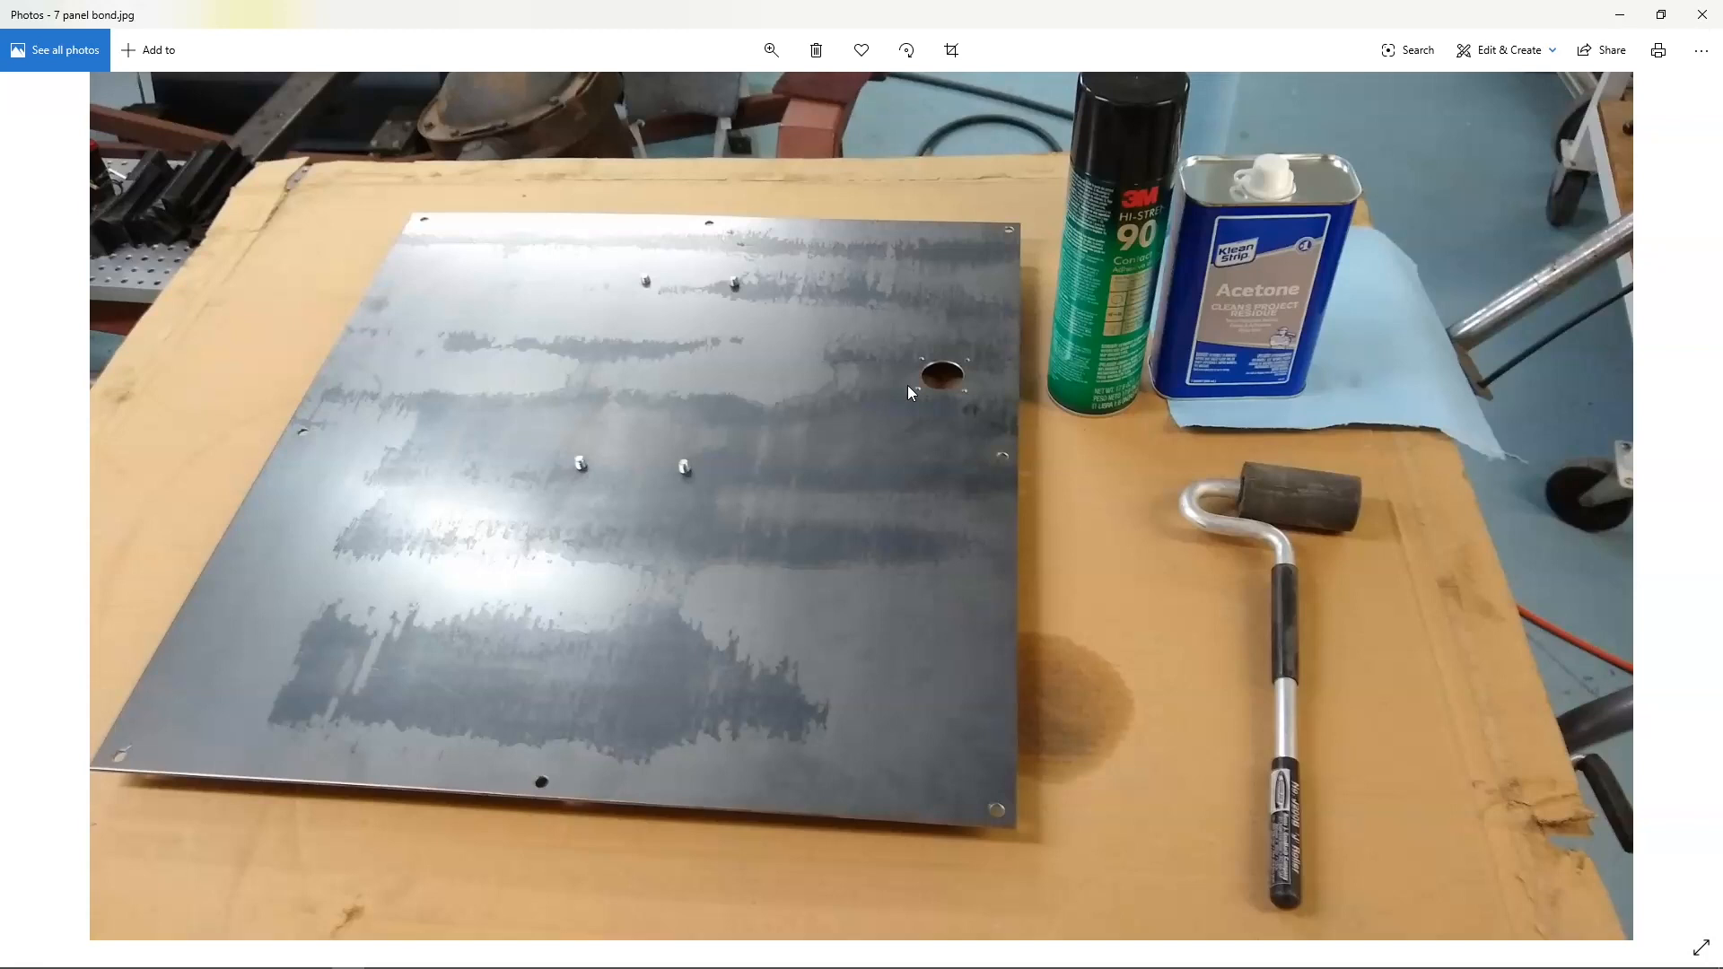
Step: Advance to 8 panel bond.jpg, the cleaned bare metal panel on cardboard
{"action": "left_click", "coordinate": [1684, 496]}
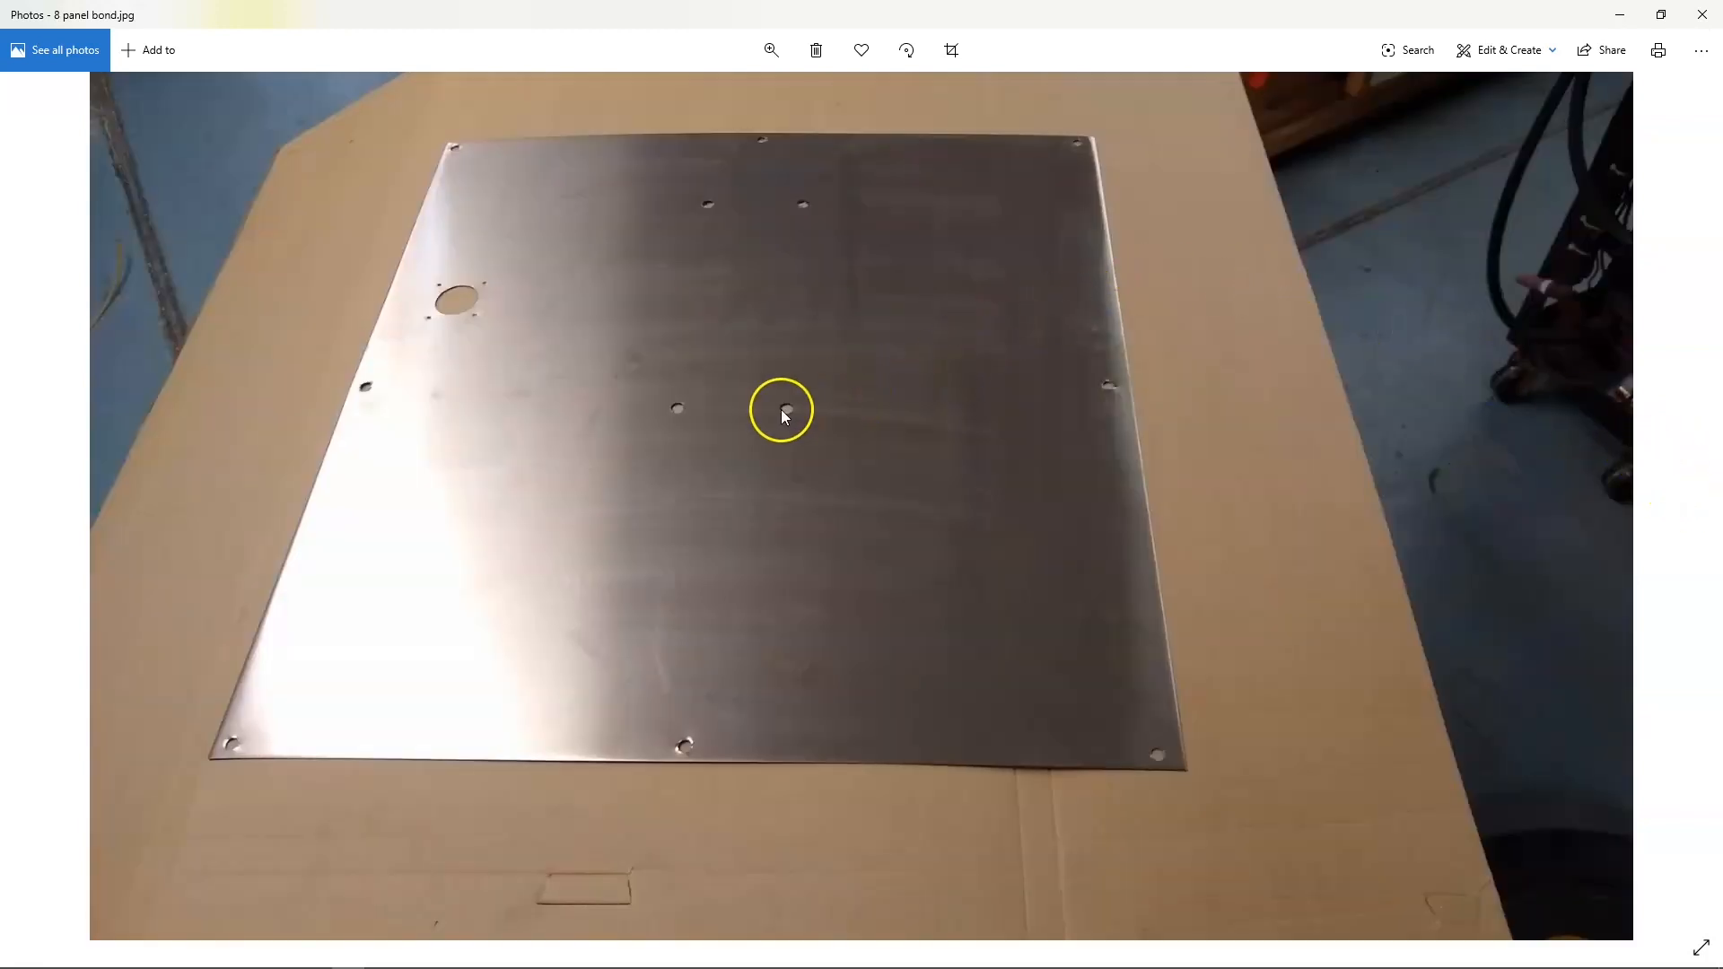
{"action": "mouse_move", "coordinate": [1557, 455]}
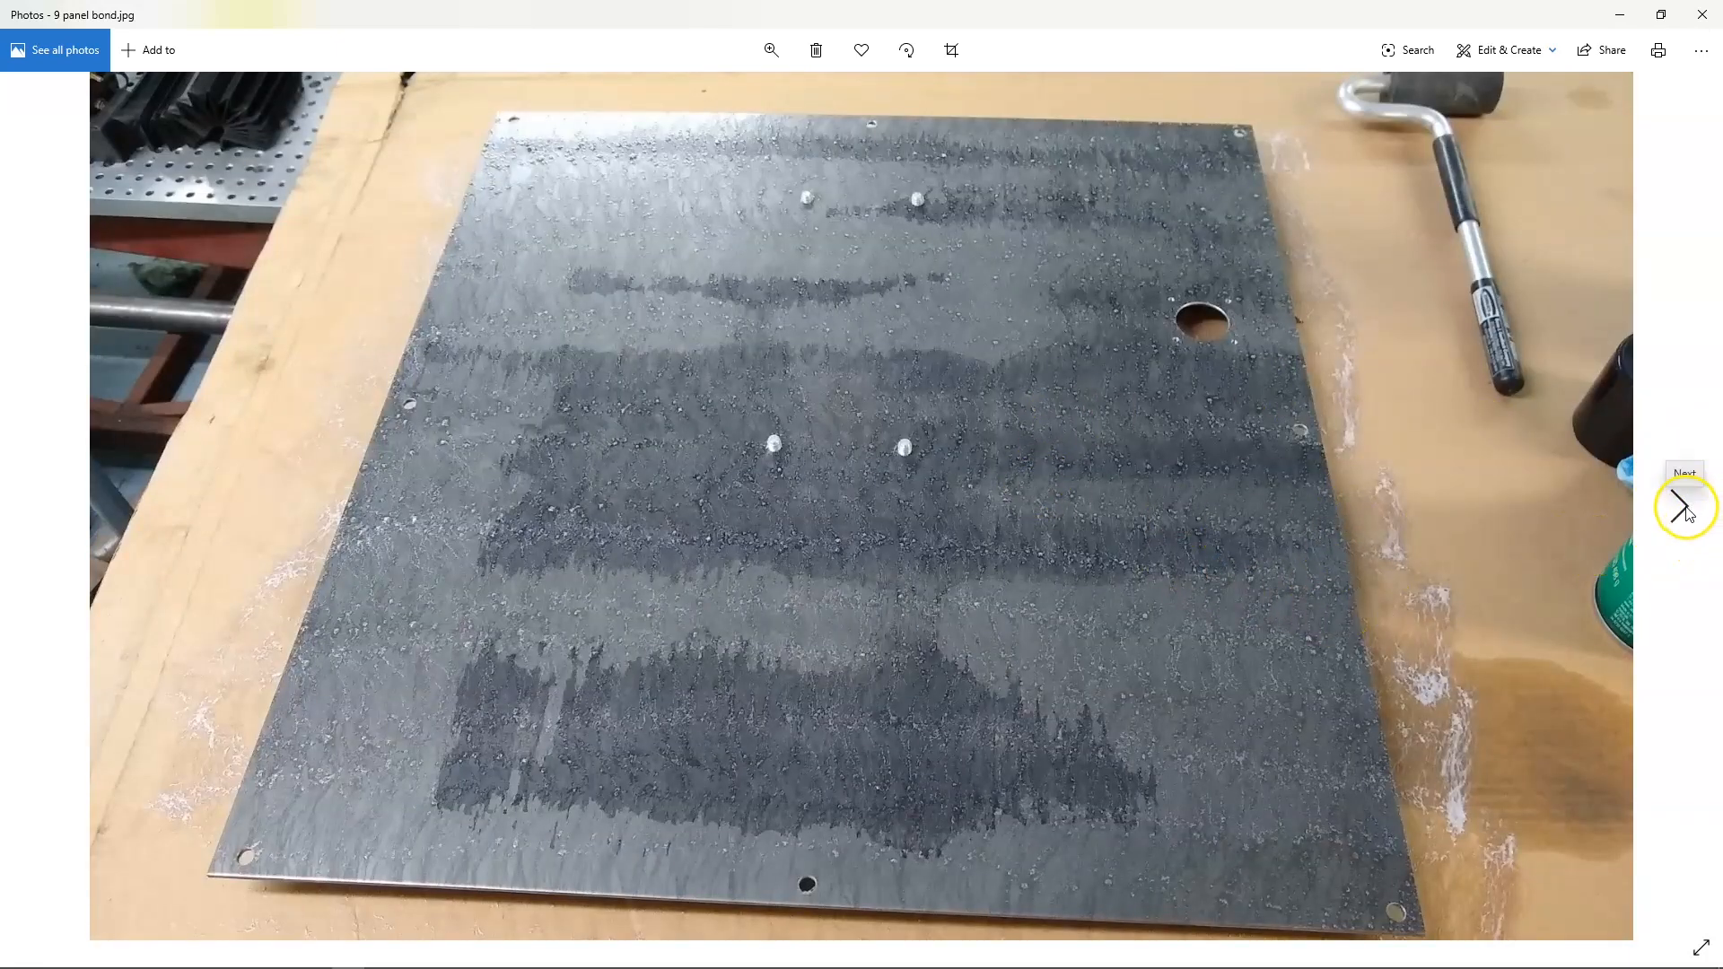
Step: Advance past 9 panel bond.jpg to 11 panel bond.jpg, the film-covered panel with roller
{"action": "left_click", "coordinate": [1684, 507]}
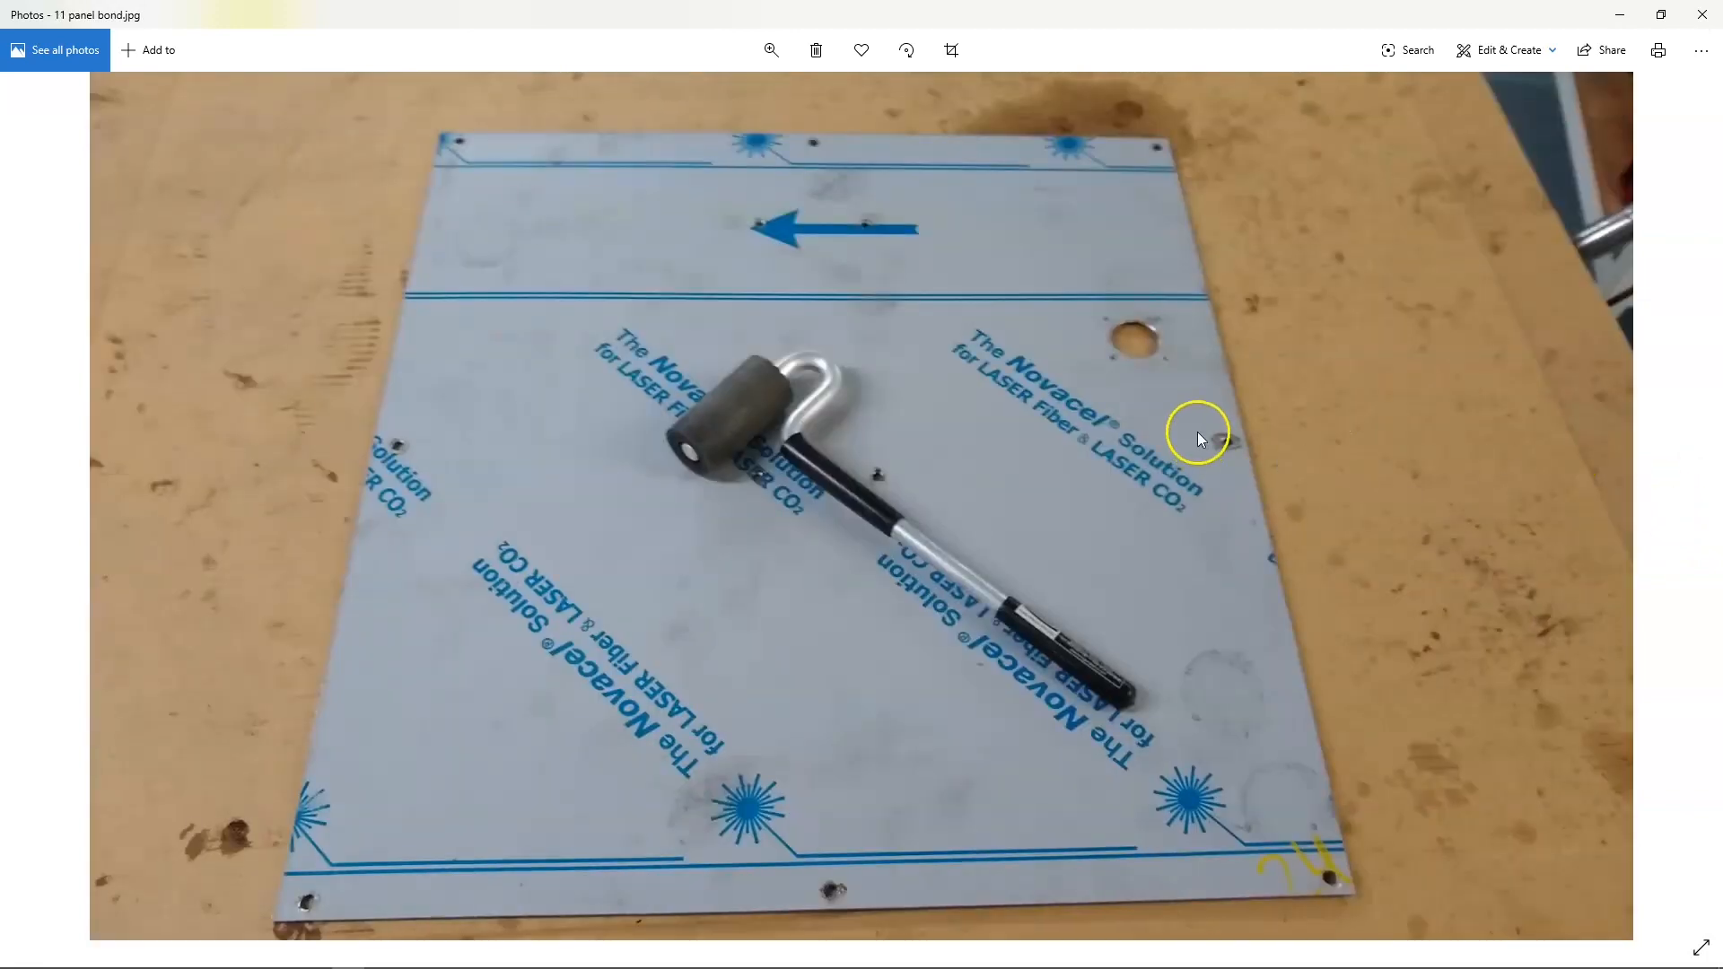
{"action": "mouse_move", "coordinate": [948, 583]}
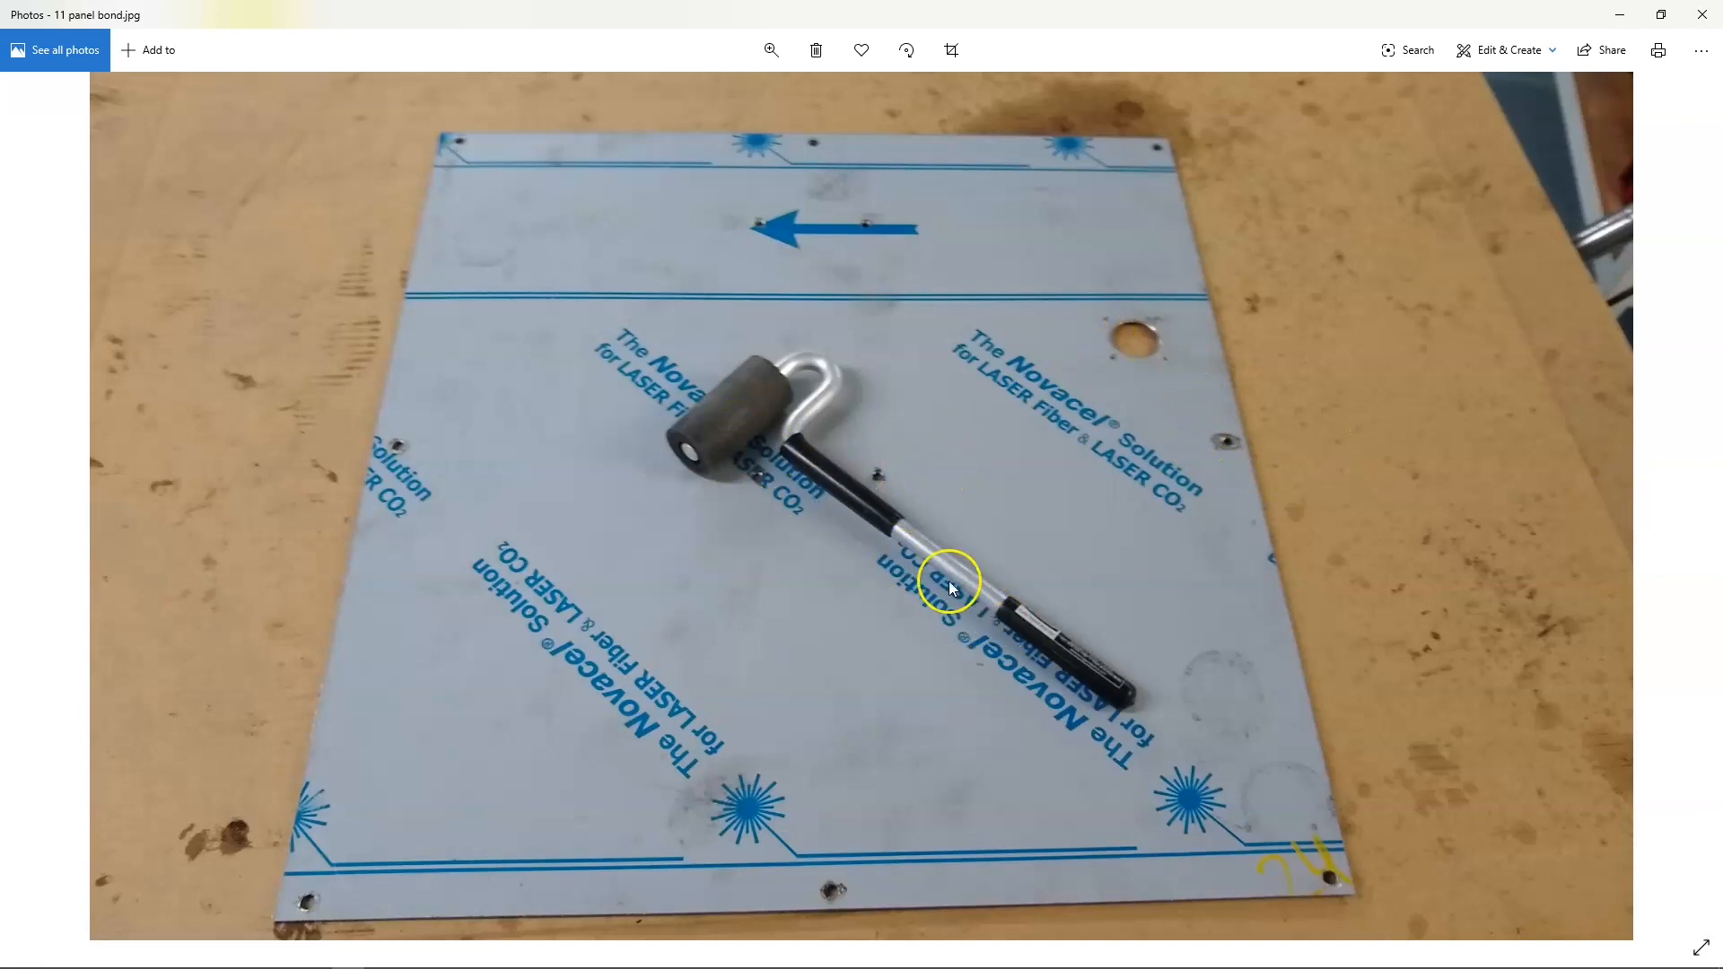
{"action": "mouse_move", "coordinate": [1061, 441]}
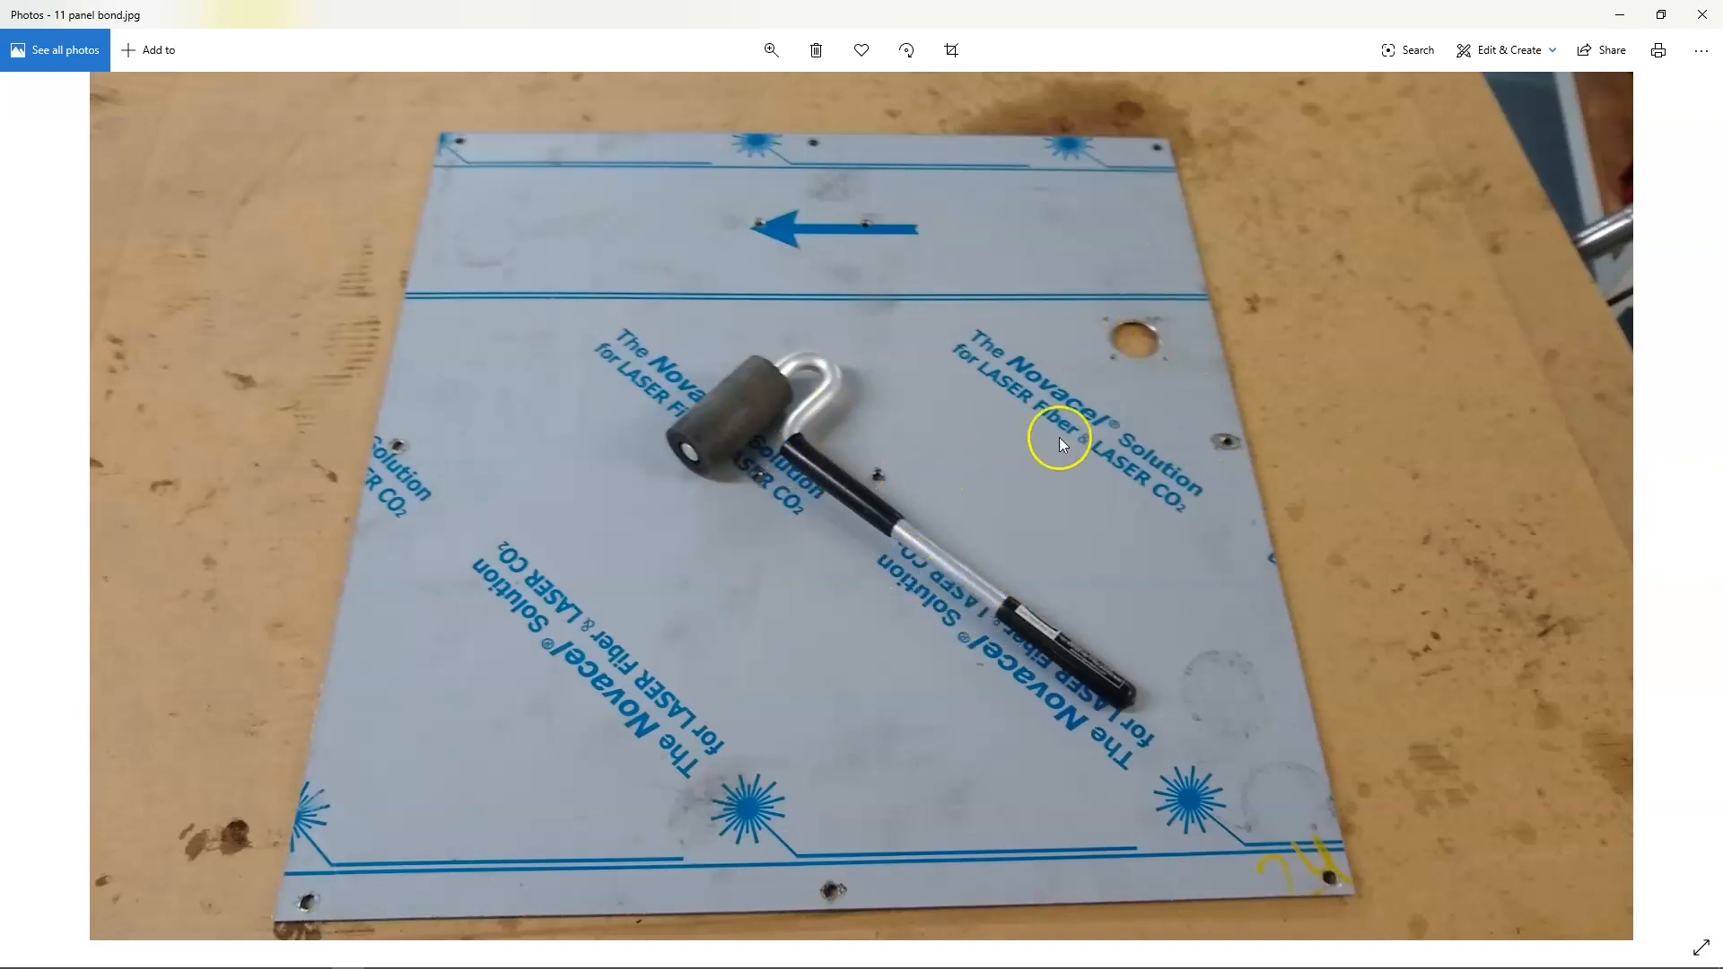
Step: Advance to Complete.jpg, the portrait shot of the finished mount on the panel
{"action": "left_click", "coordinate": [1680, 501]}
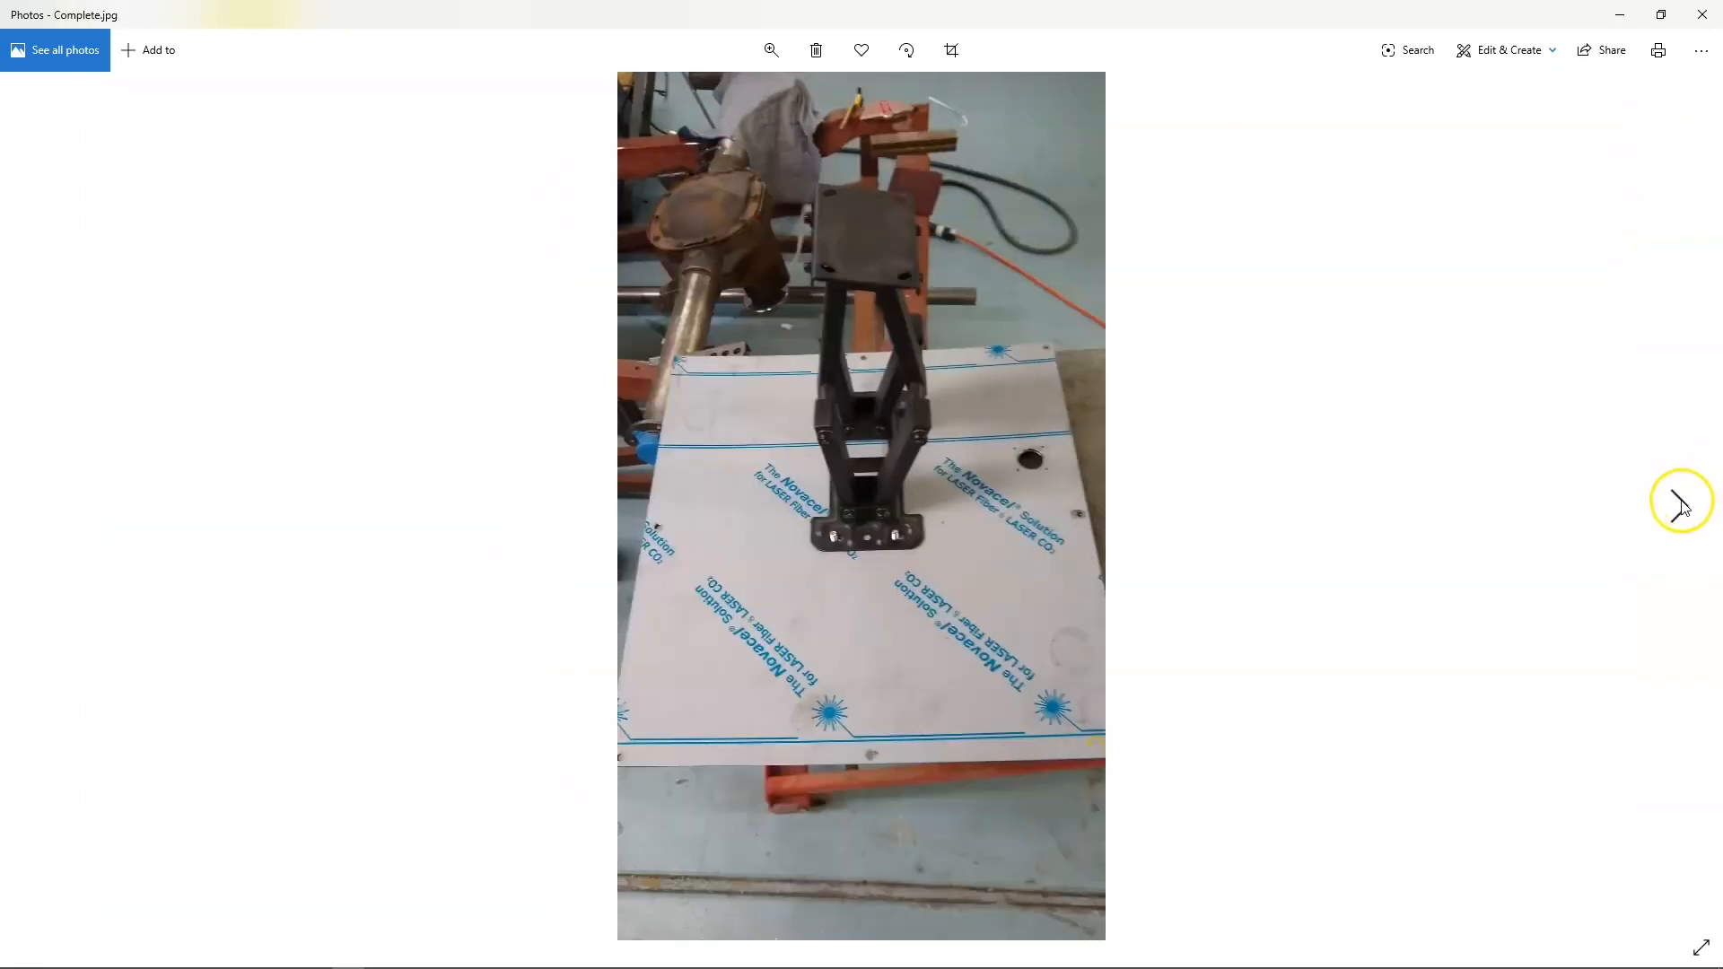